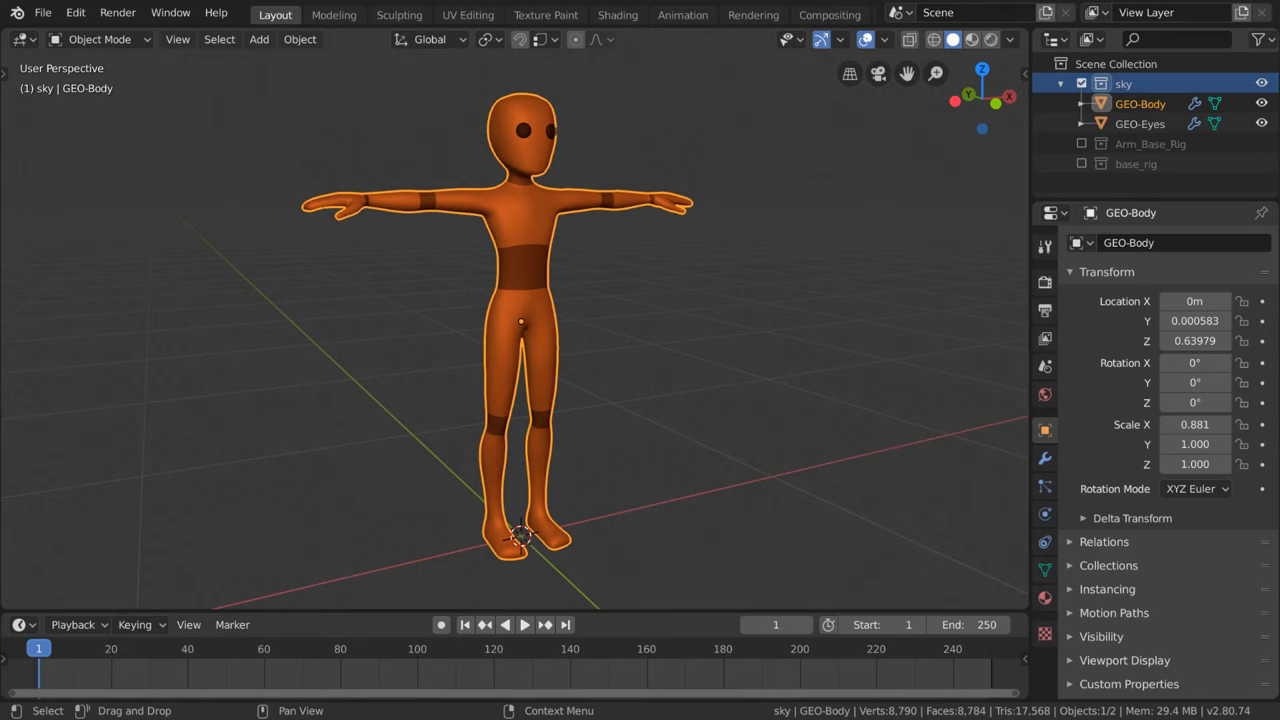
pyautogui.moveTo(758, 357)
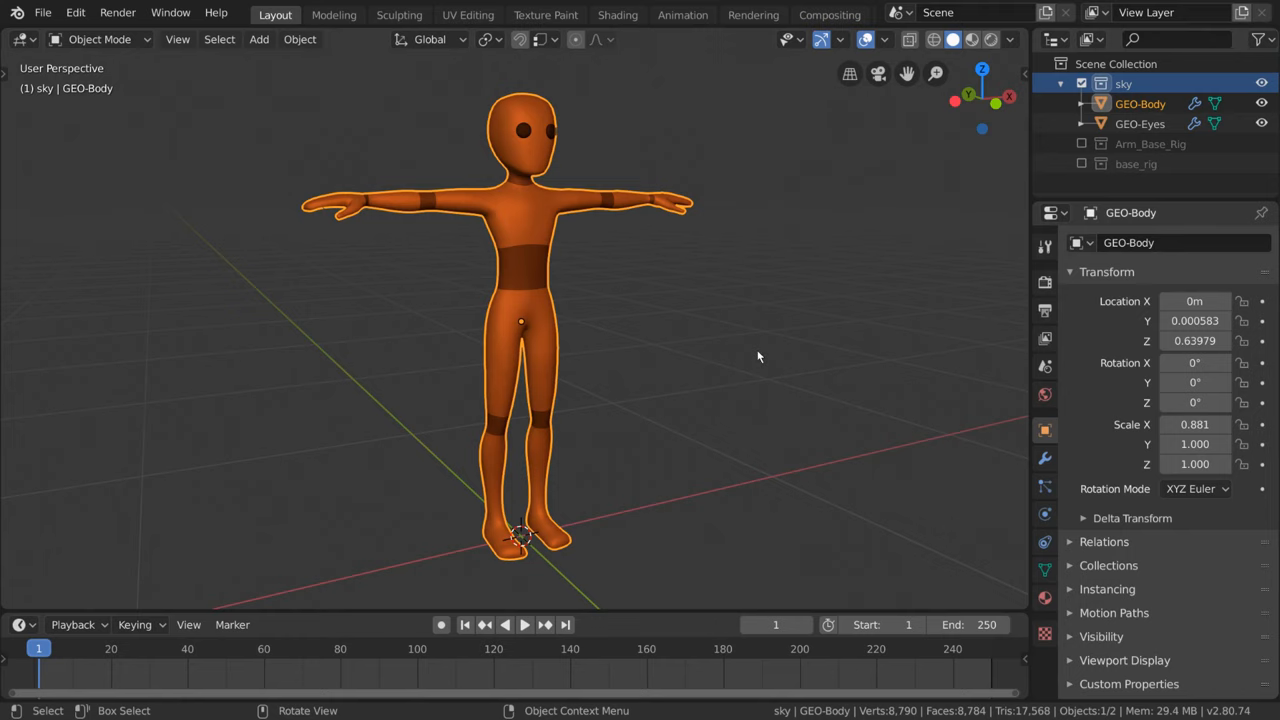
pyautogui.moveTo(820, 394)
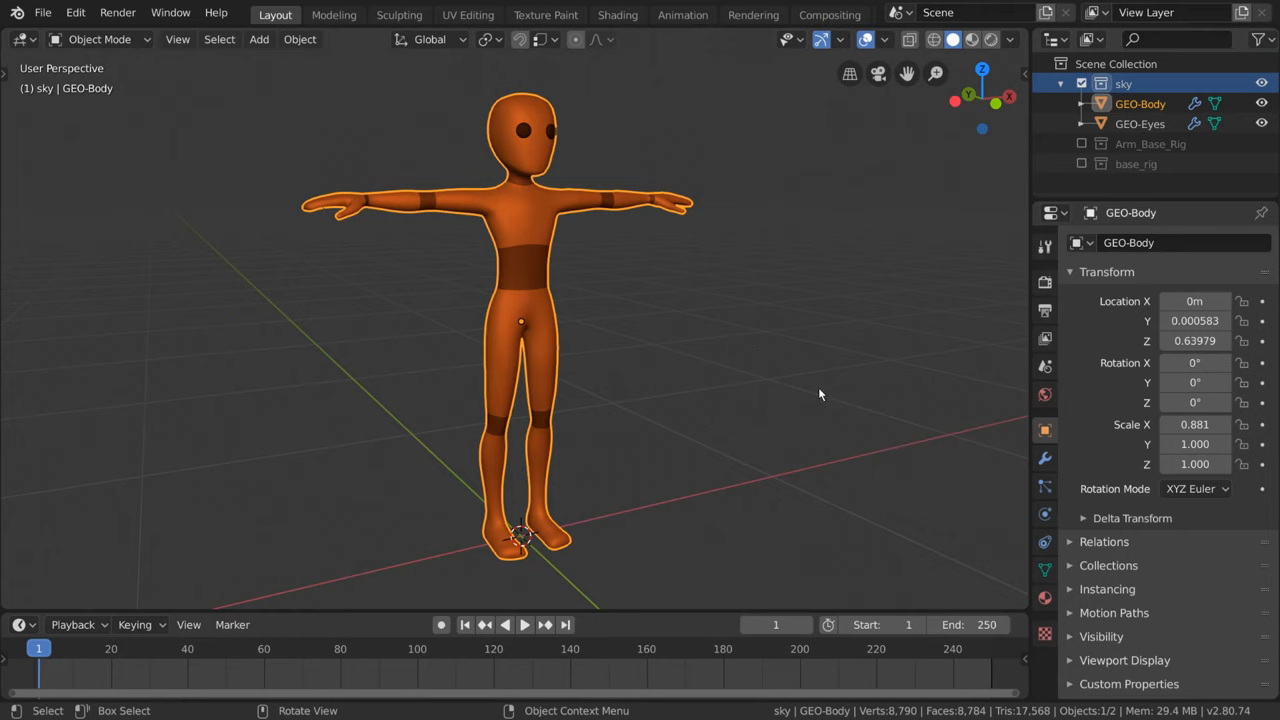
pyautogui.moveTo(420, 198)
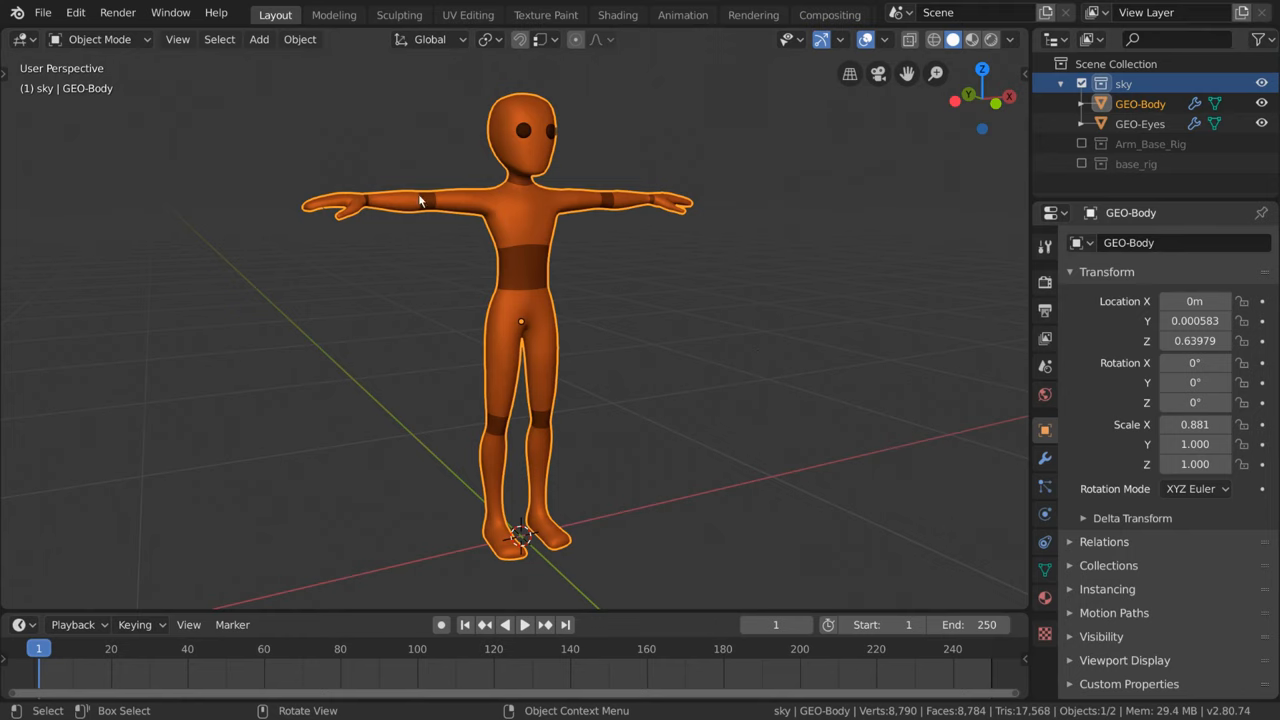
pyautogui.moveTo(550, 452)
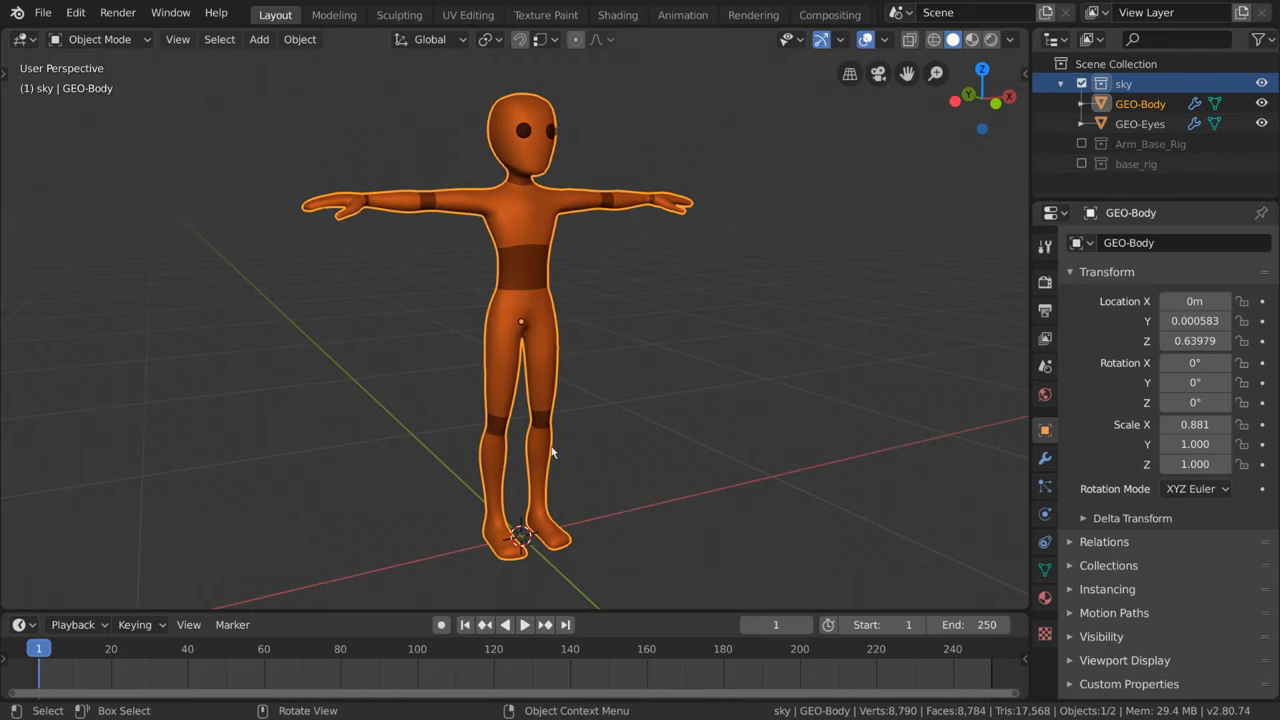
pyautogui.moveTo(649, 438)
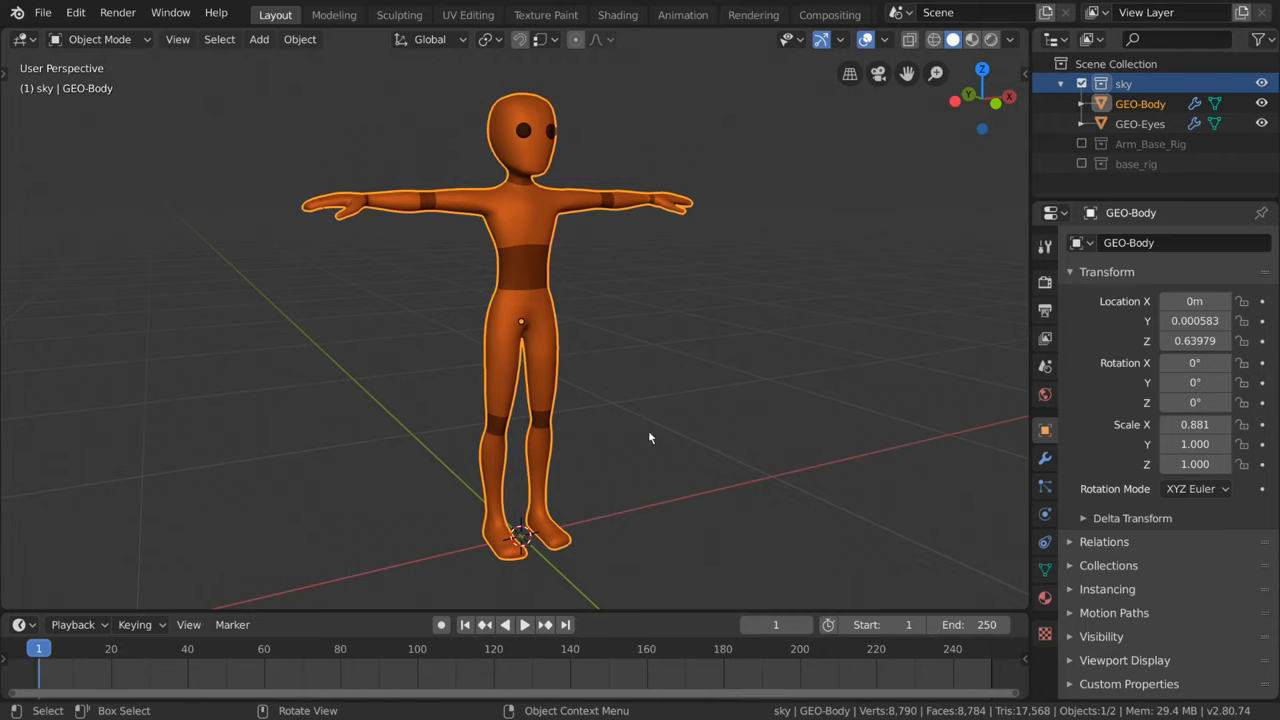
pyautogui.moveTo(540, 500)
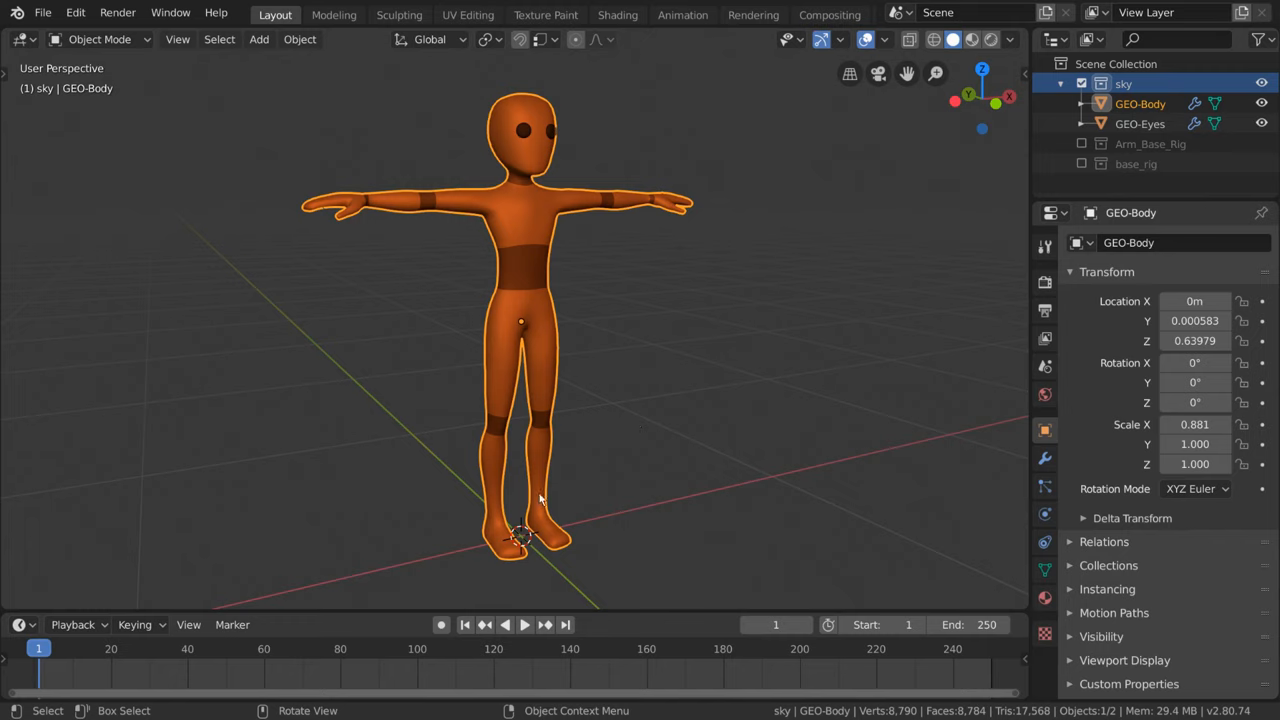
pyautogui.moveTo(612, 208)
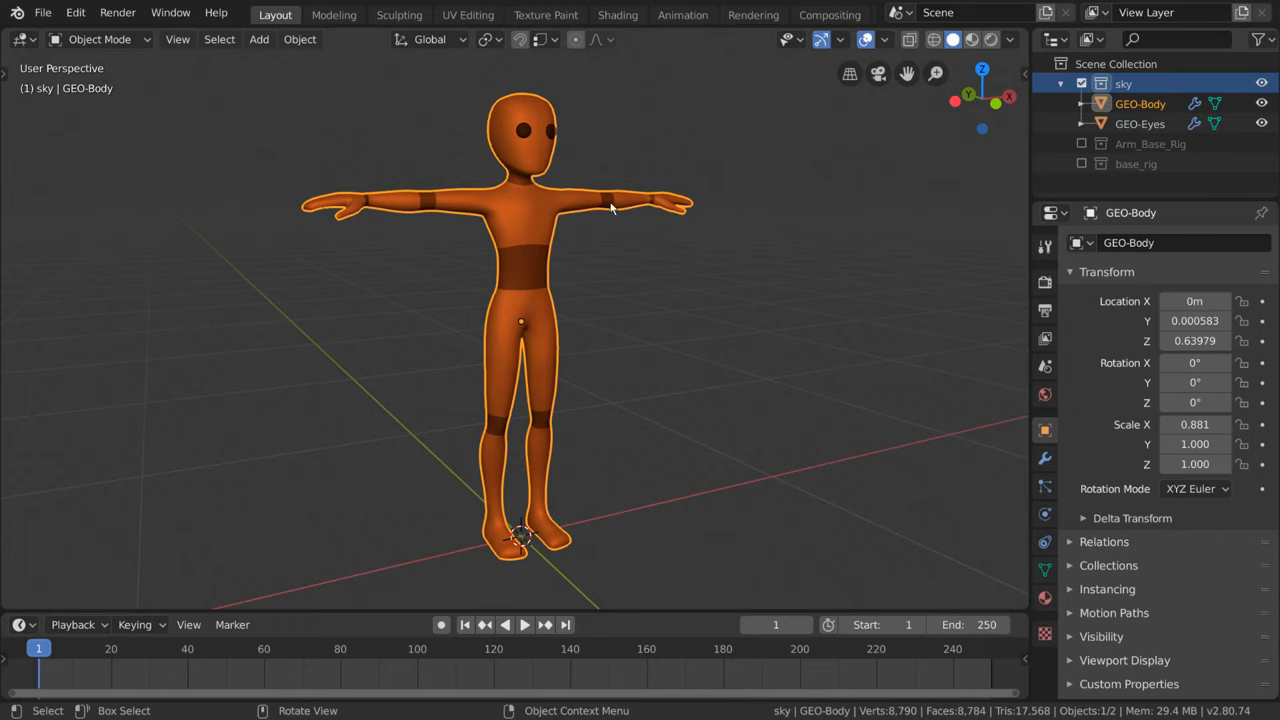
pyautogui.moveTo(529, 210)
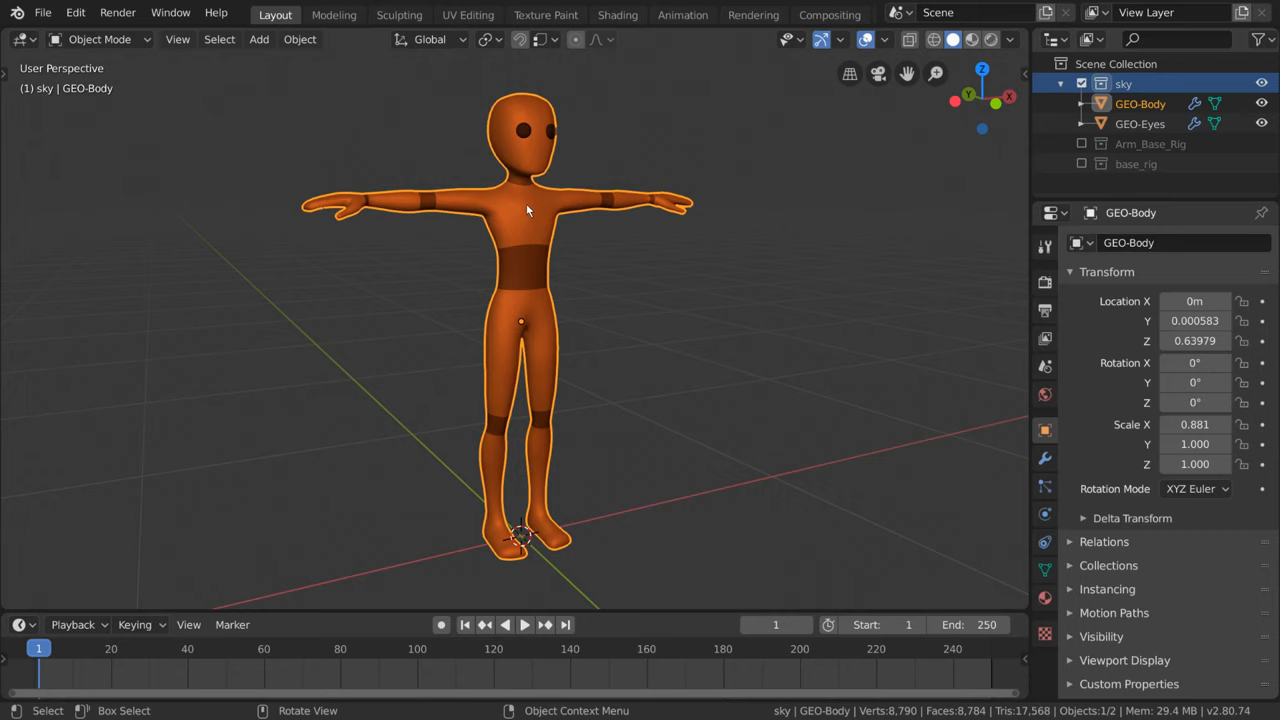
pyautogui.moveTo(518, 198)
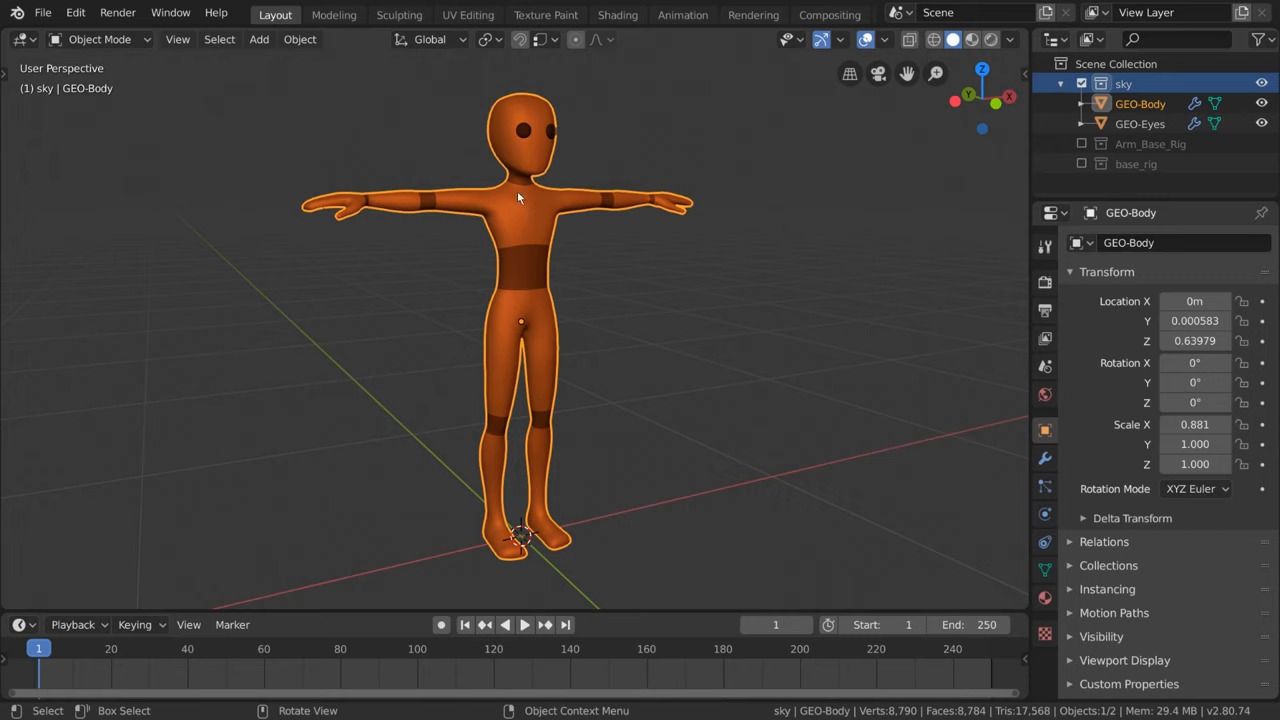
pyautogui.moveTo(513, 214)
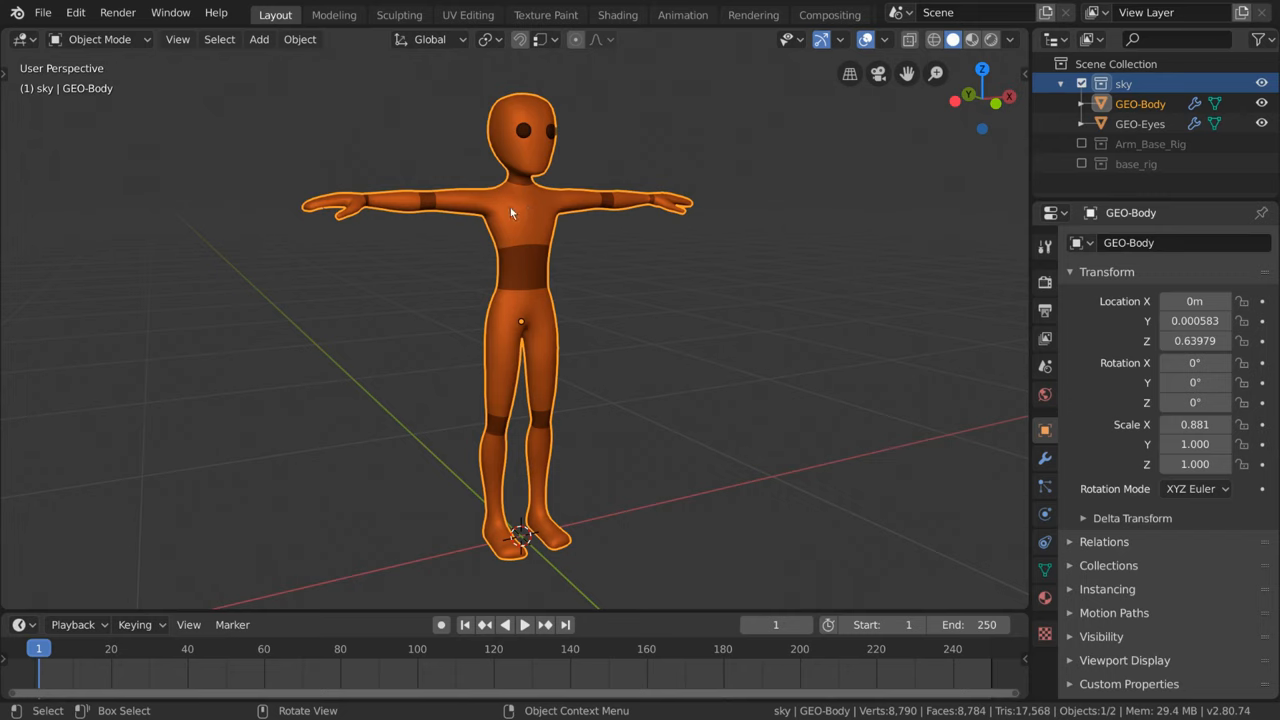
pyautogui.moveTo(557, 352)
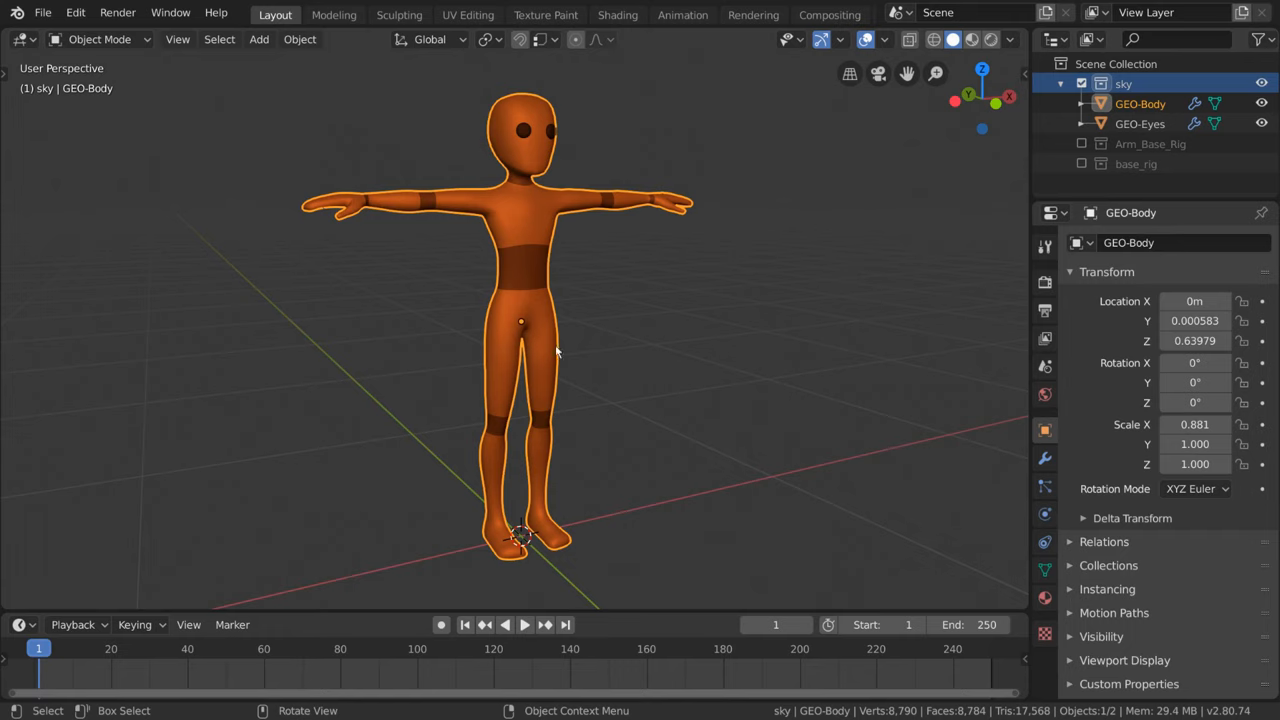
pyautogui.moveTo(625, 234)
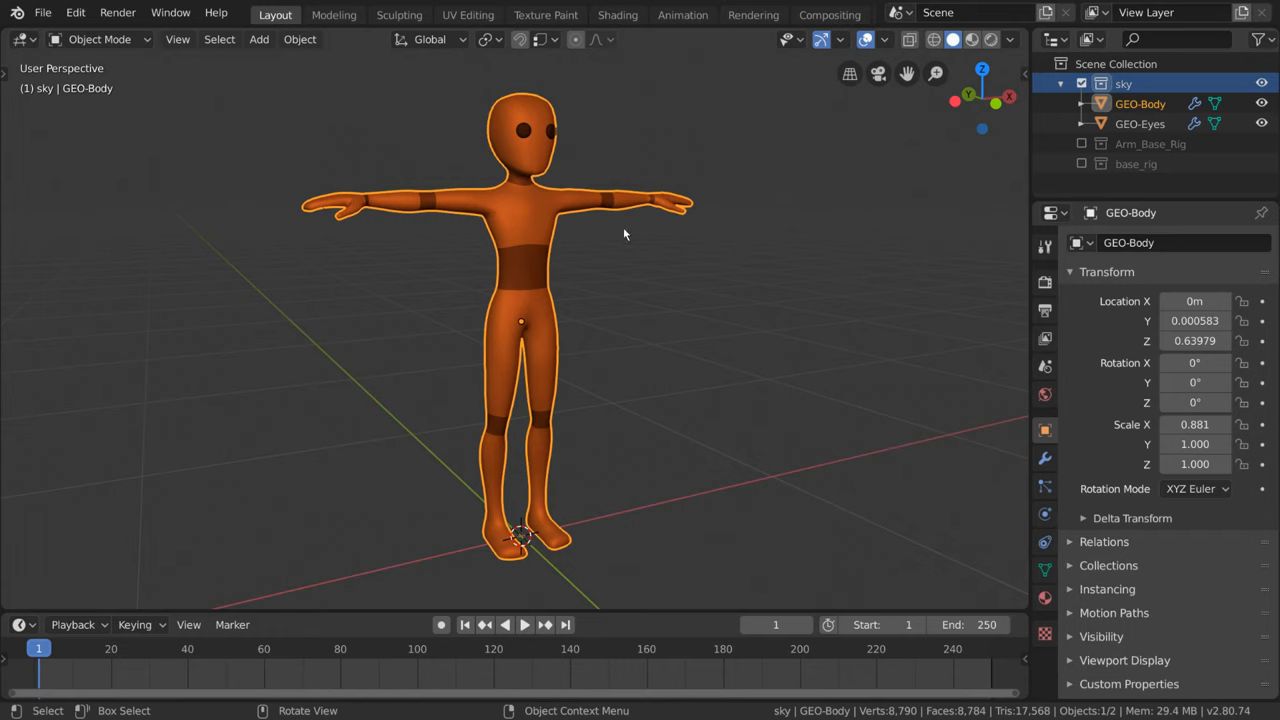
pyautogui.moveTo(685, 330)
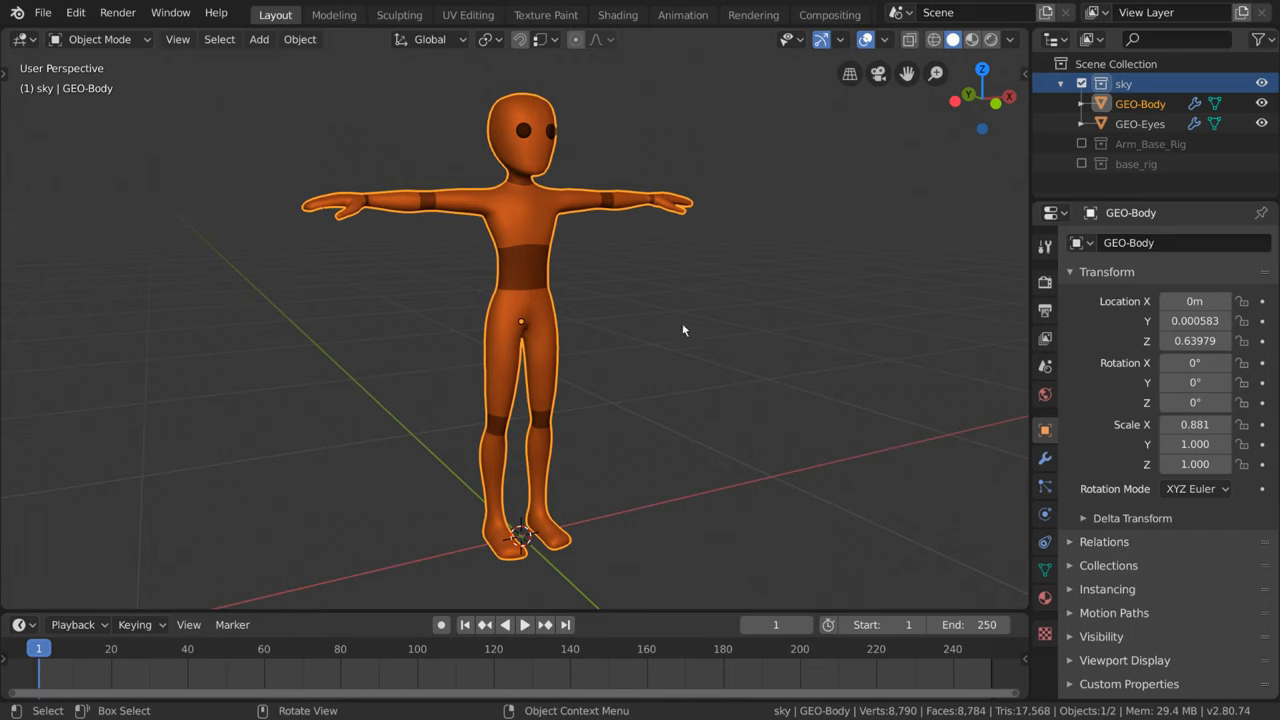
pyautogui.moveTo(870, 410)
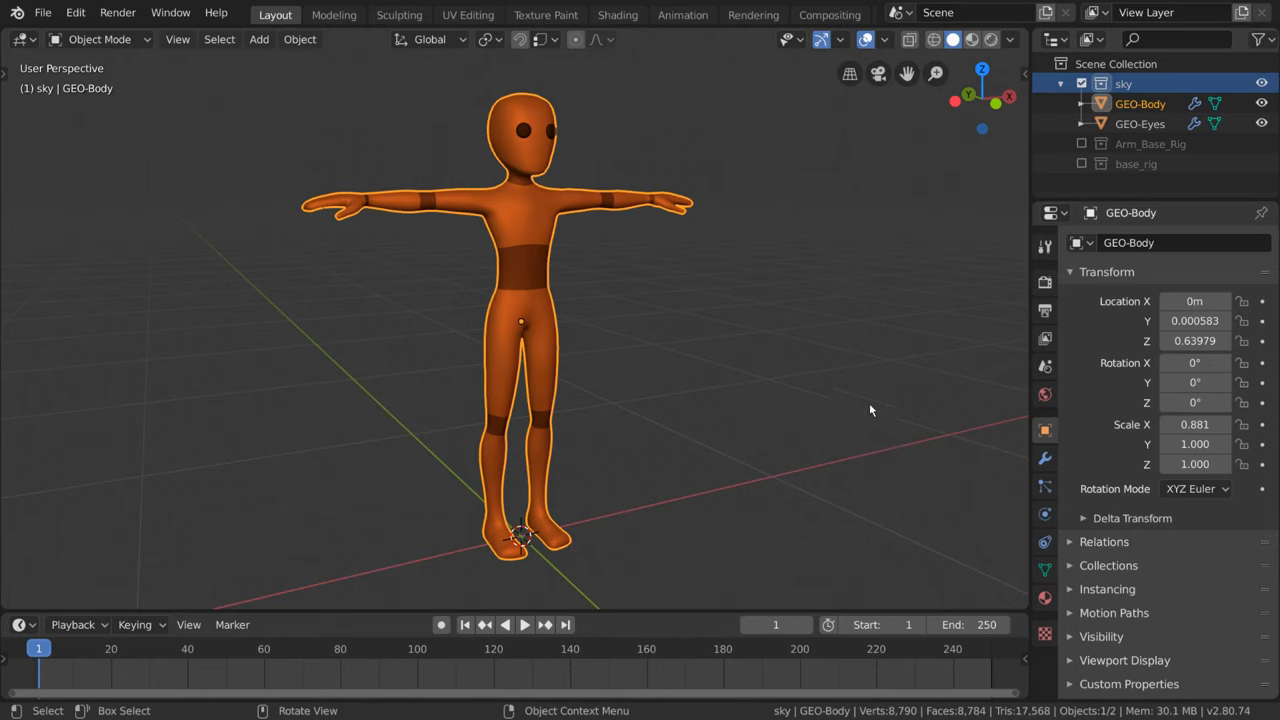
# Step: Add a single-bone armature, start moving it, then undo the addition
pyautogui.click(259, 39)
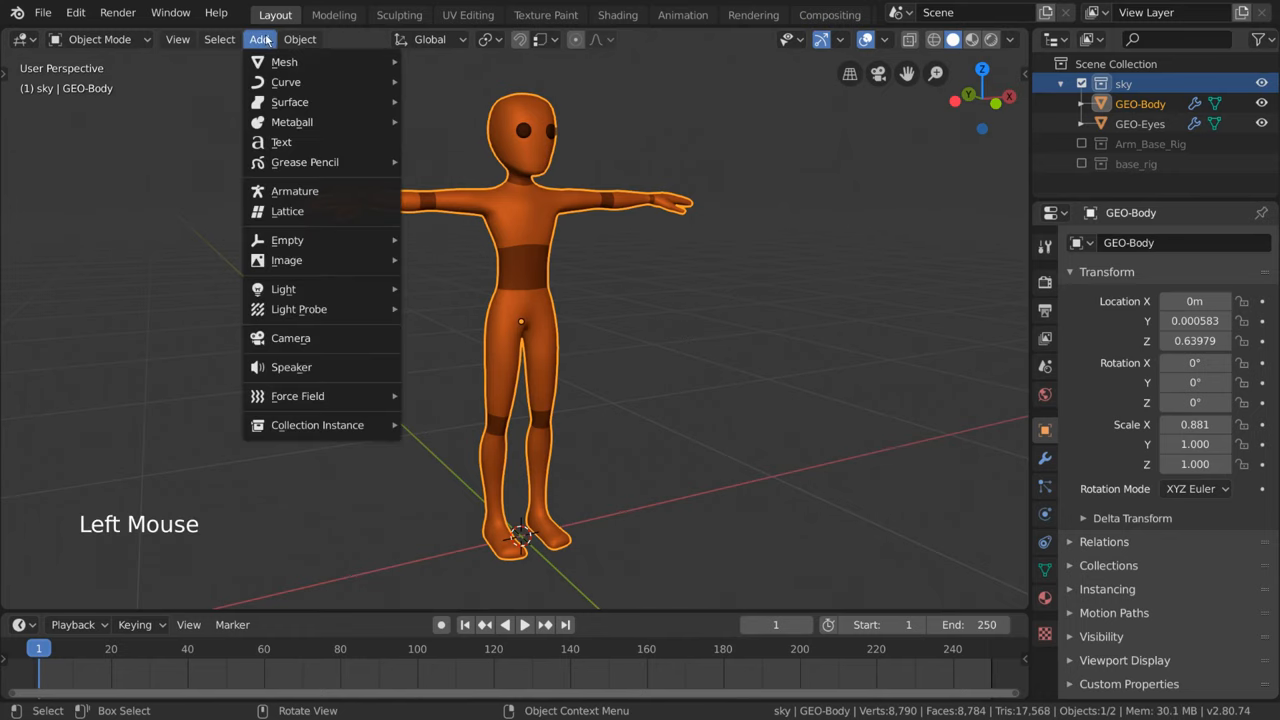
pyautogui.click(294, 190)
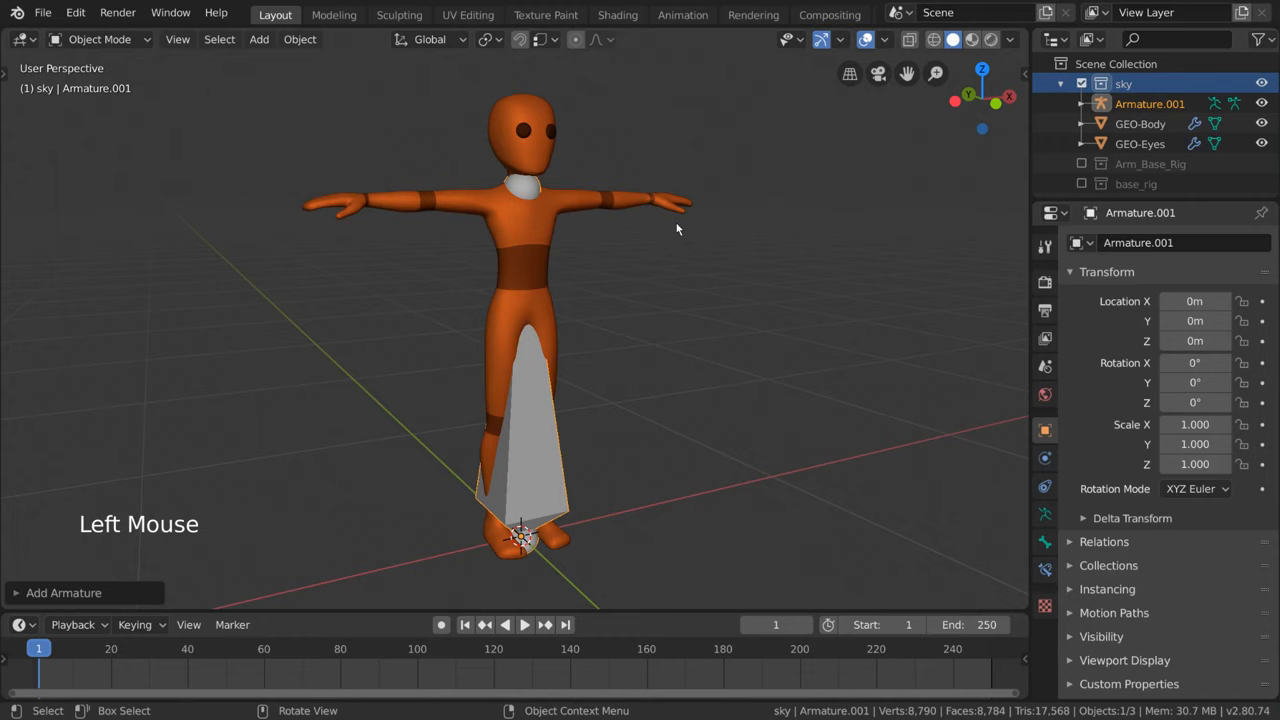
pyautogui.press('g')
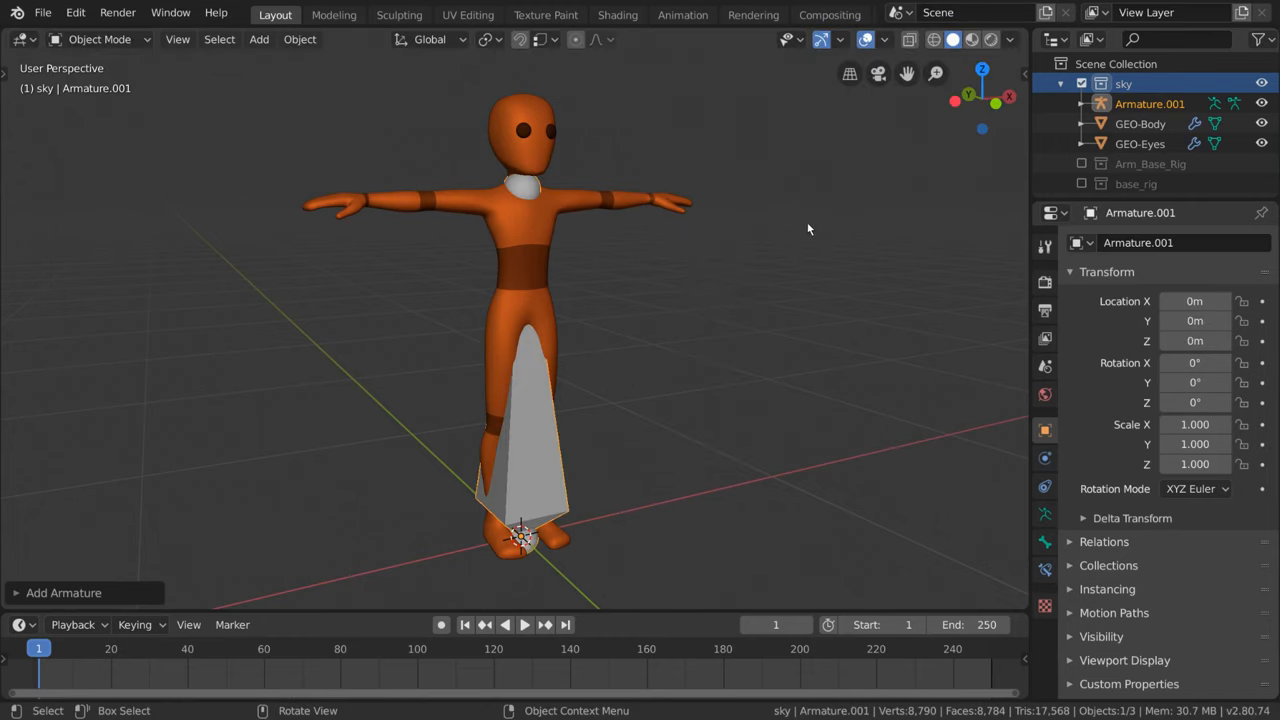
pyautogui.moveTo(355, 148)
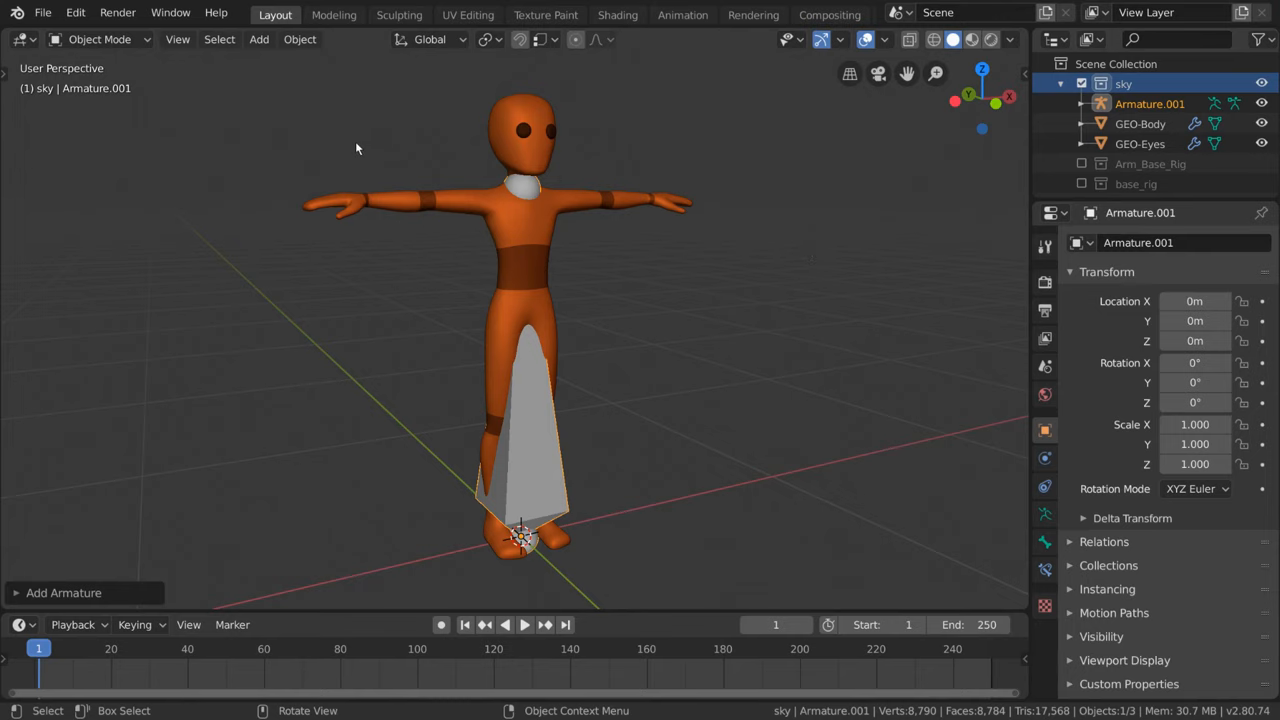
pyautogui.moveTo(592, 274)
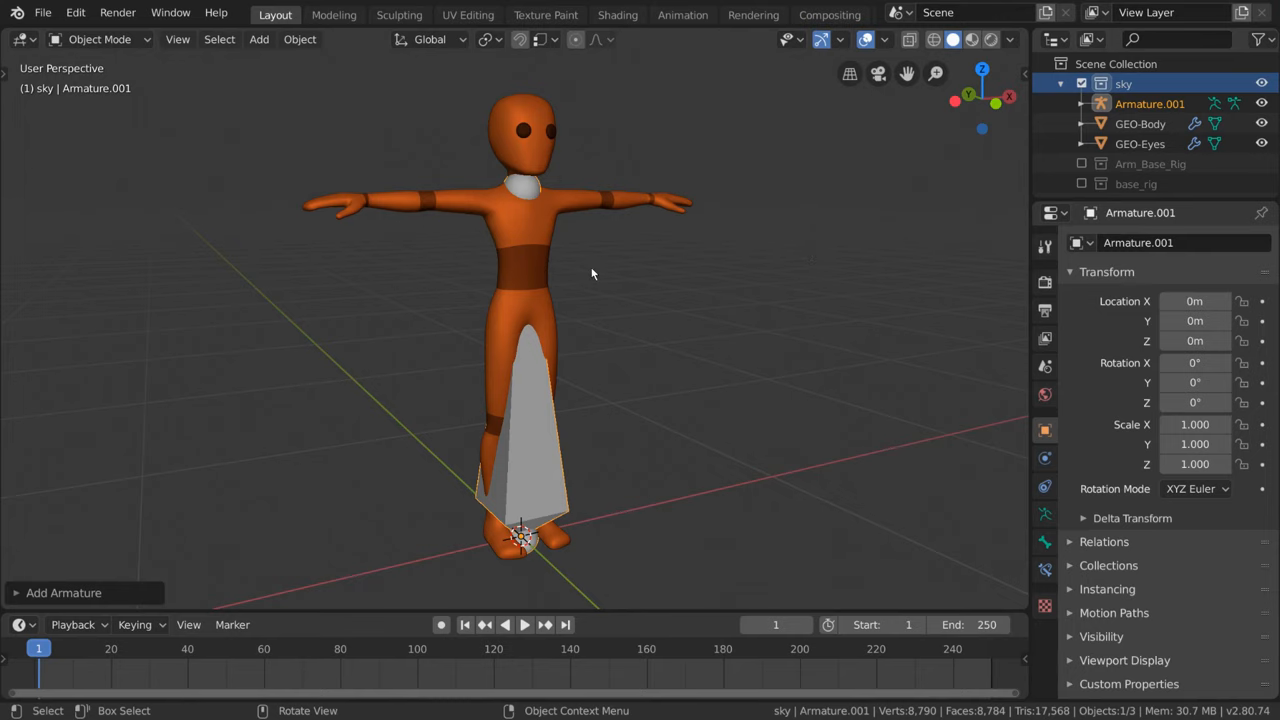
pyautogui.press('ctrl+z')
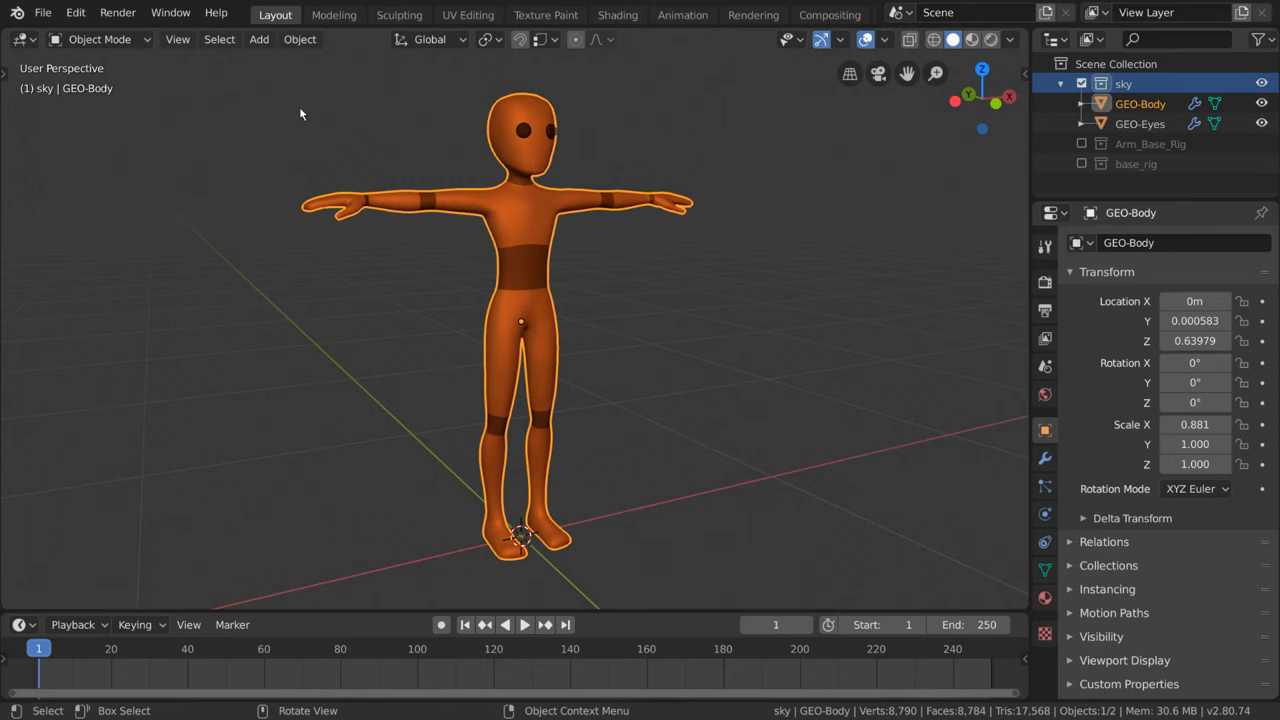
# Step: Enable the Rigging: Rigify add-on in Preferences, found by searching 'rigify'
pyautogui.click(75, 12)
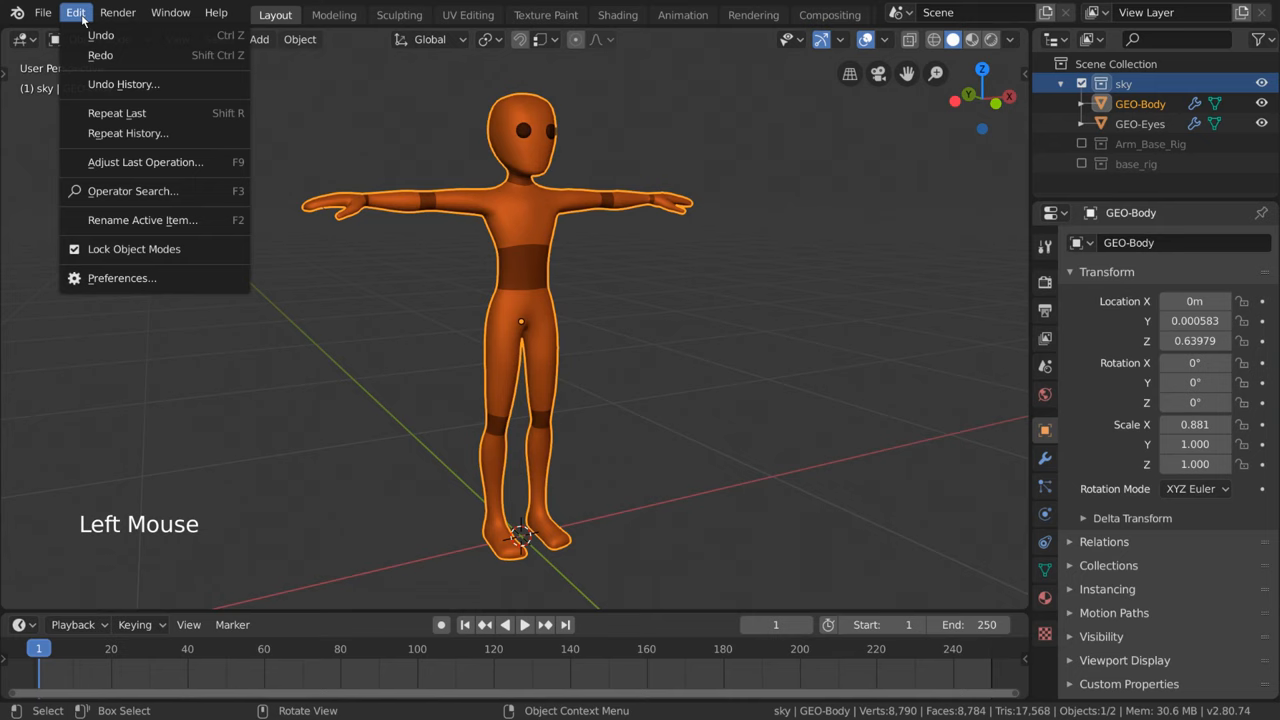
pyautogui.click(122, 278)
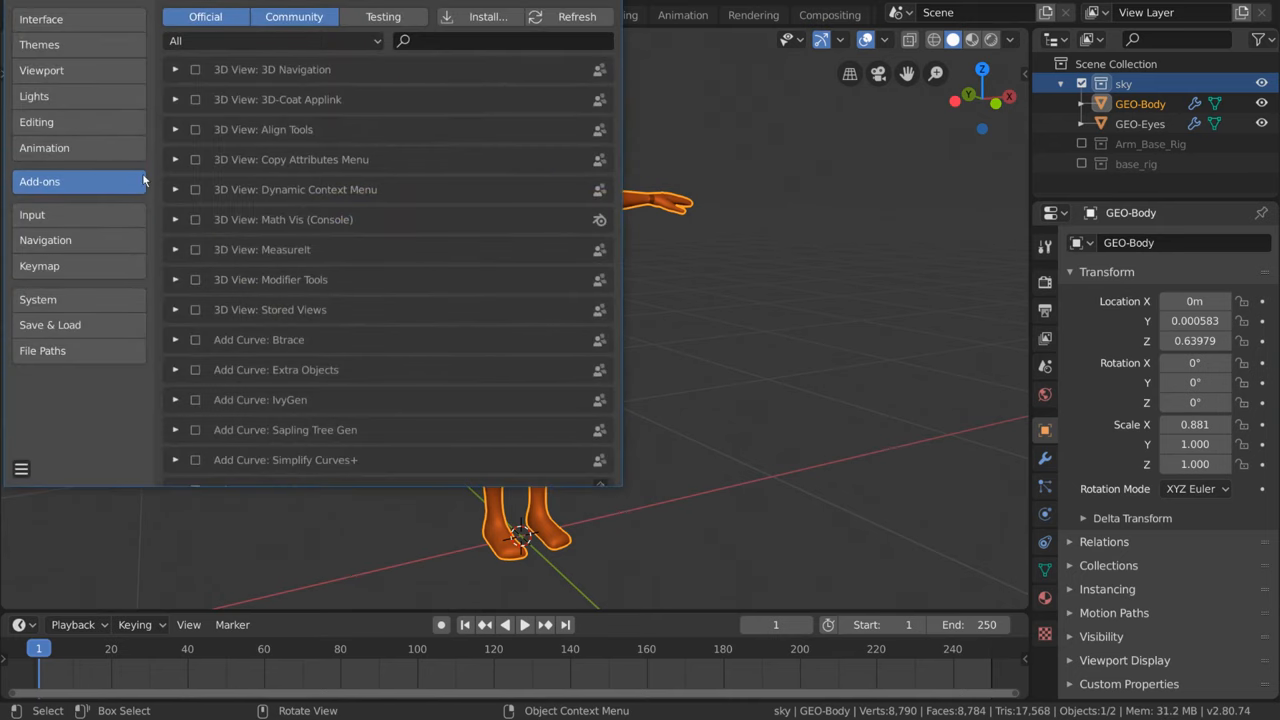
pyautogui.click(500, 40)
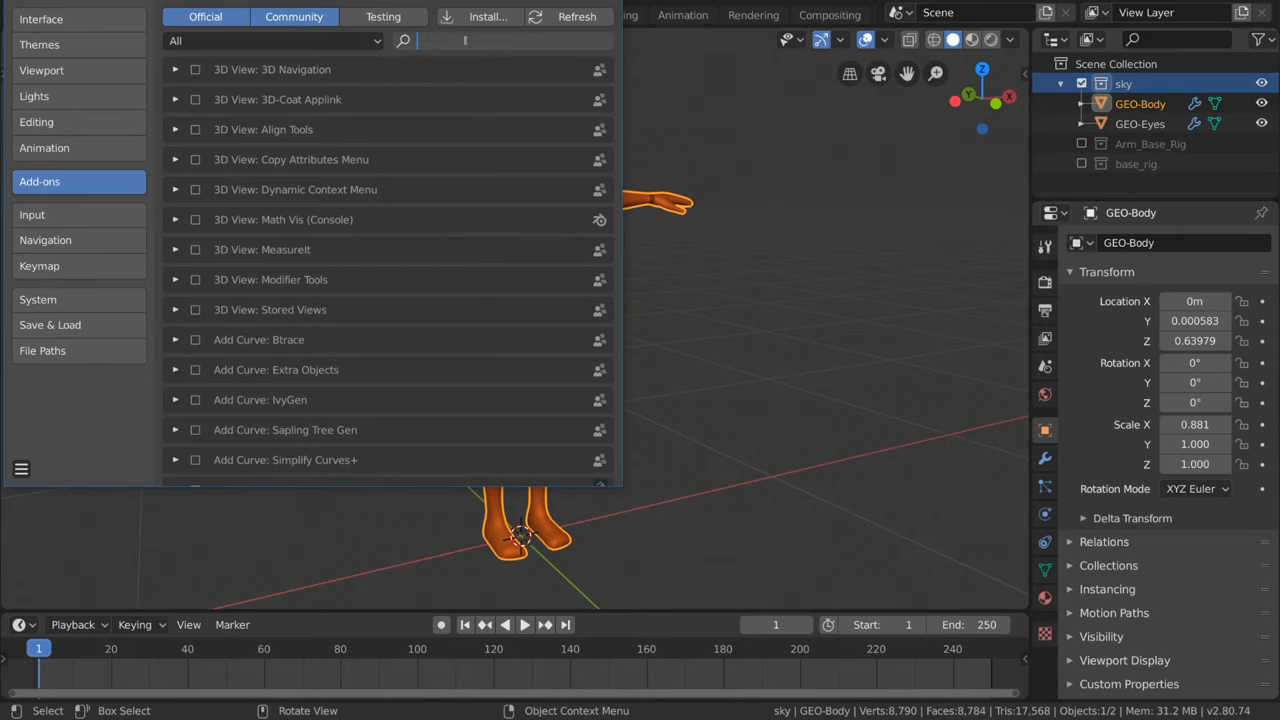
pyautogui.write('rigify')
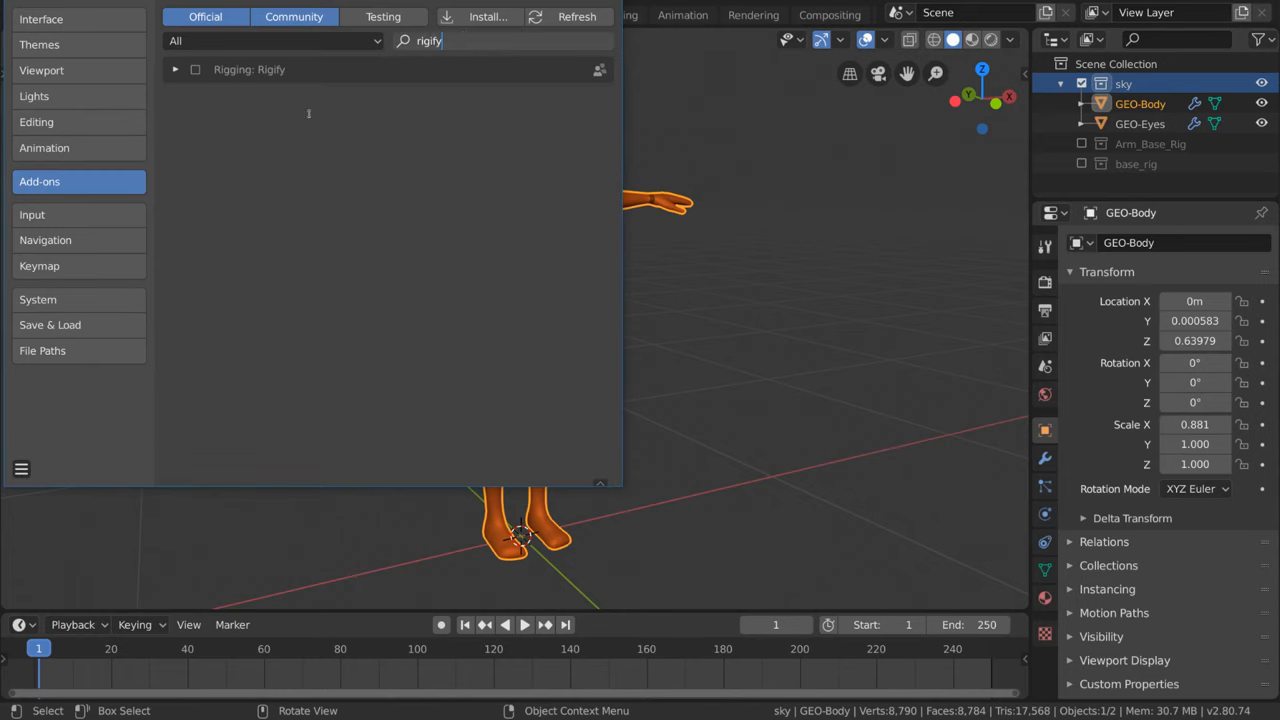
pyautogui.click(175, 69)
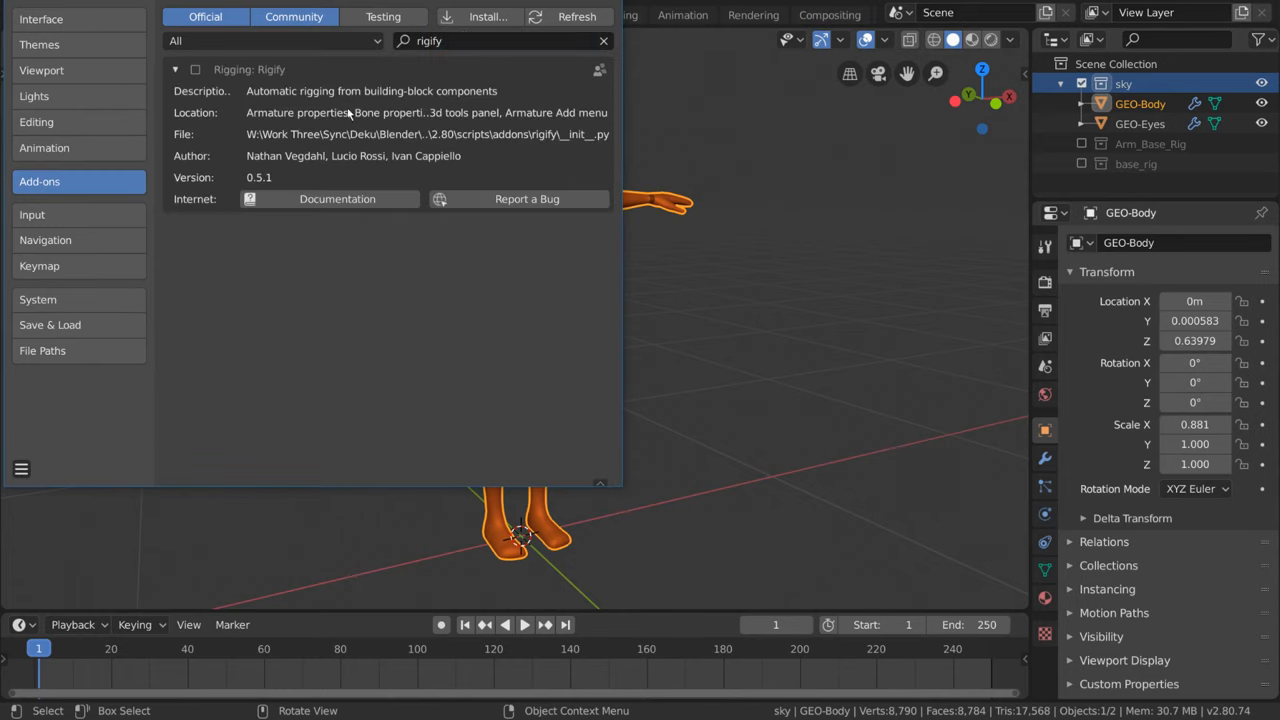
pyautogui.moveTo(233, 110)
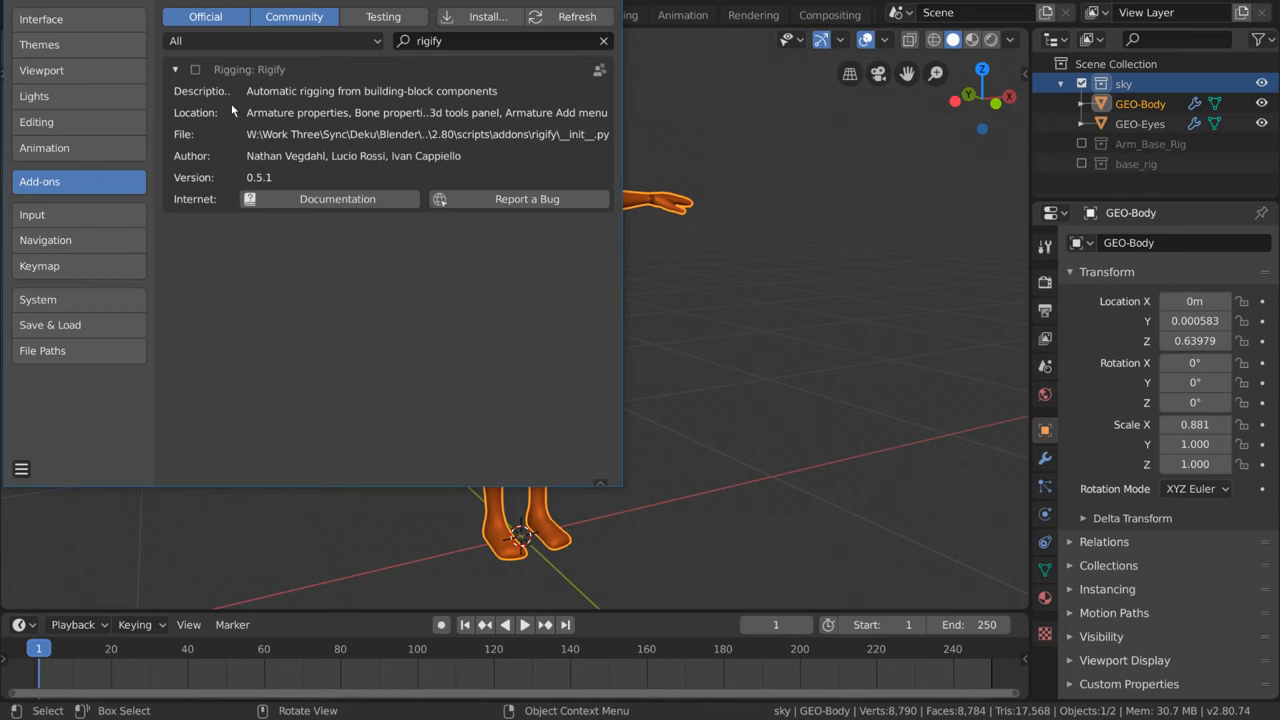
pyautogui.moveTo(267, 105)
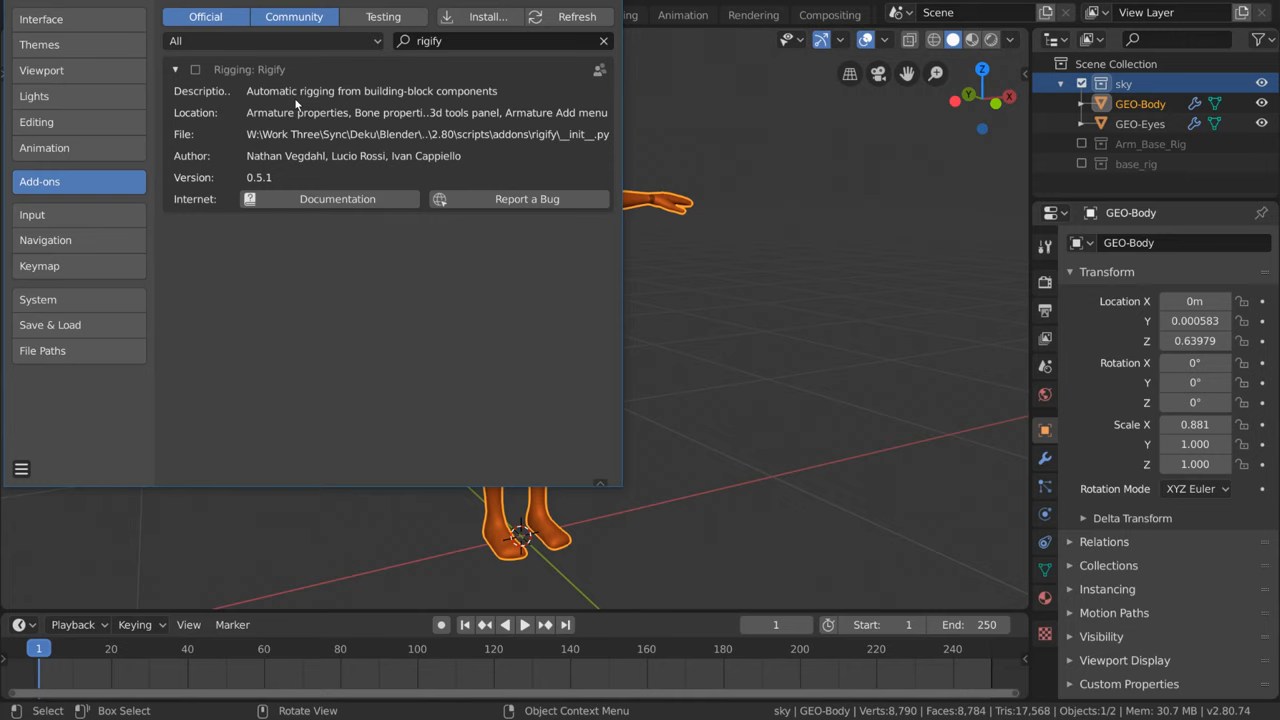
pyautogui.moveTo(198, 78)
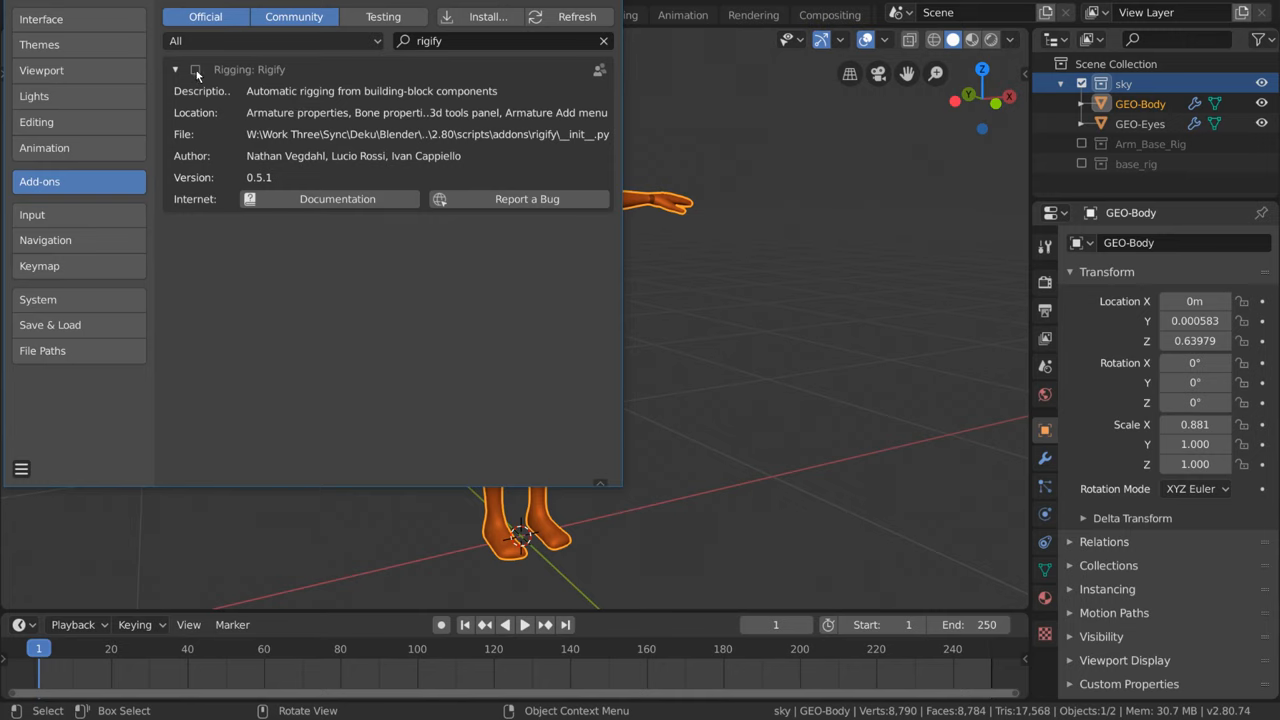
pyautogui.click(196, 70)
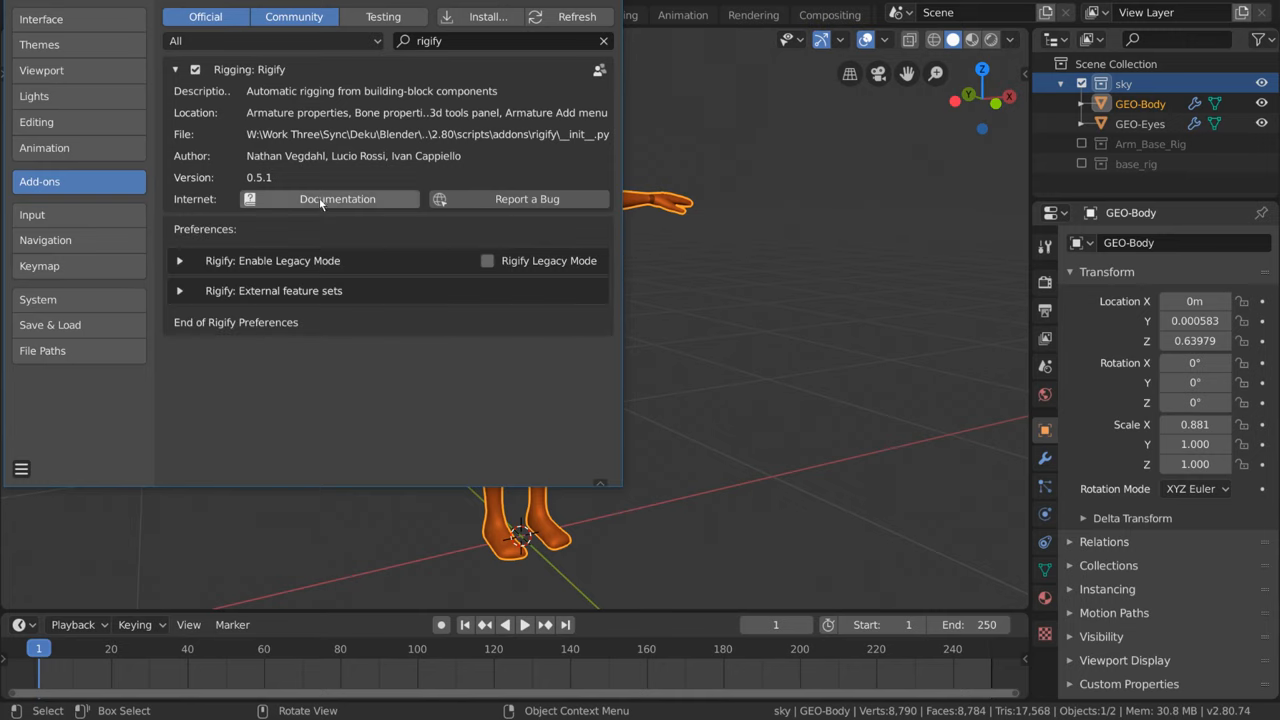
pyautogui.moveTo(375, 202)
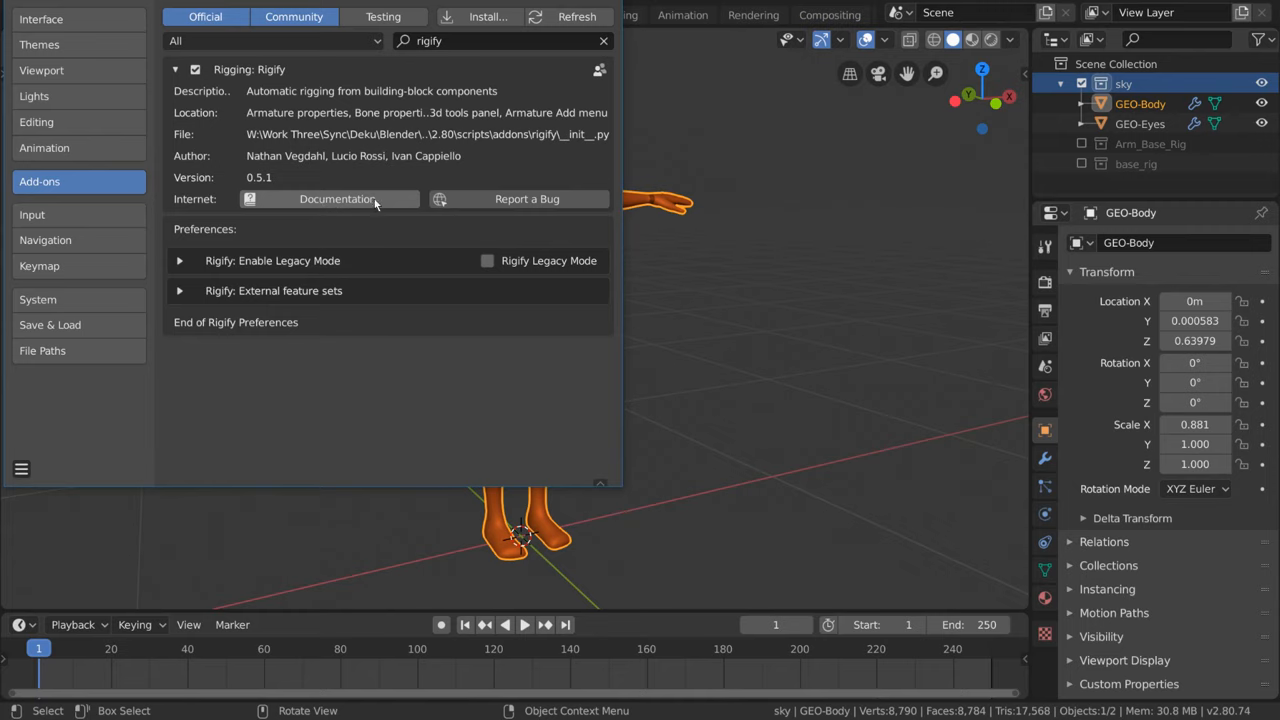
pyautogui.moveTo(389, 199)
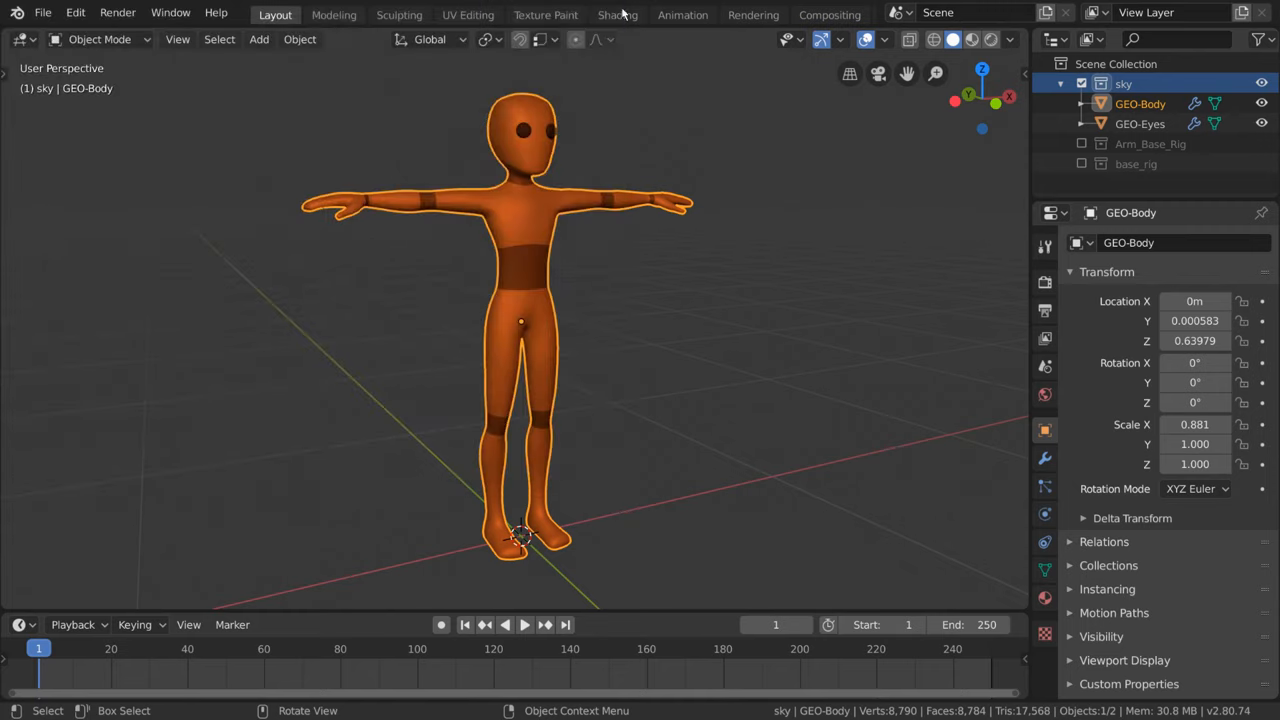
pyautogui.moveTo(383, 145)
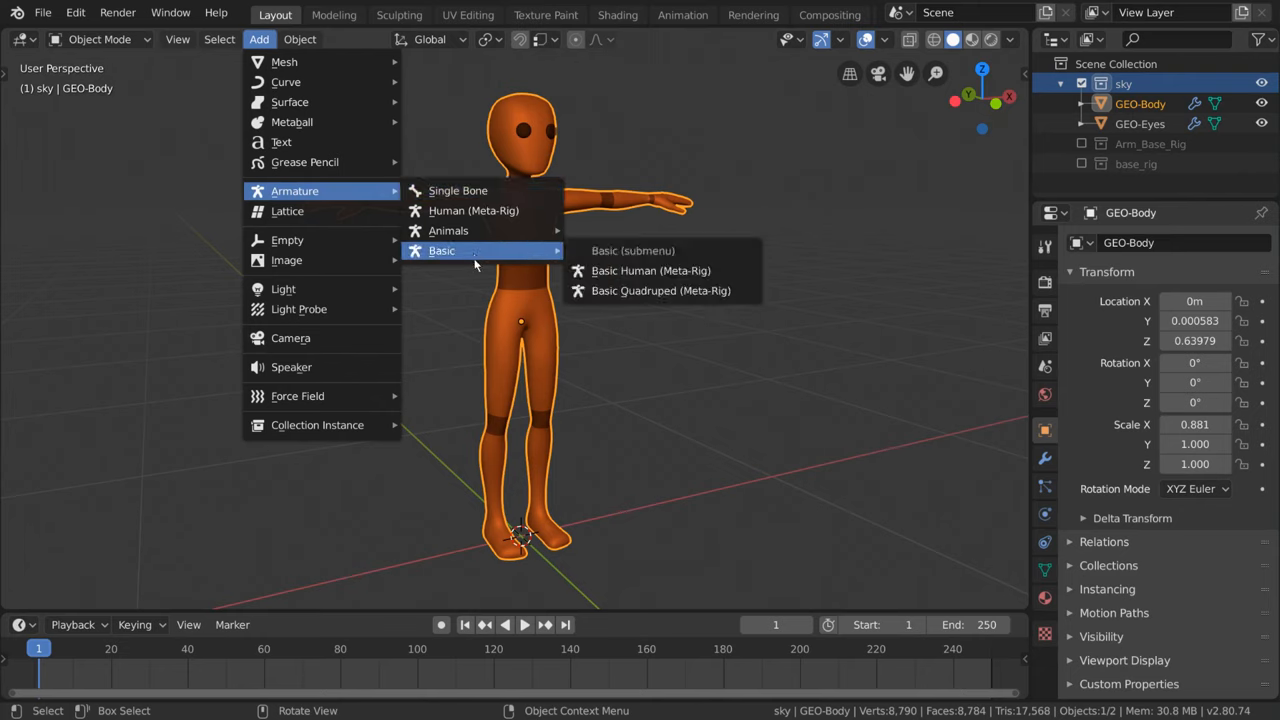
pyautogui.moveTo(449, 230)
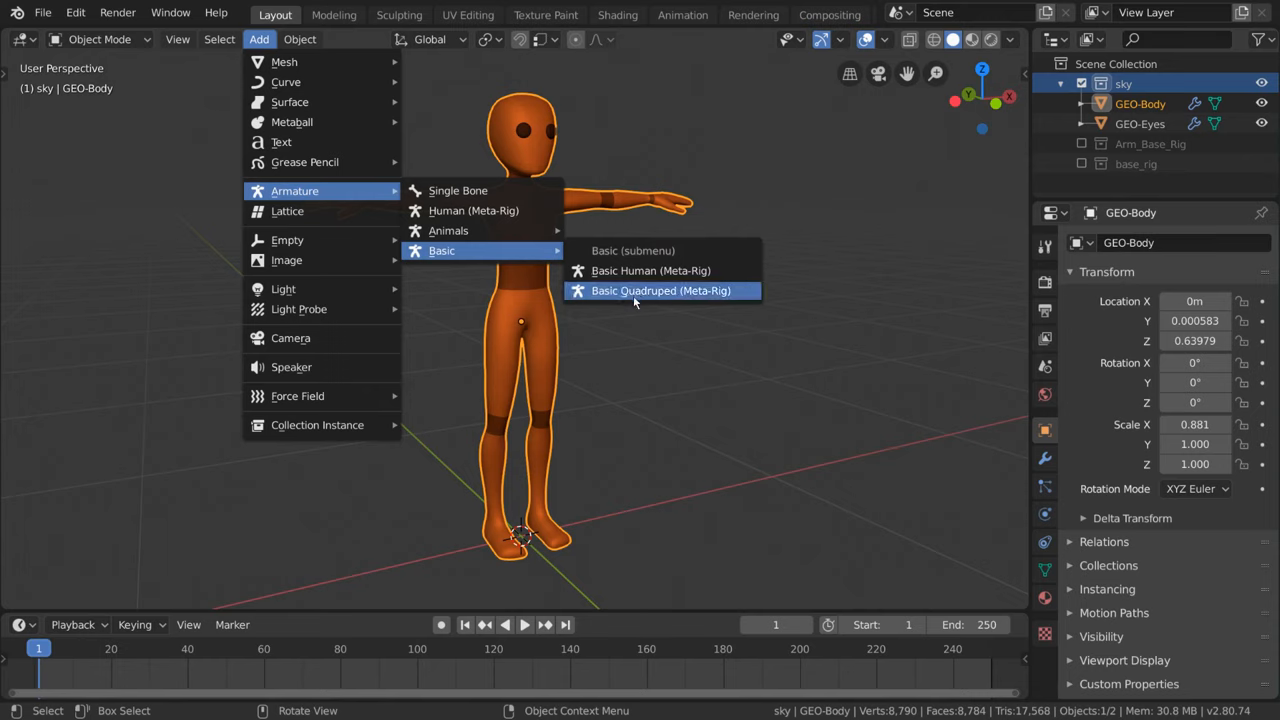
pyautogui.moveTo(473, 210)
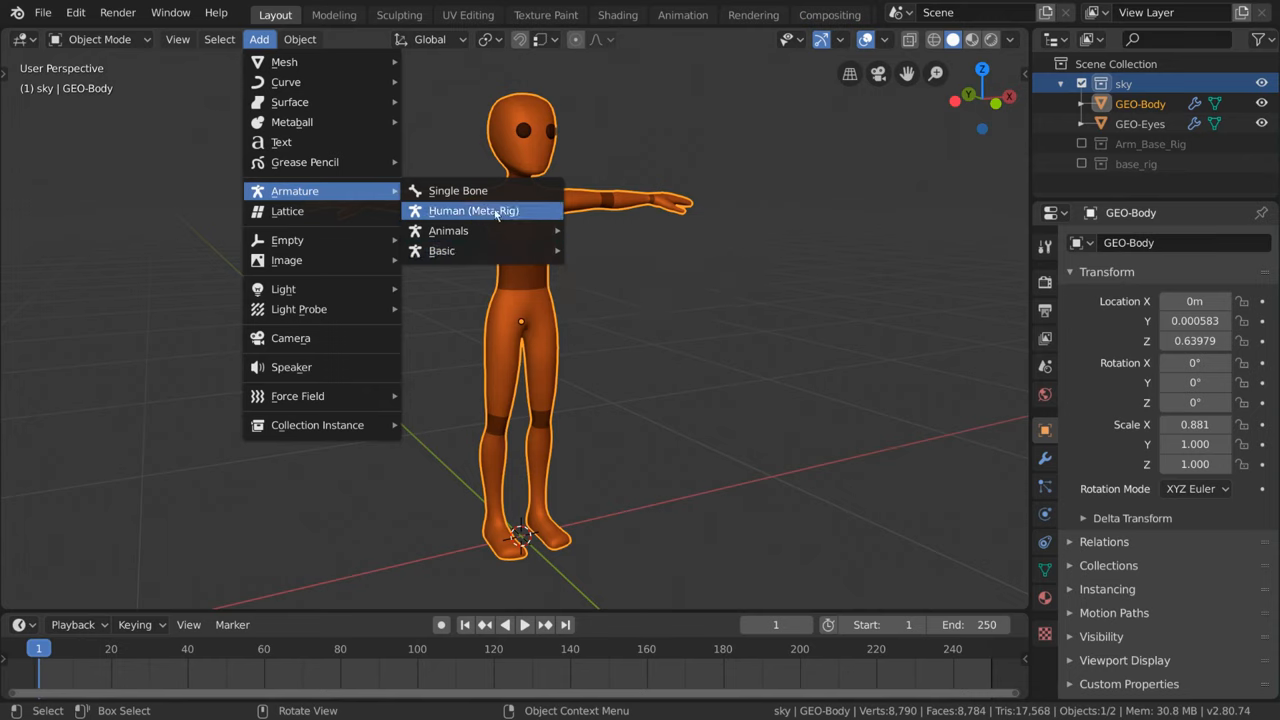
pyautogui.moveTo(538, 210)
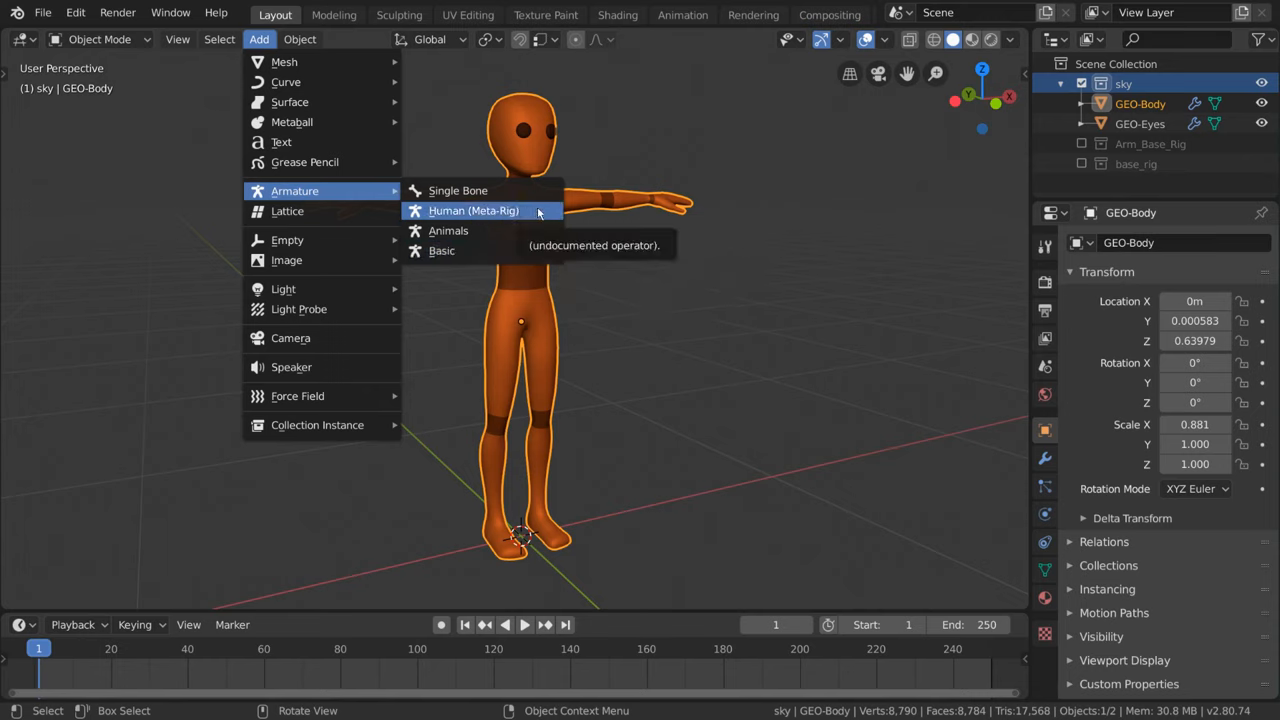
# Step: Add a Human (Meta-Rig) armature and zoom out and back in to inspect it
pyautogui.click(473, 210)
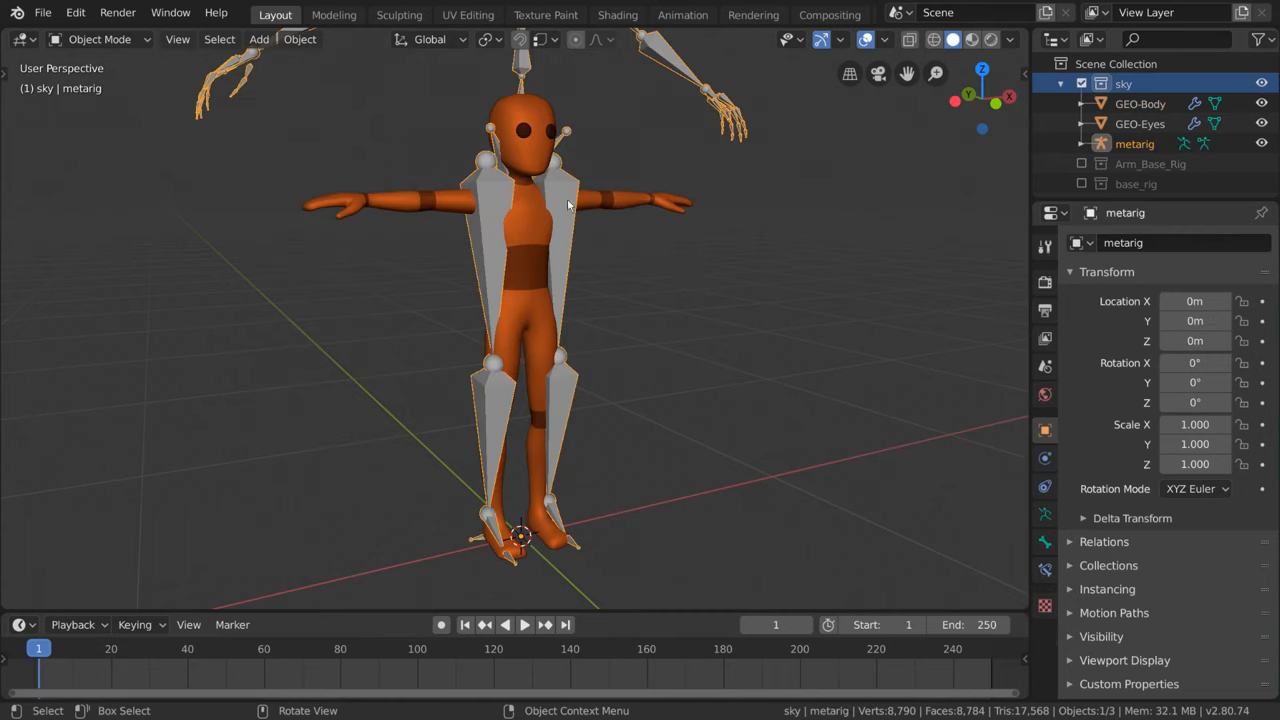
pyautogui.scroll(-3)
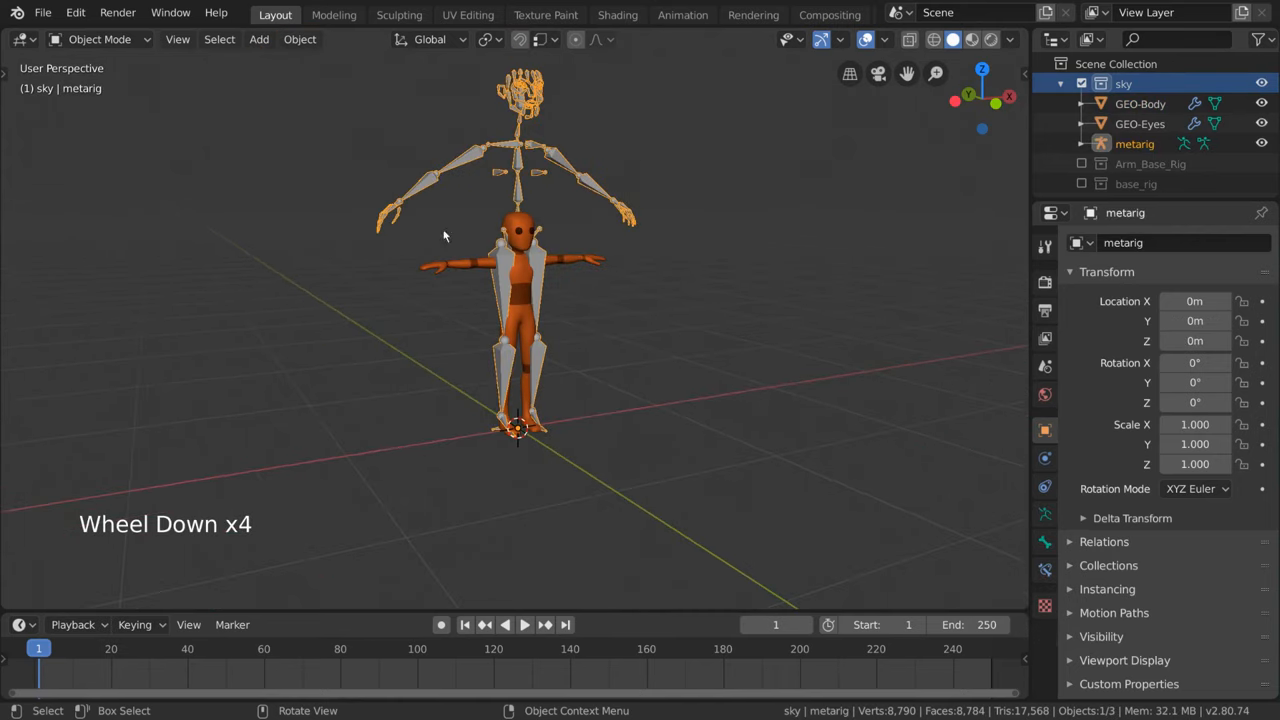
pyautogui.scroll(3)
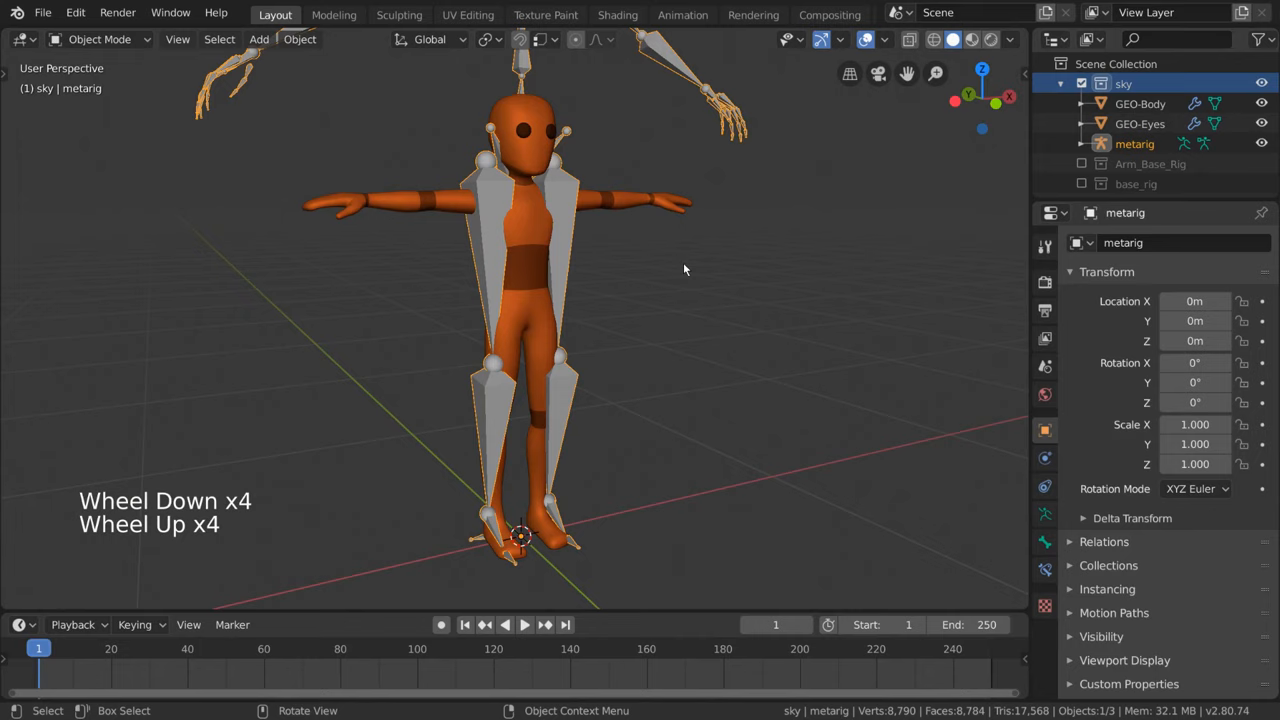
pyautogui.scroll(3)
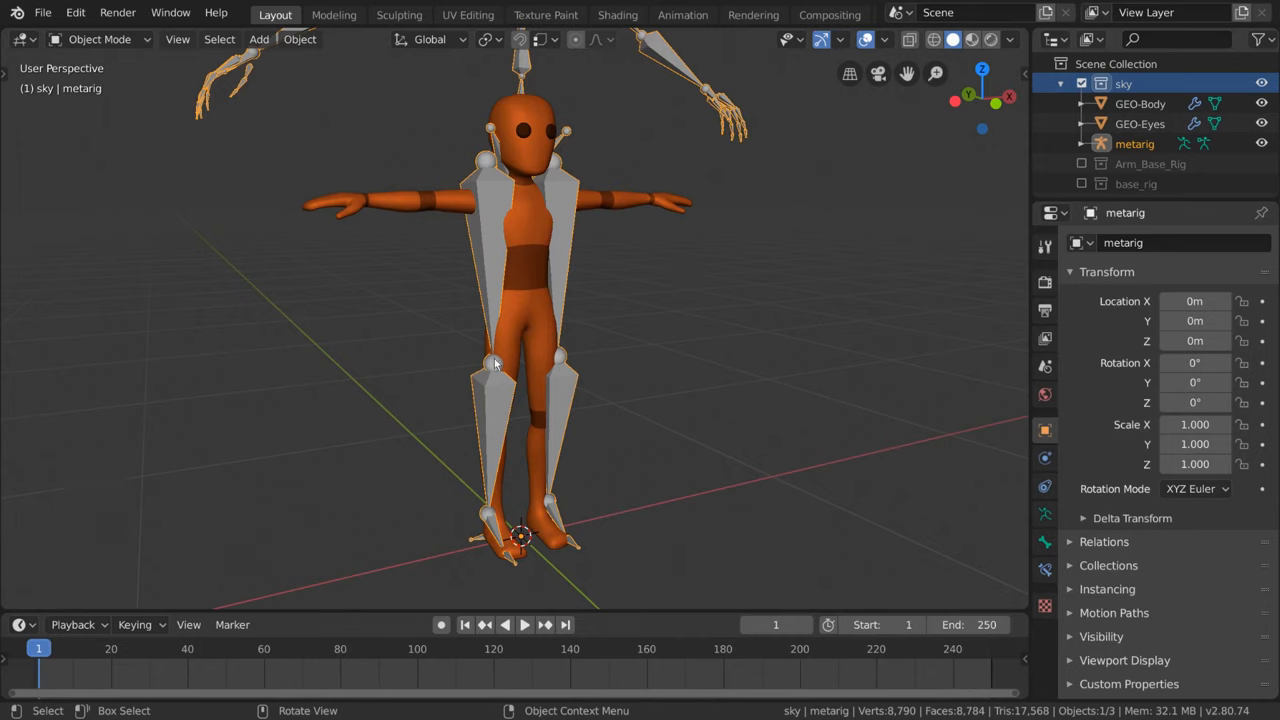
pyautogui.moveTo(558, 253)
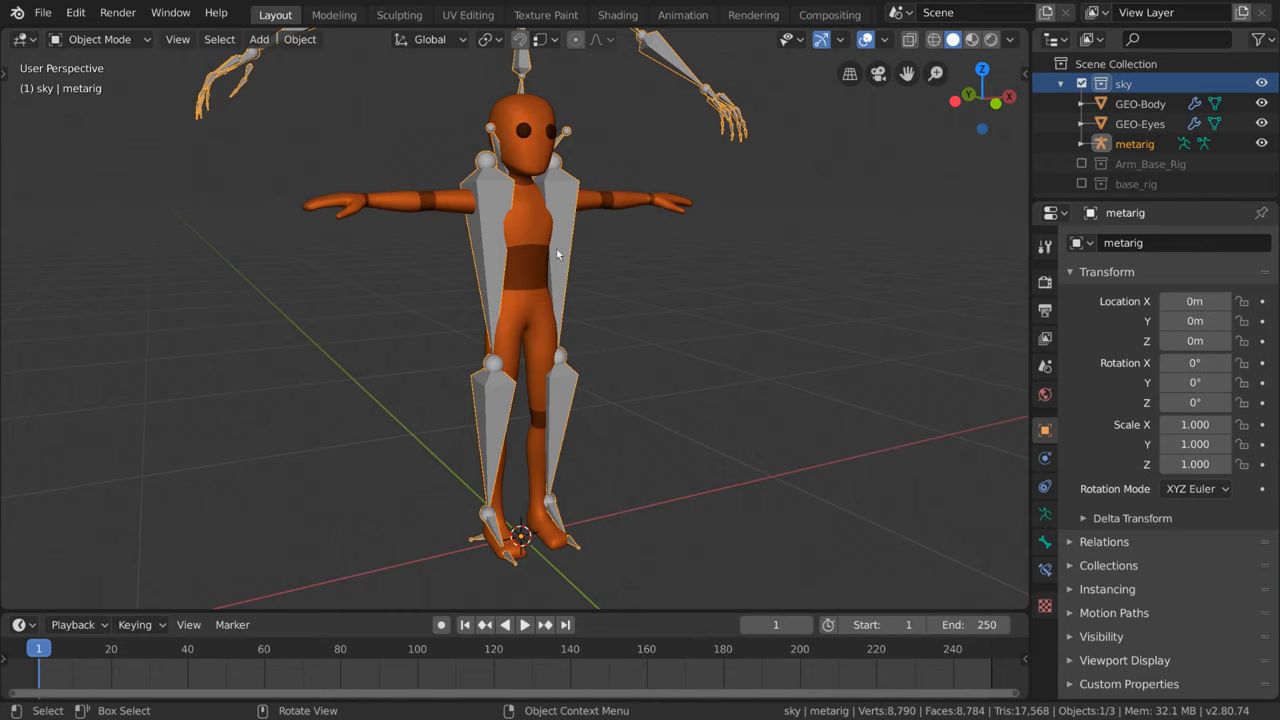
# Step: Scale the meta-rig down to match the orange character's size
pyautogui.scroll(-3)
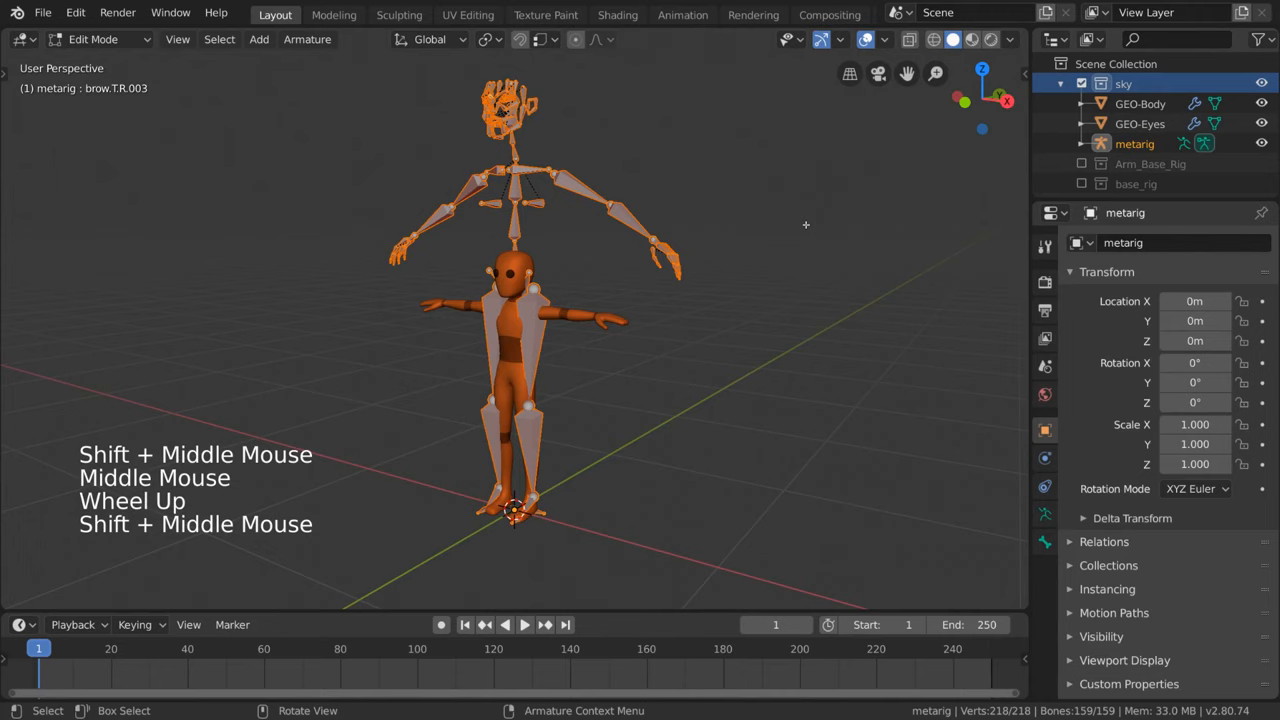
pyautogui.press('s')
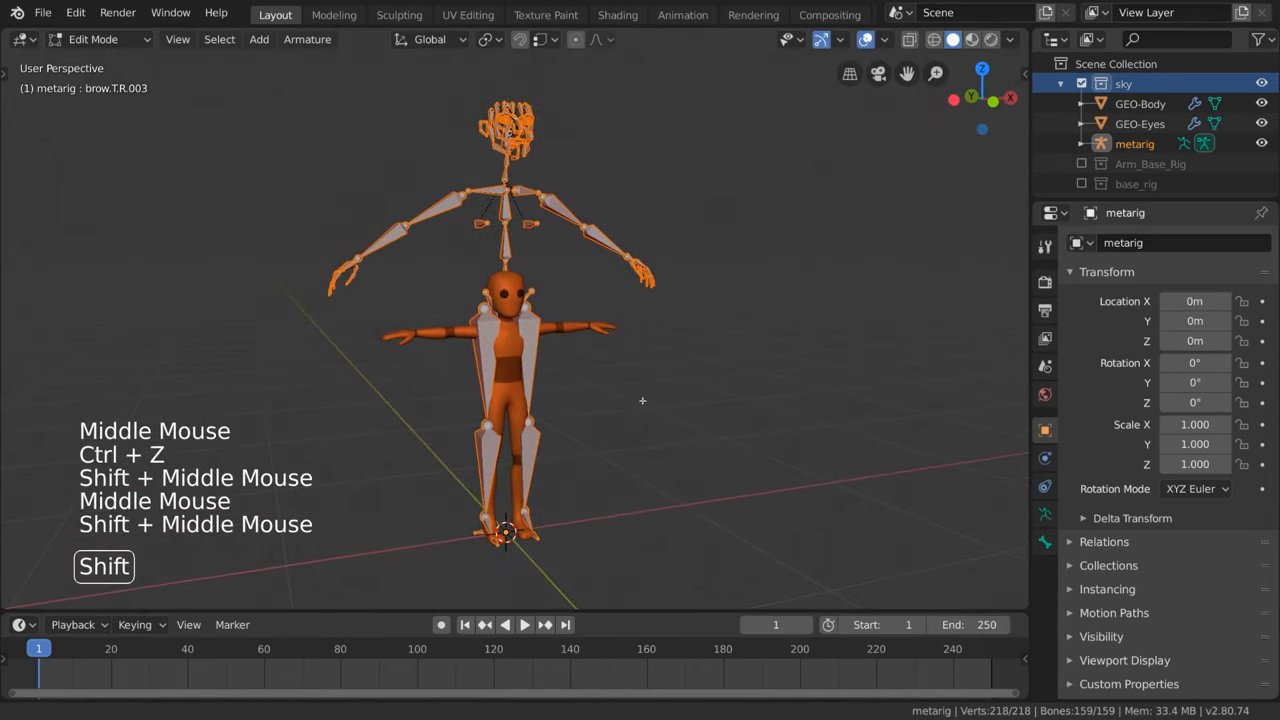
pyautogui.click(489, 39)
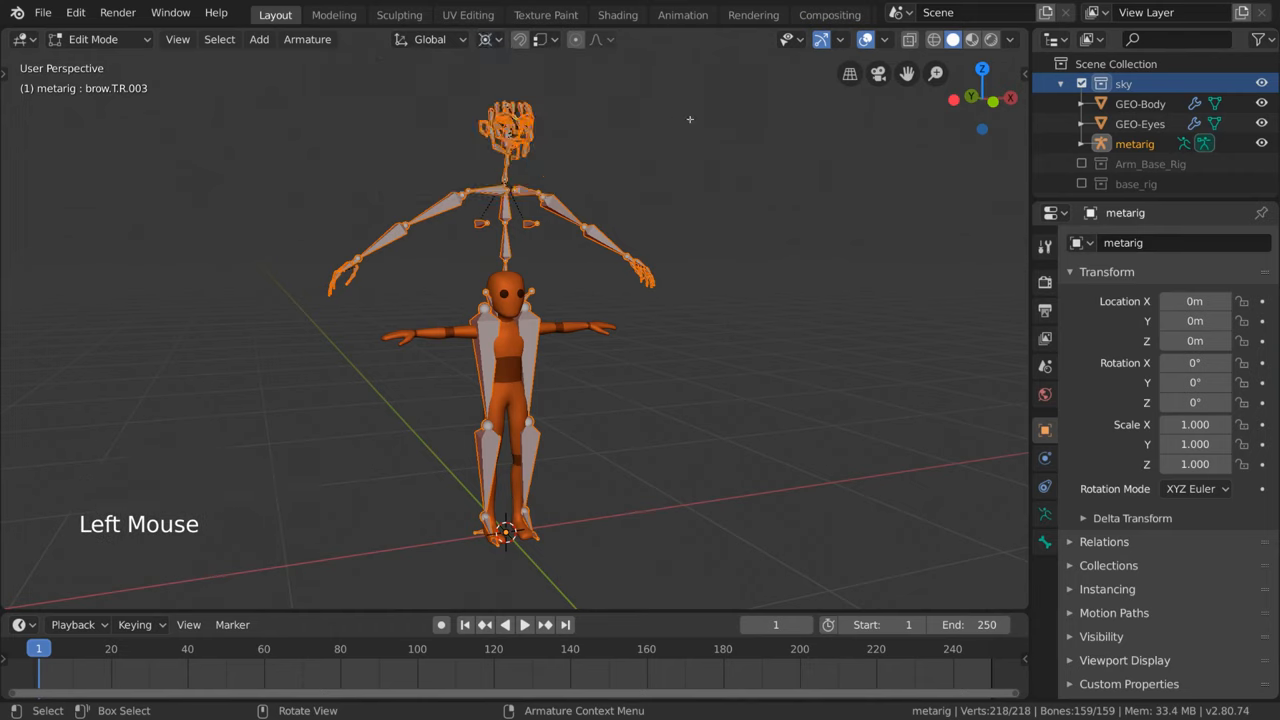
pyautogui.click(518, 39)
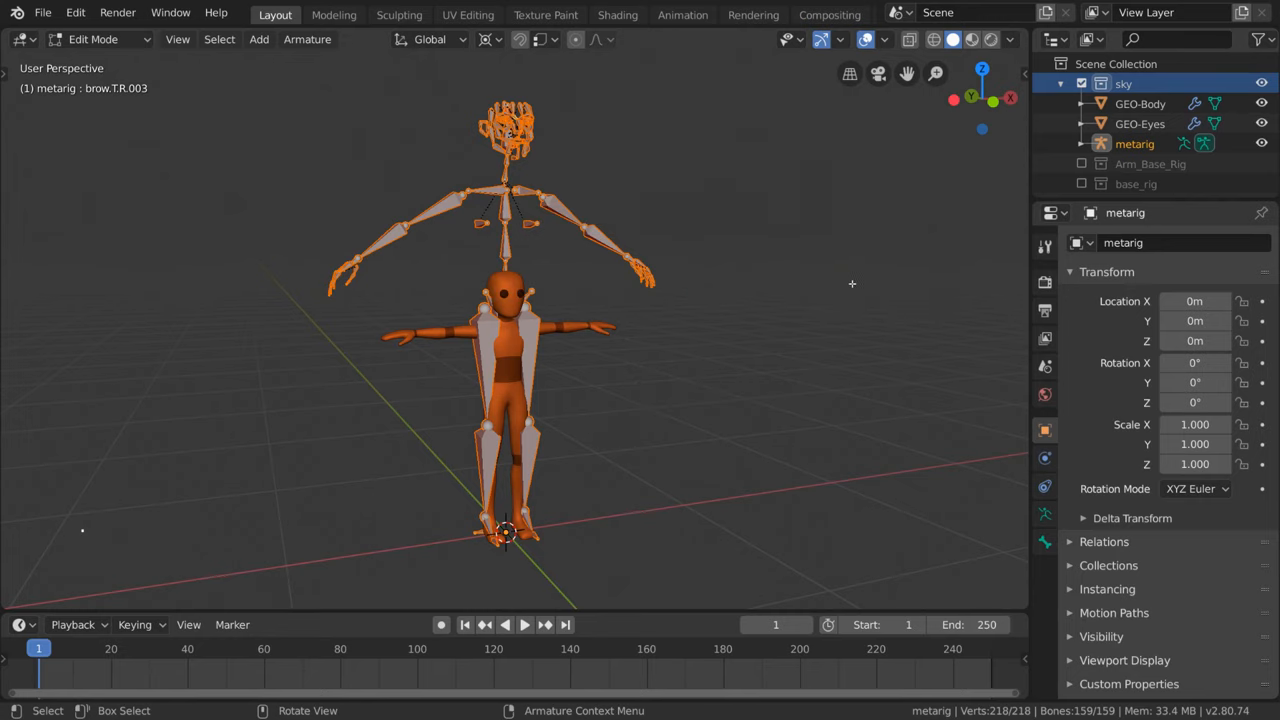
pyautogui.press('s')
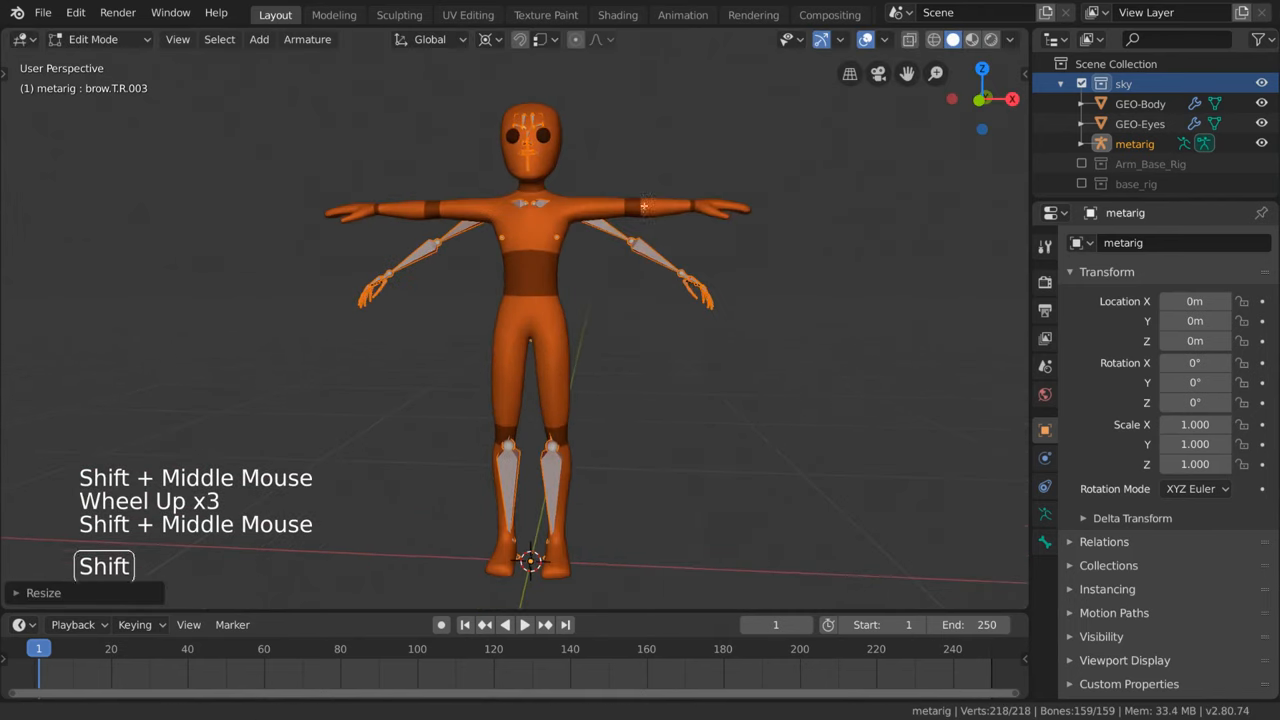
pyautogui.scroll(-3)
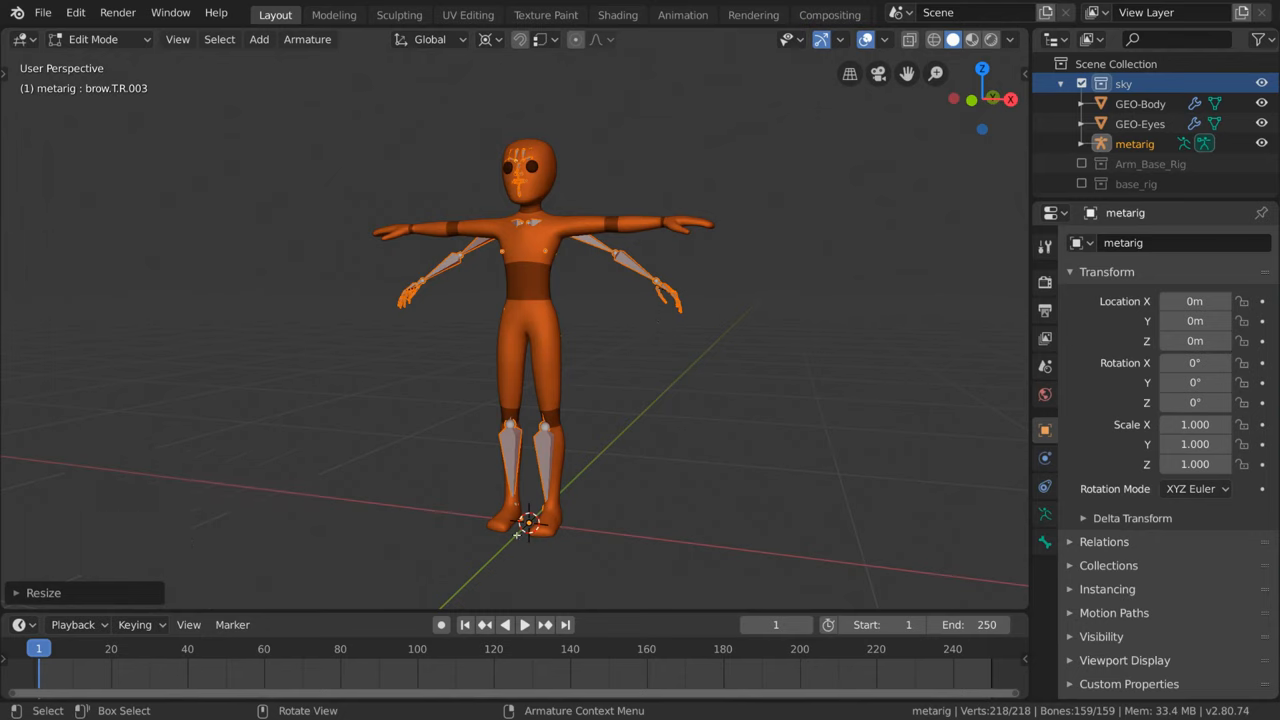
pyautogui.moveTo(807, 304)
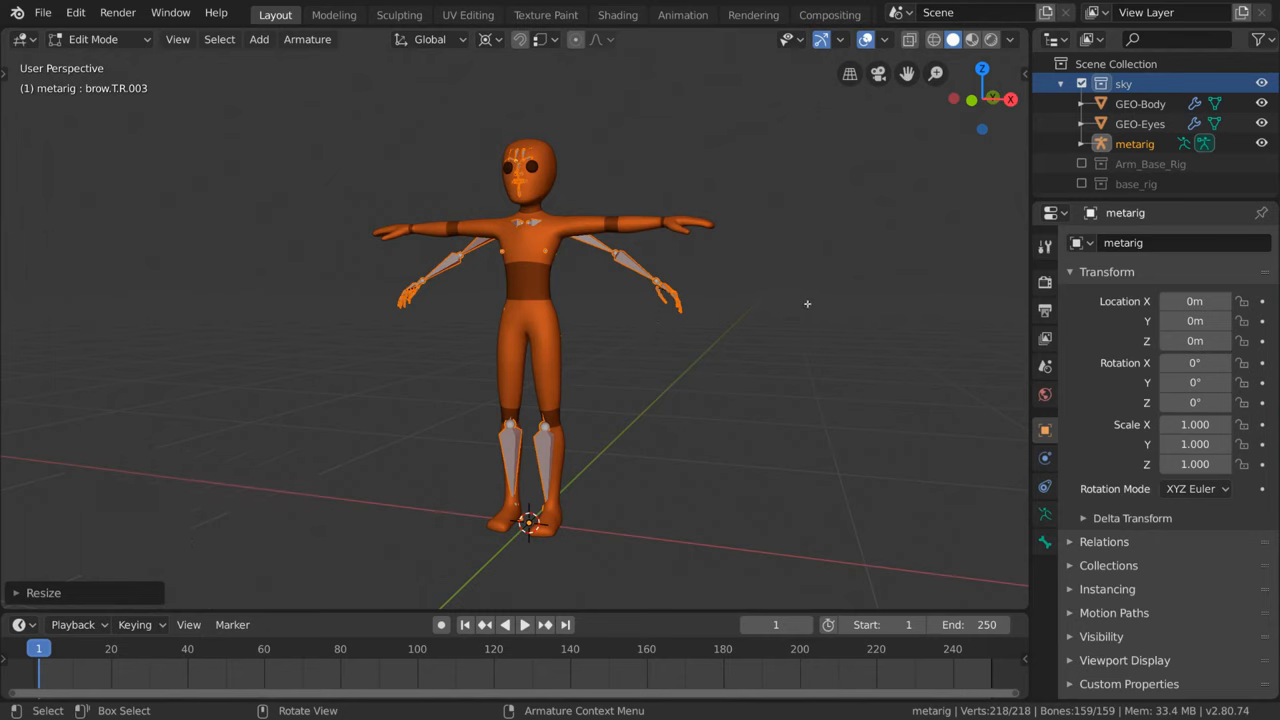
# Step: Refine the meta-rig's scale with snapping and switch to wireframe shading
pyautogui.press('shift+s')
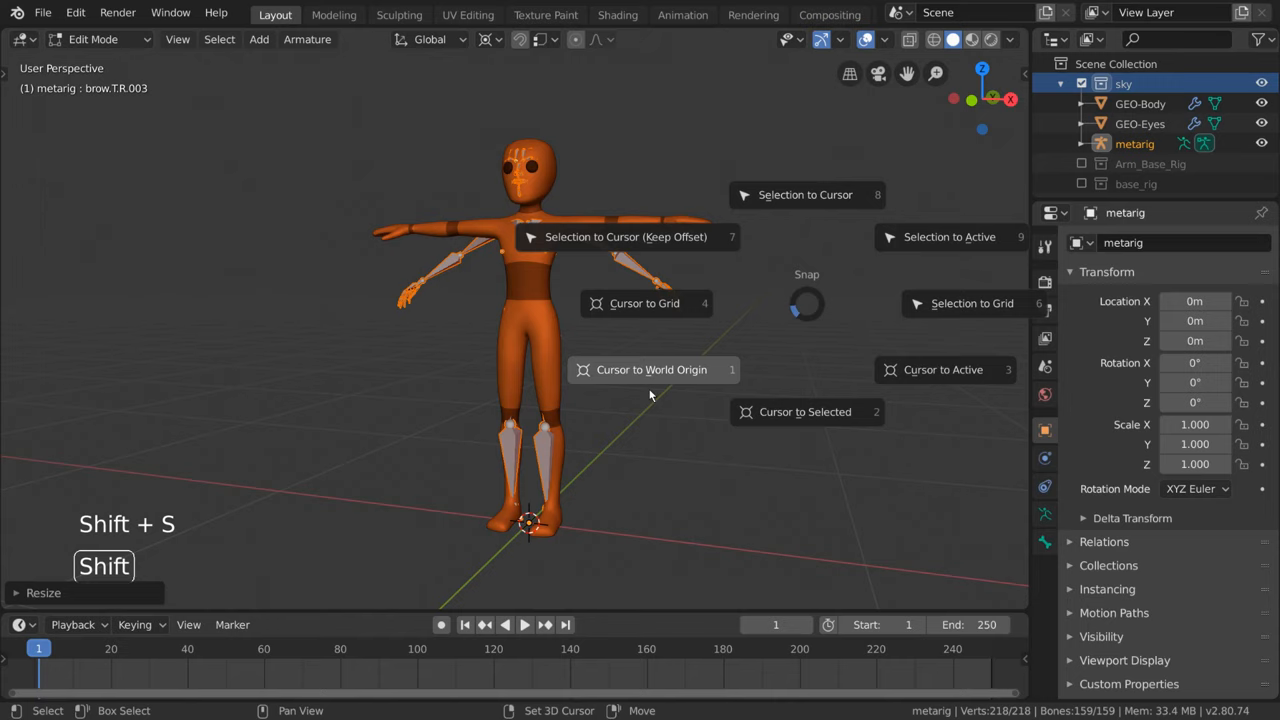
pyautogui.moveTo(640, 389)
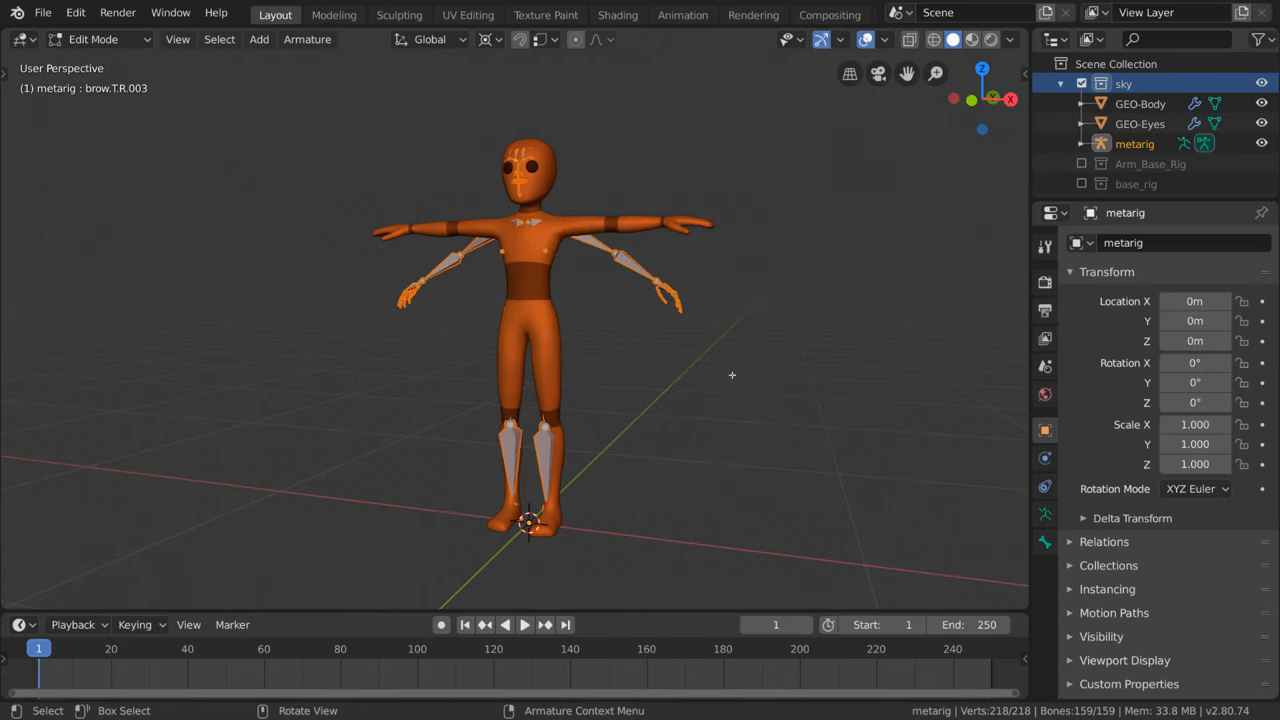
pyautogui.press('s')
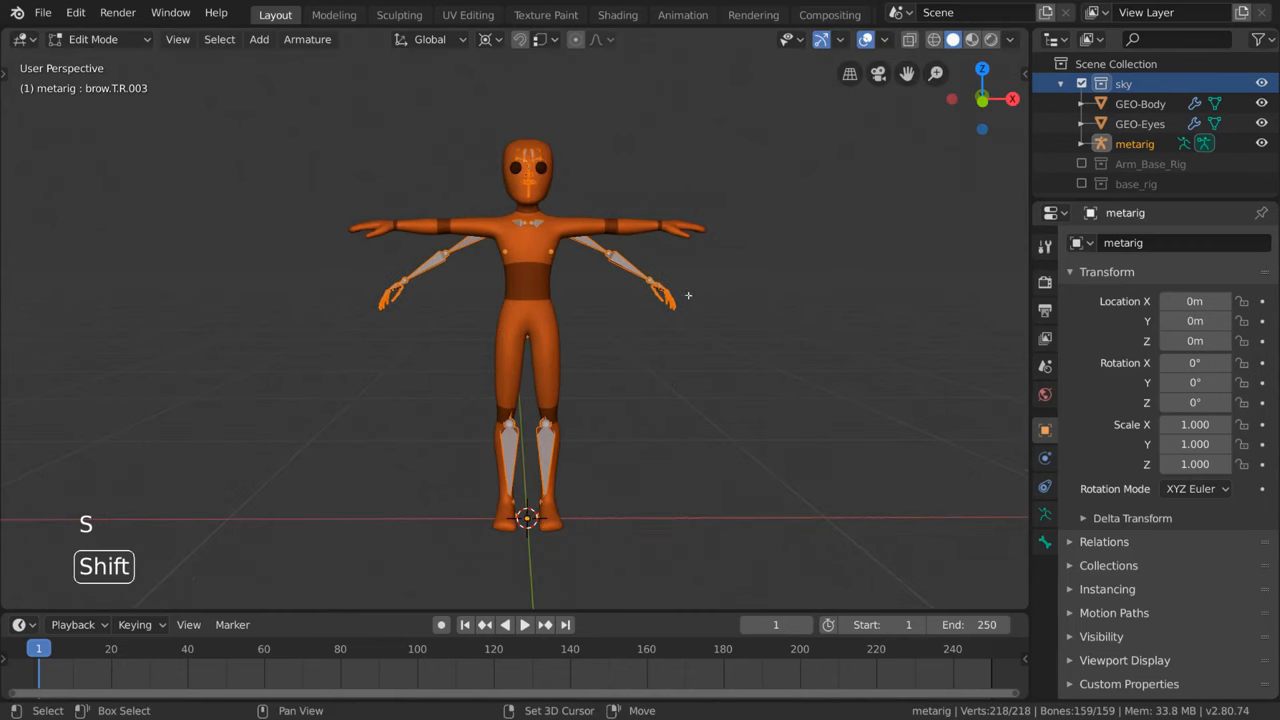
pyautogui.scroll(3)
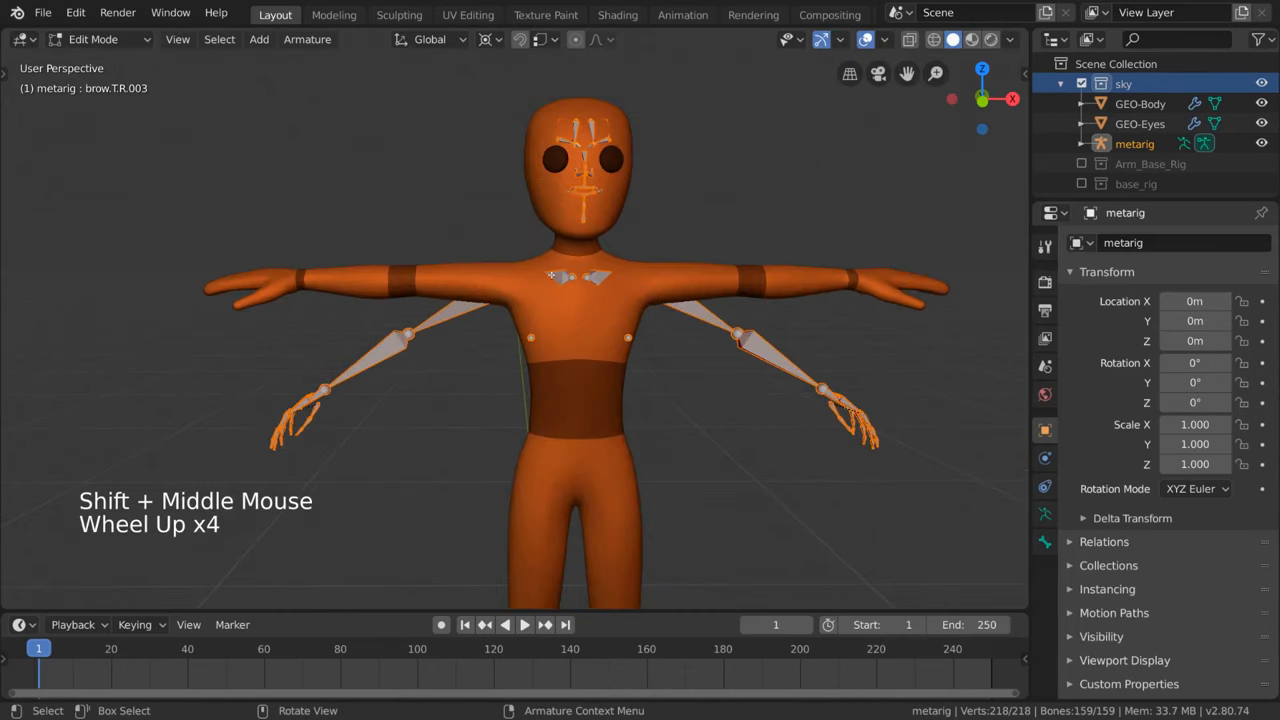
pyautogui.scroll(-3)
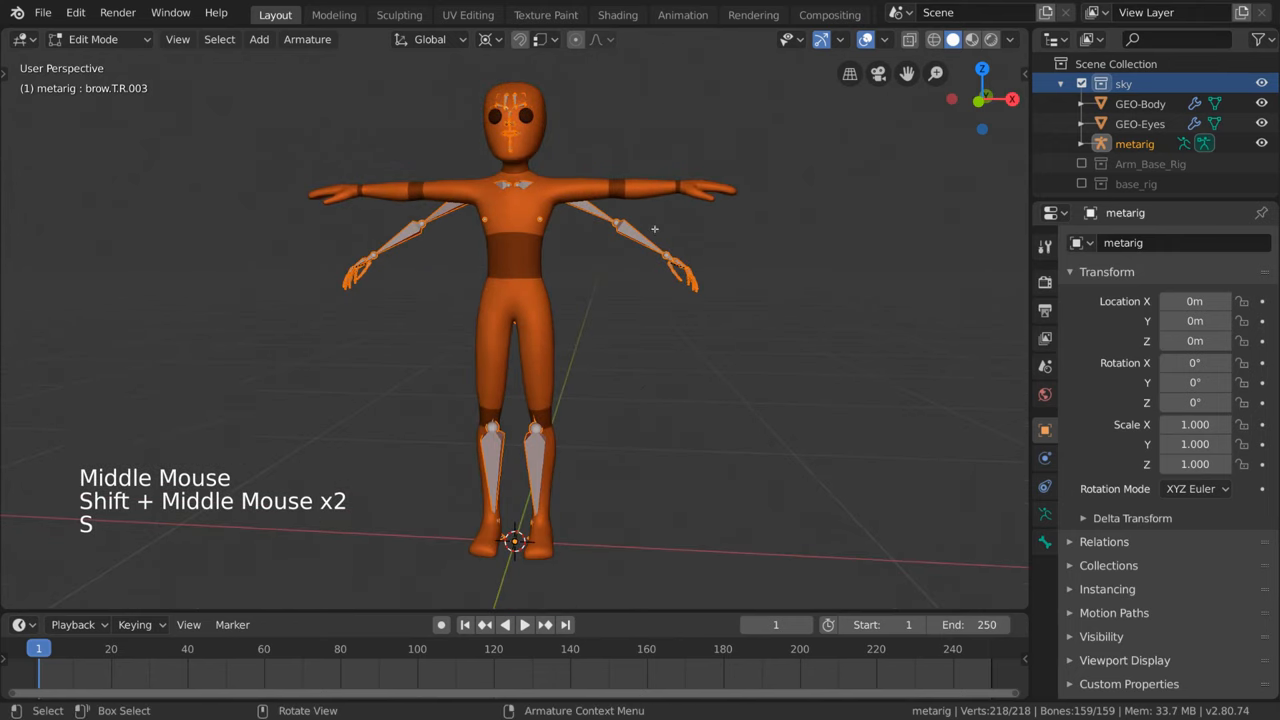
pyautogui.click(932, 39)
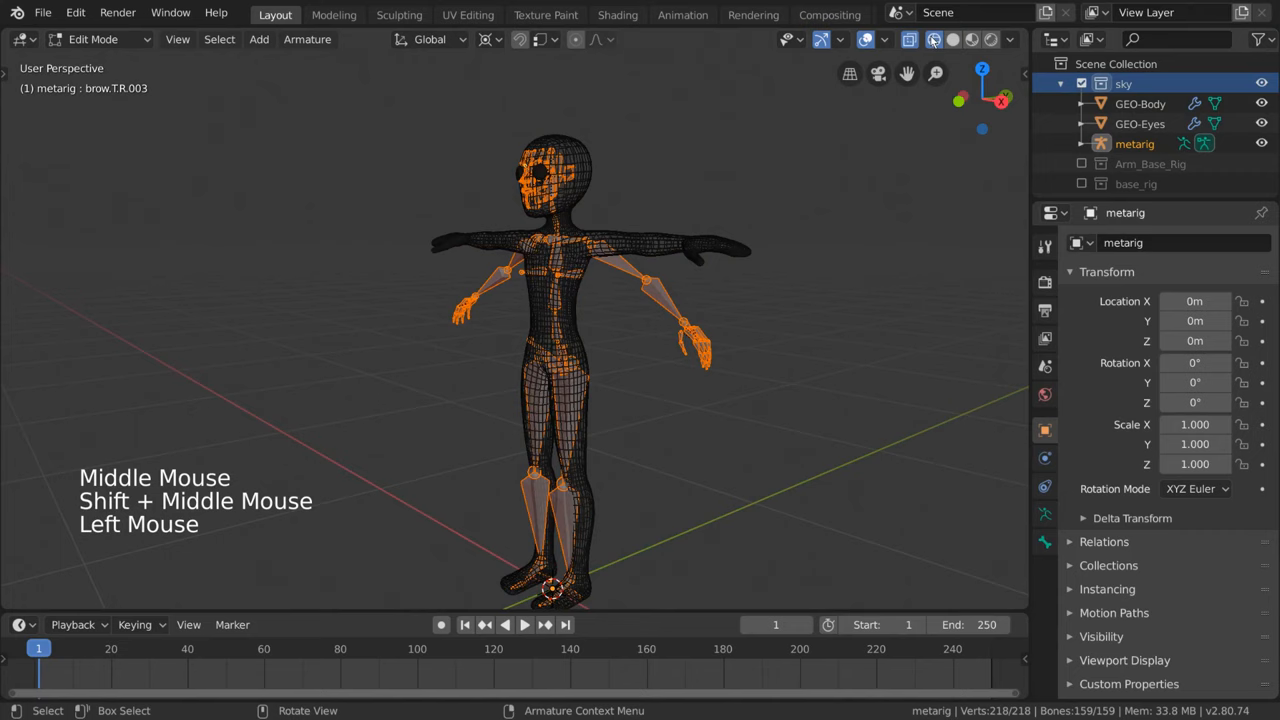
# Step: Box-select the metarig's facial bones and delete them, keeping only the head bone
pyautogui.scroll(3)
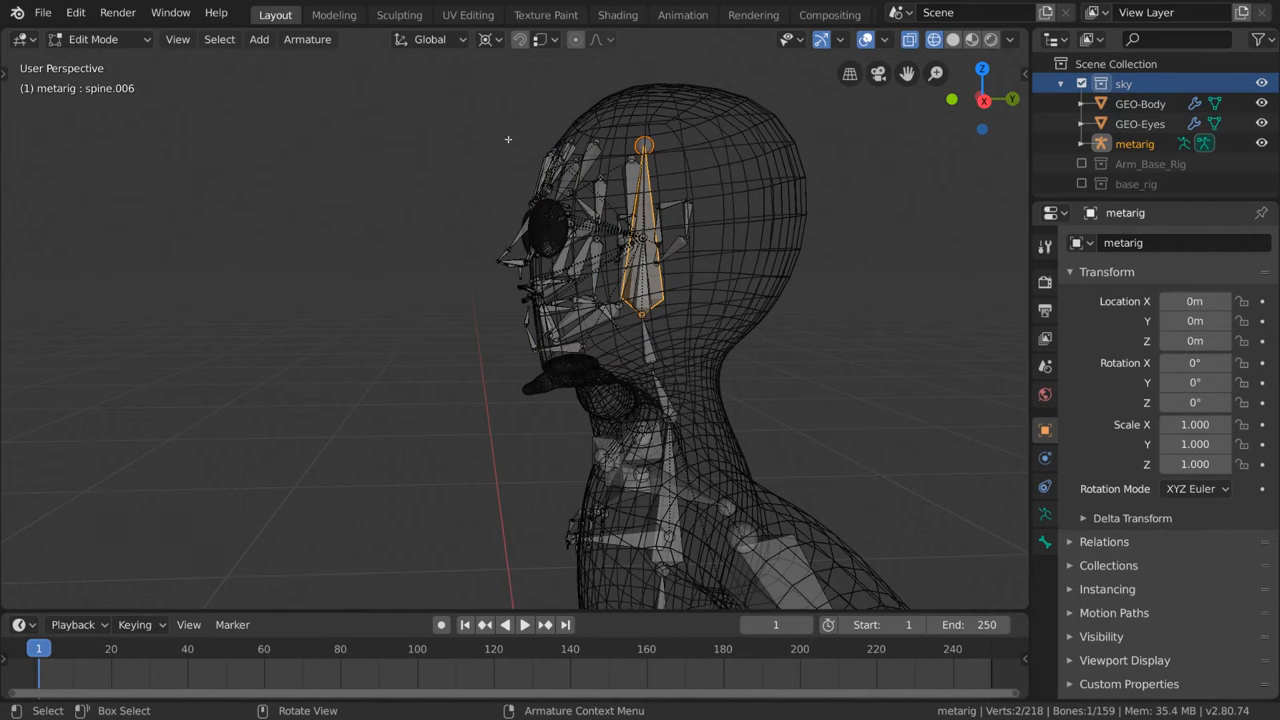
pyautogui.press('b')
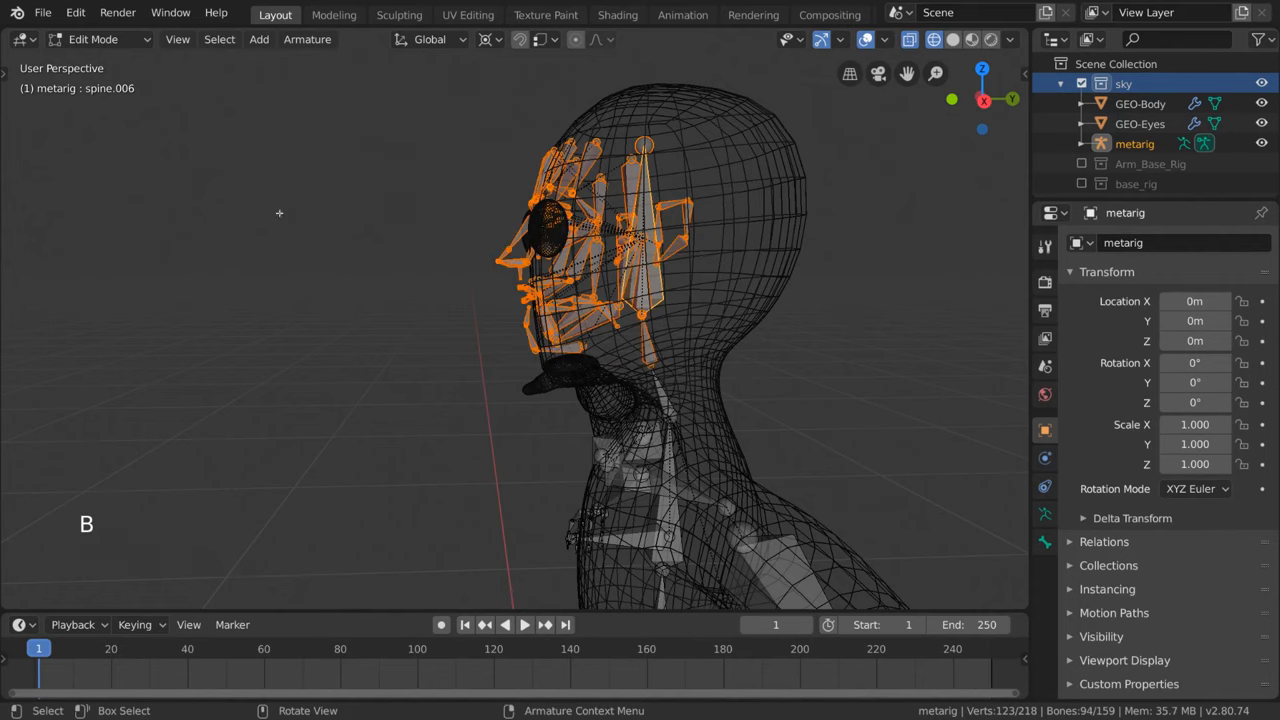
pyautogui.press('c')
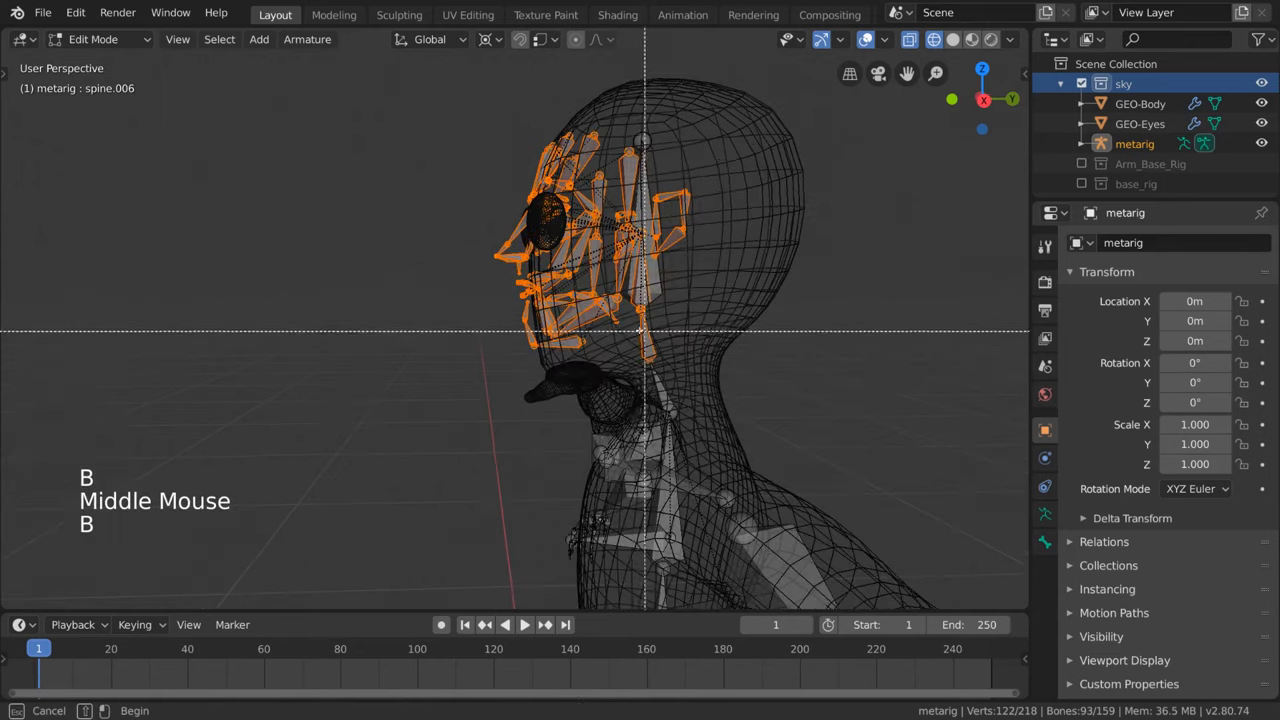
pyautogui.press('g')
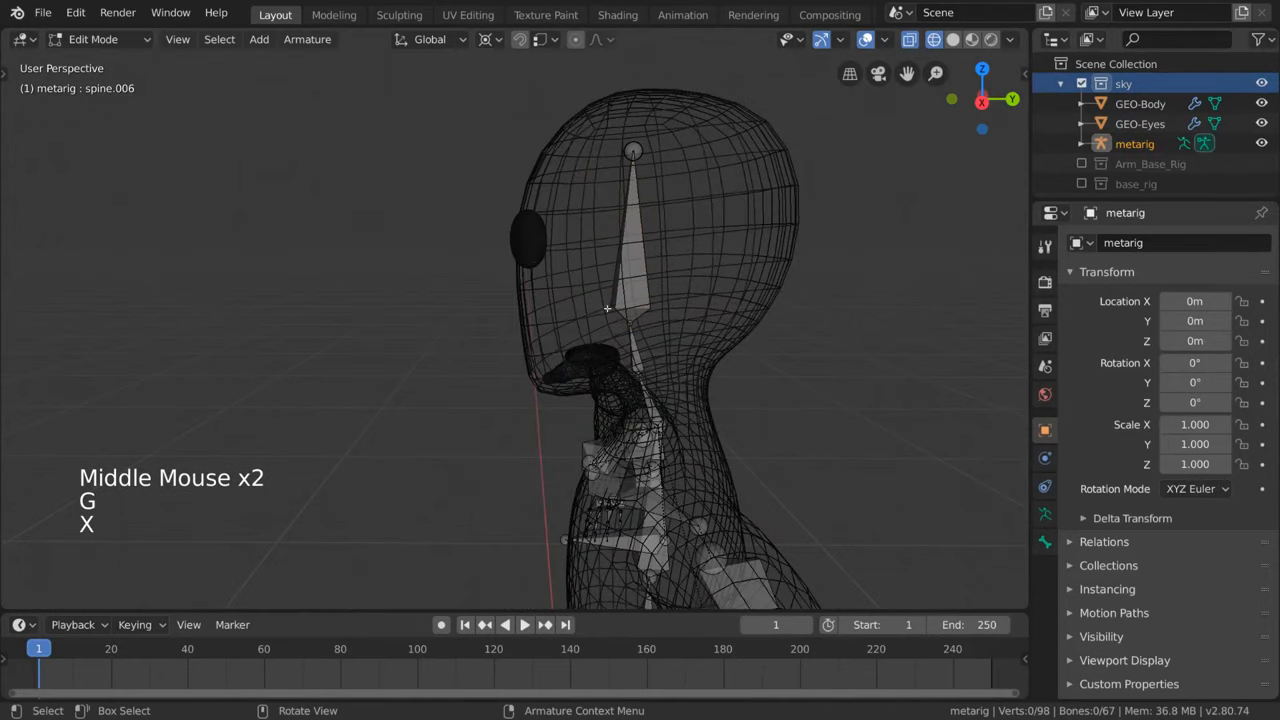
pyautogui.scroll(-3)
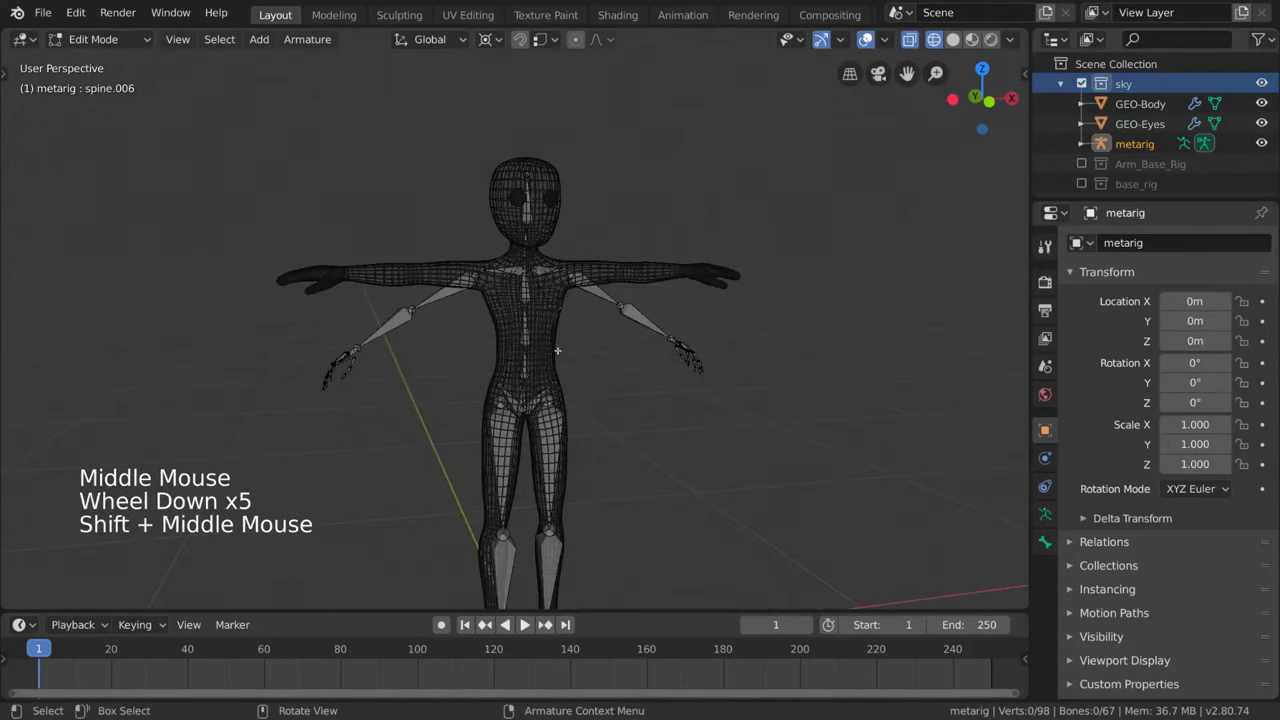
pyautogui.click(520, 320)
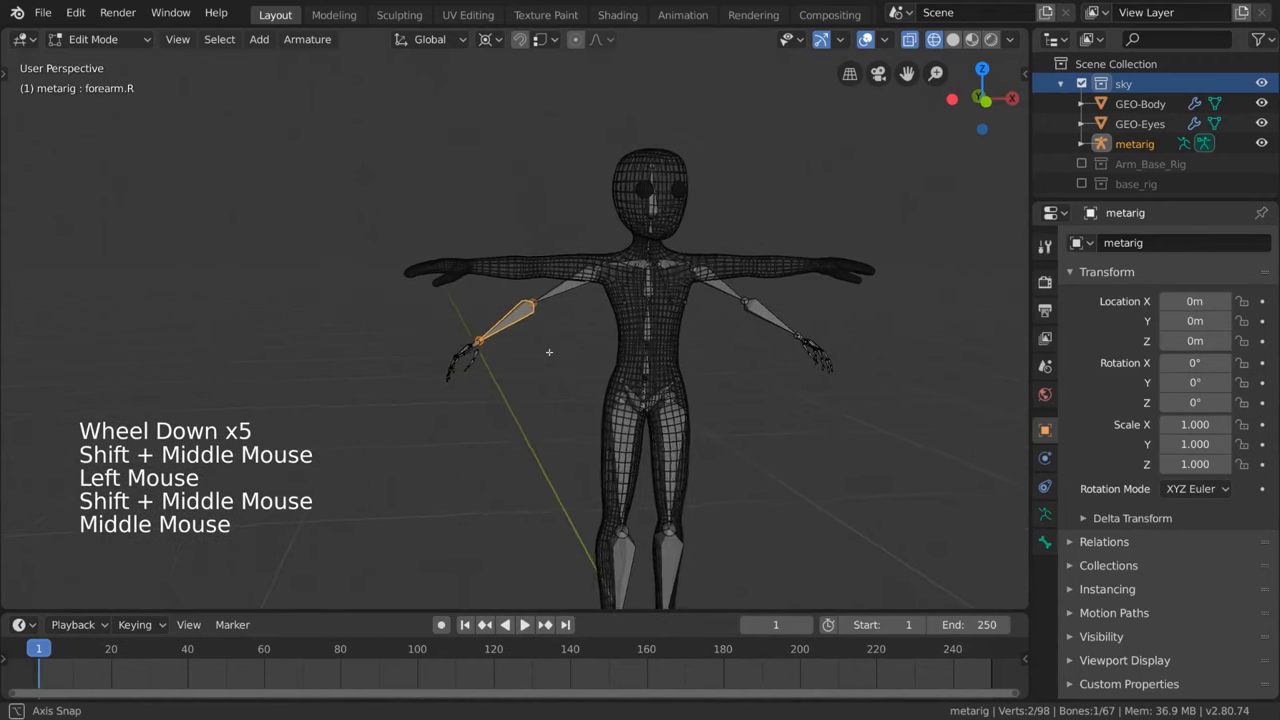
pyautogui.press('g')
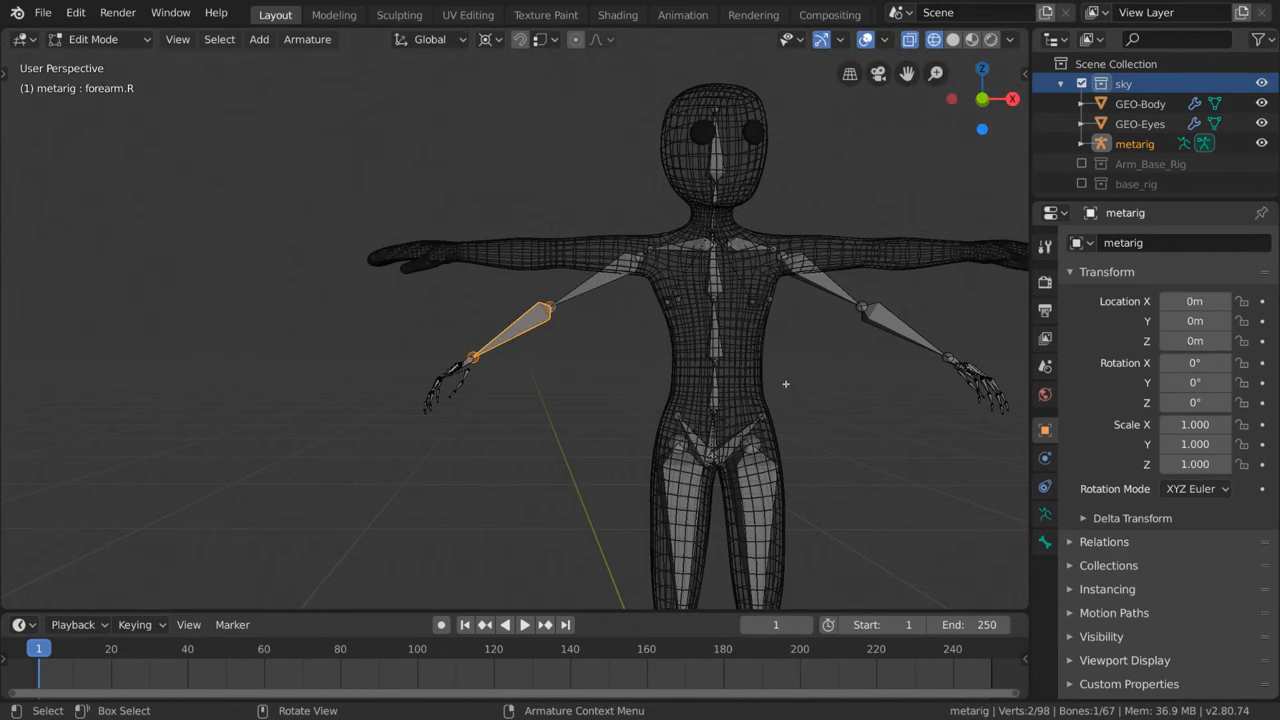
pyautogui.scroll(-3)
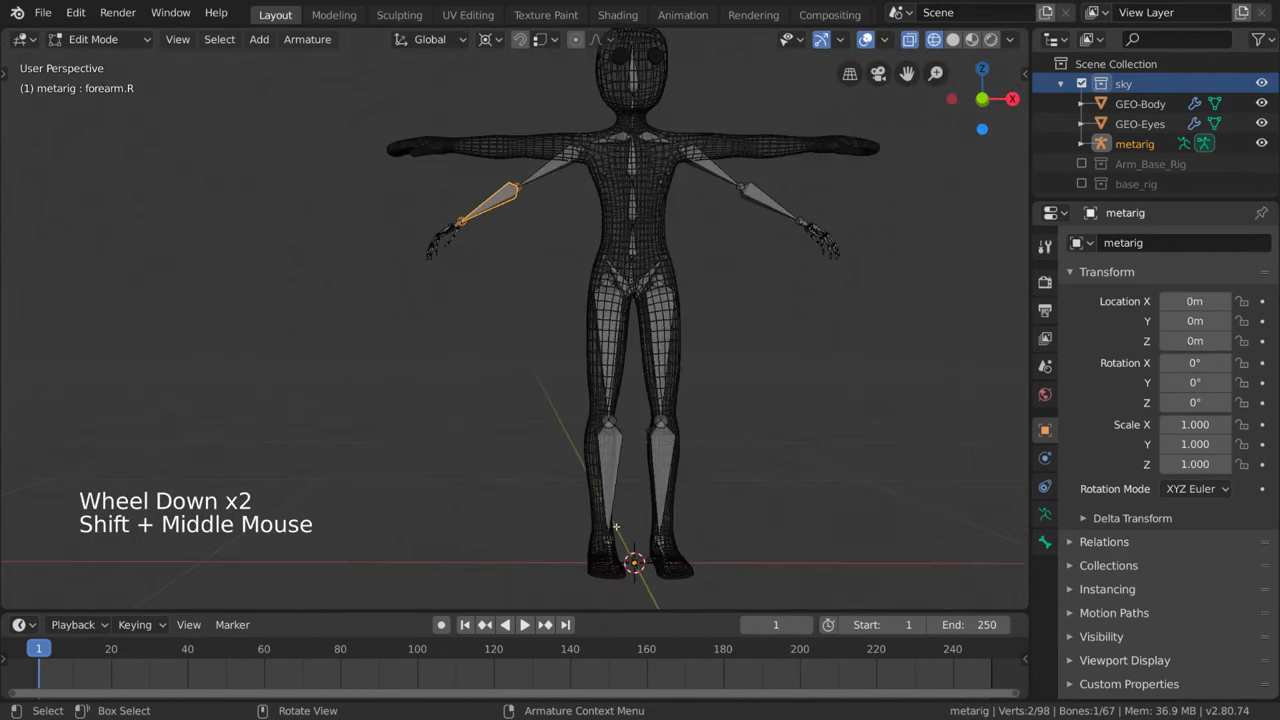
pyautogui.scroll(-3)
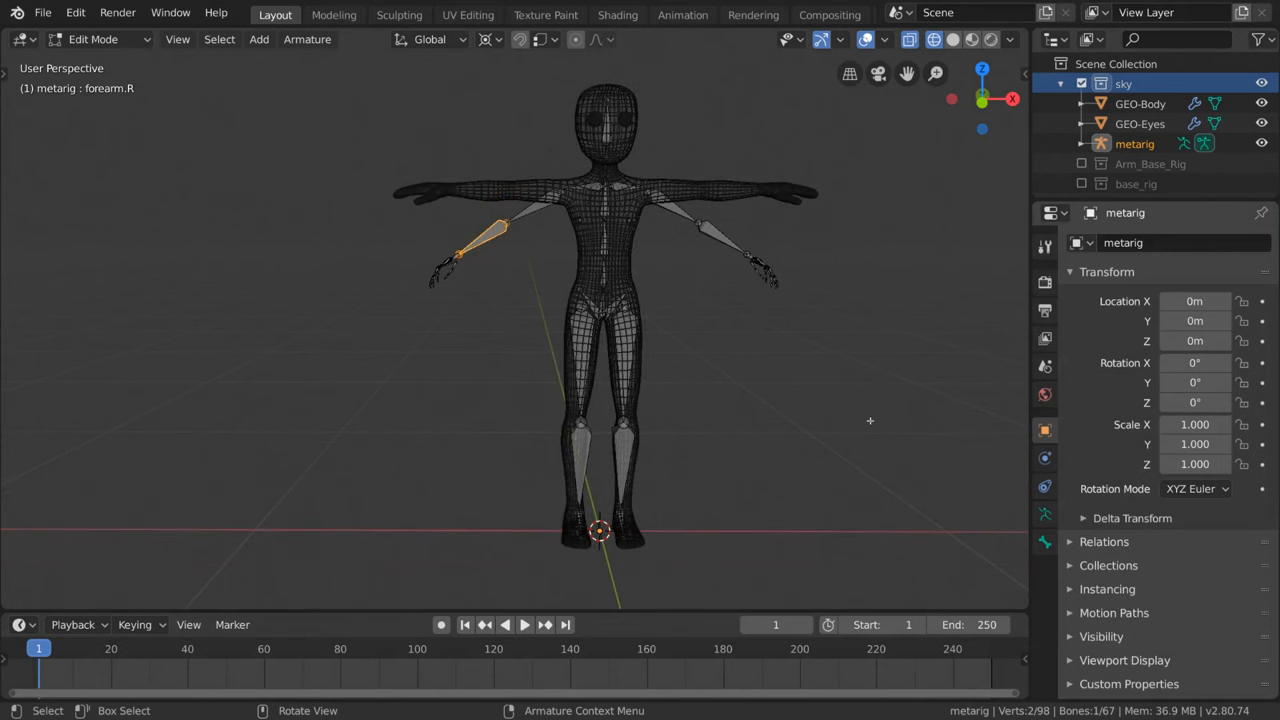
pyautogui.moveTo(430, 433)
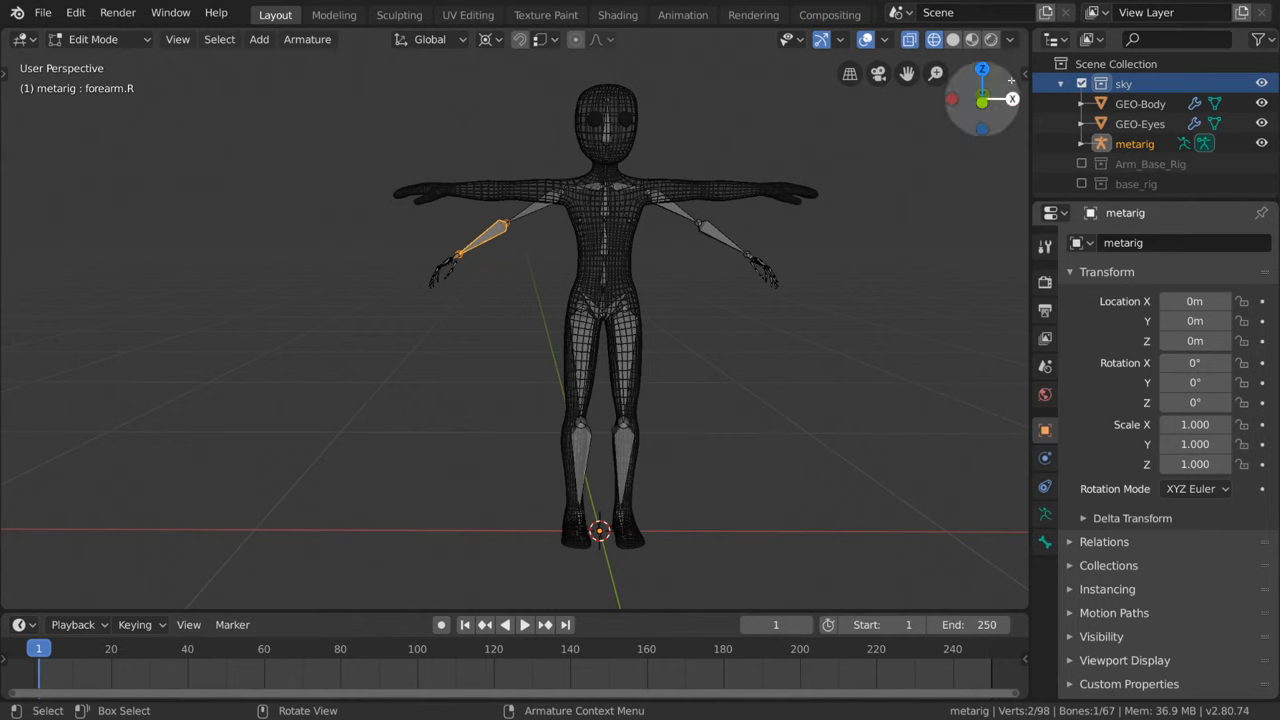
pyautogui.click(1018, 108)
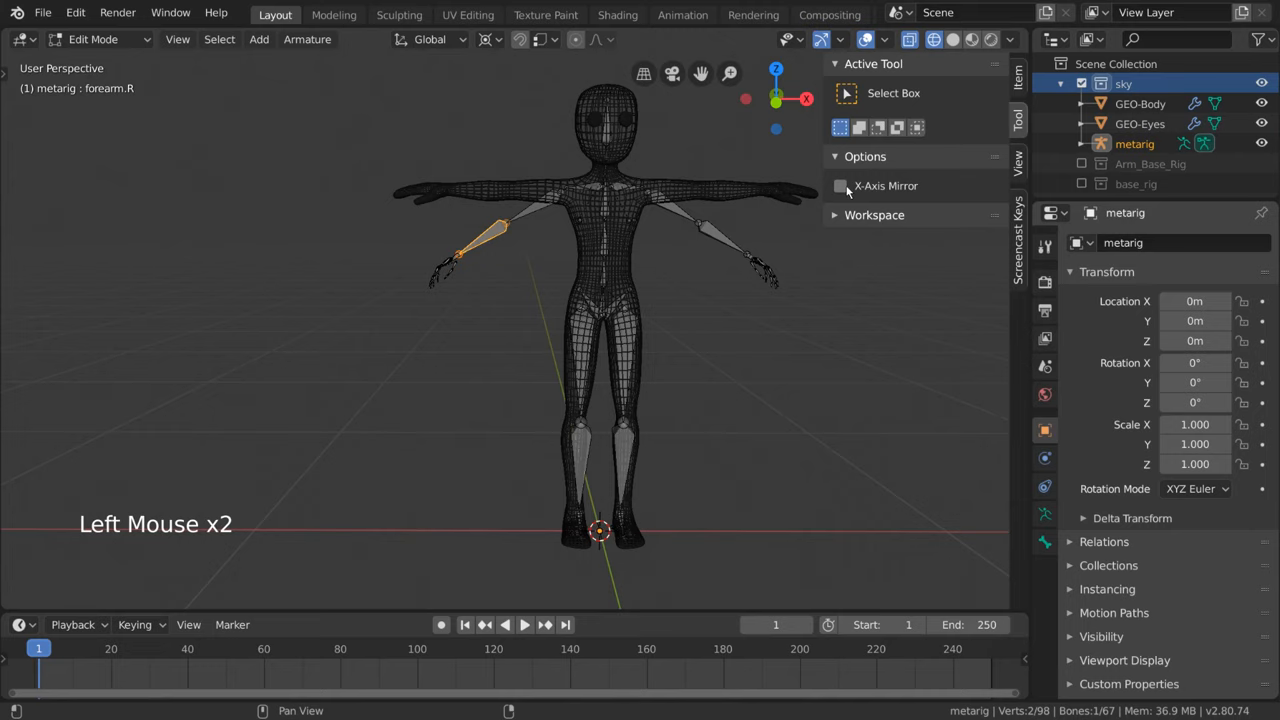
pyautogui.moveTo(843, 189)
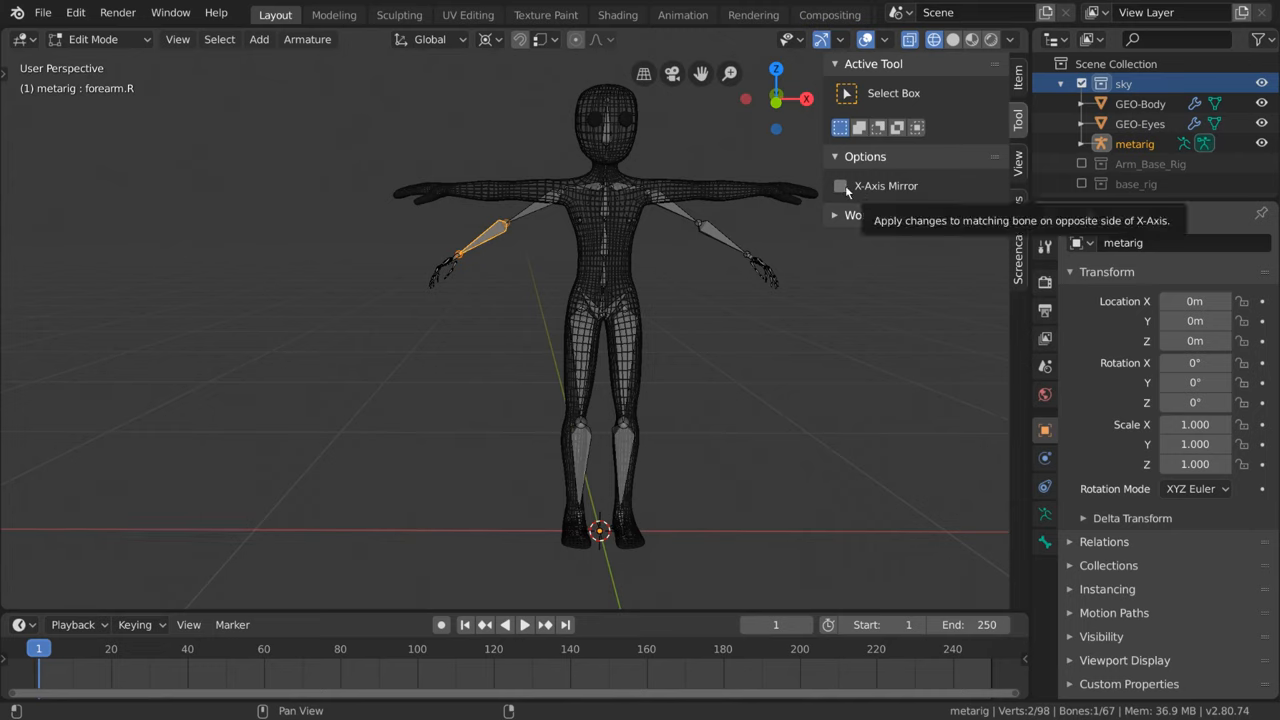
# Step: Enable X-Axis Mirror, hide the tool settings, and rotate the right upper arm bone
pyautogui.click(840, 186)
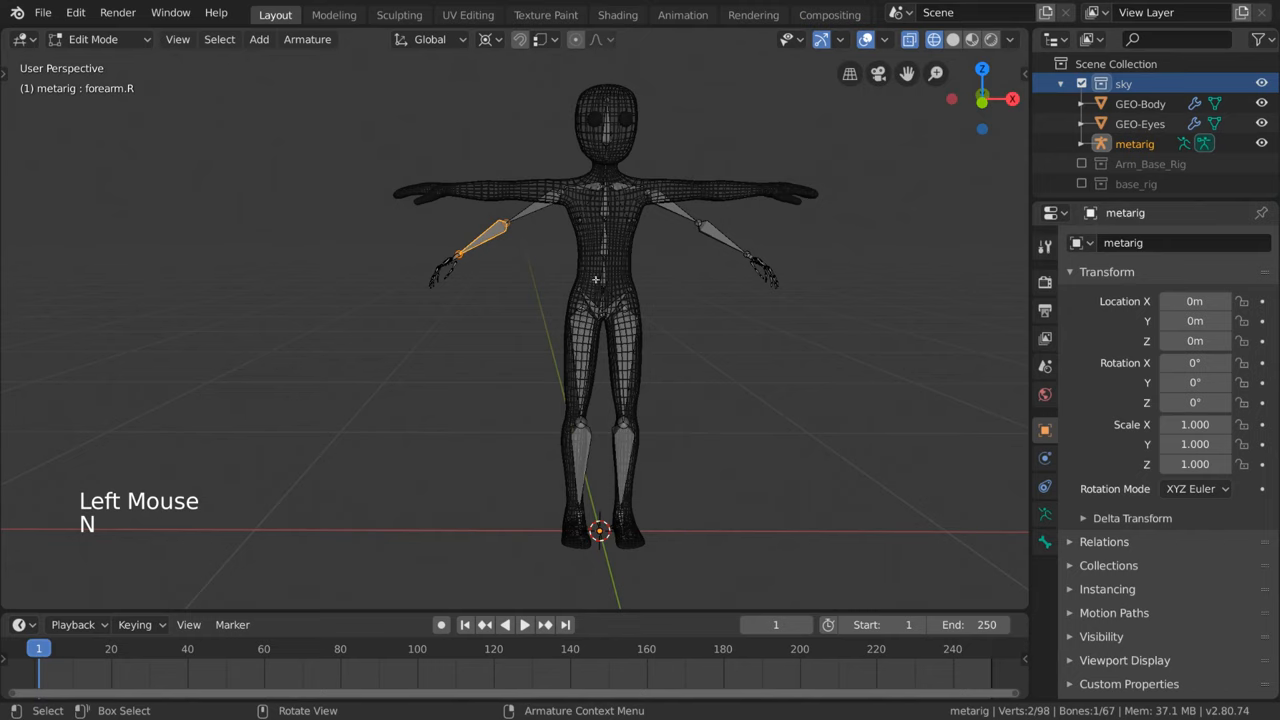
pyautogui.press('g')
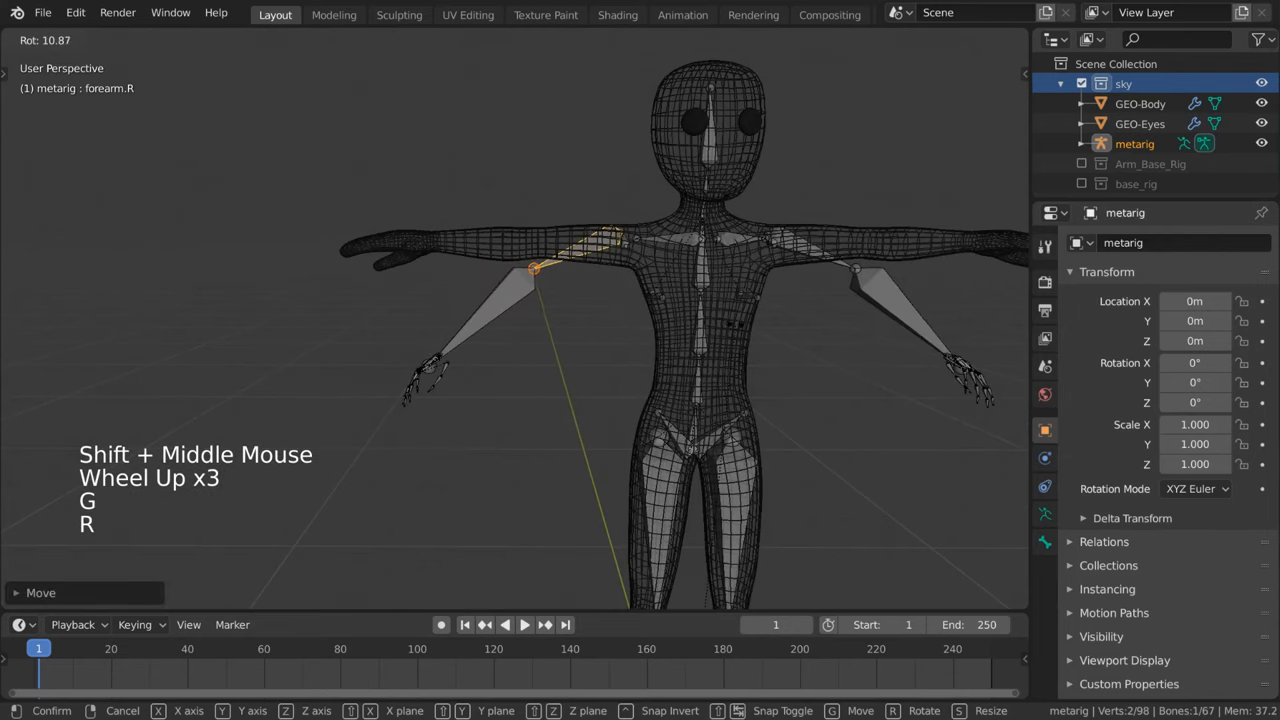
pyautogui.click(489, 39)
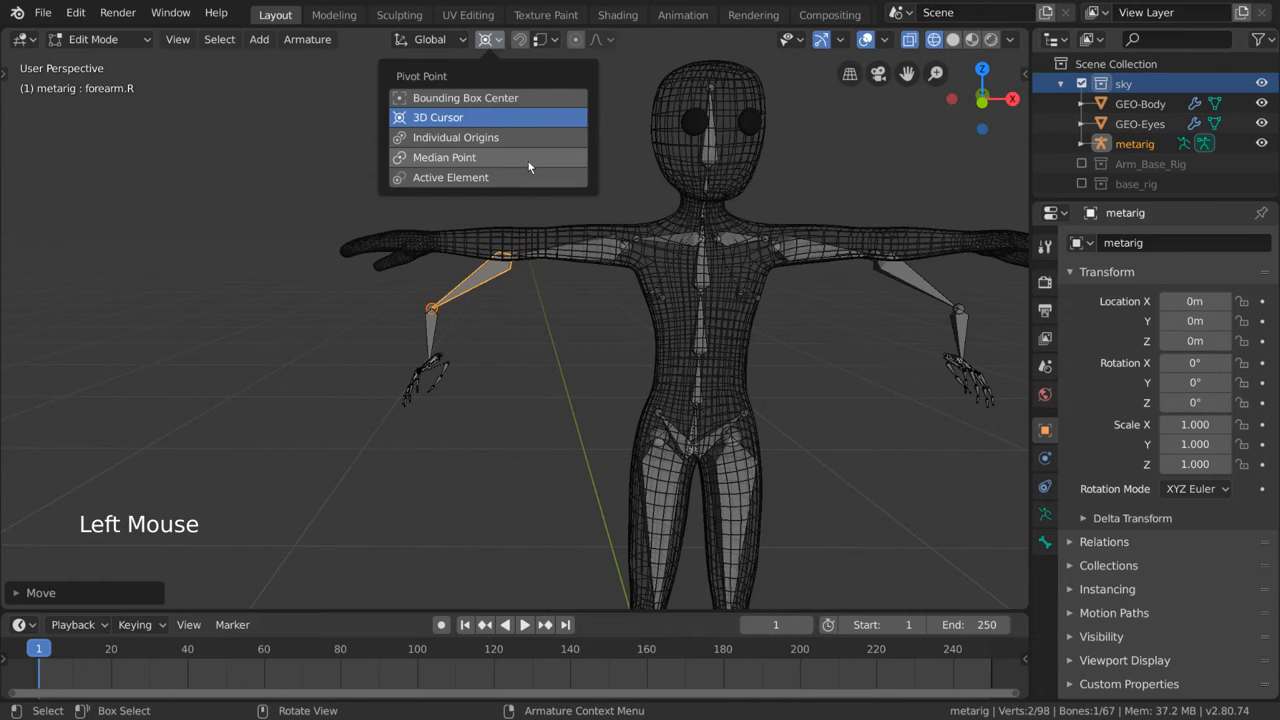
# Step: Fit the spine joint inside the torso and the finger bone joints inside the hand
pyautogui.press('r')
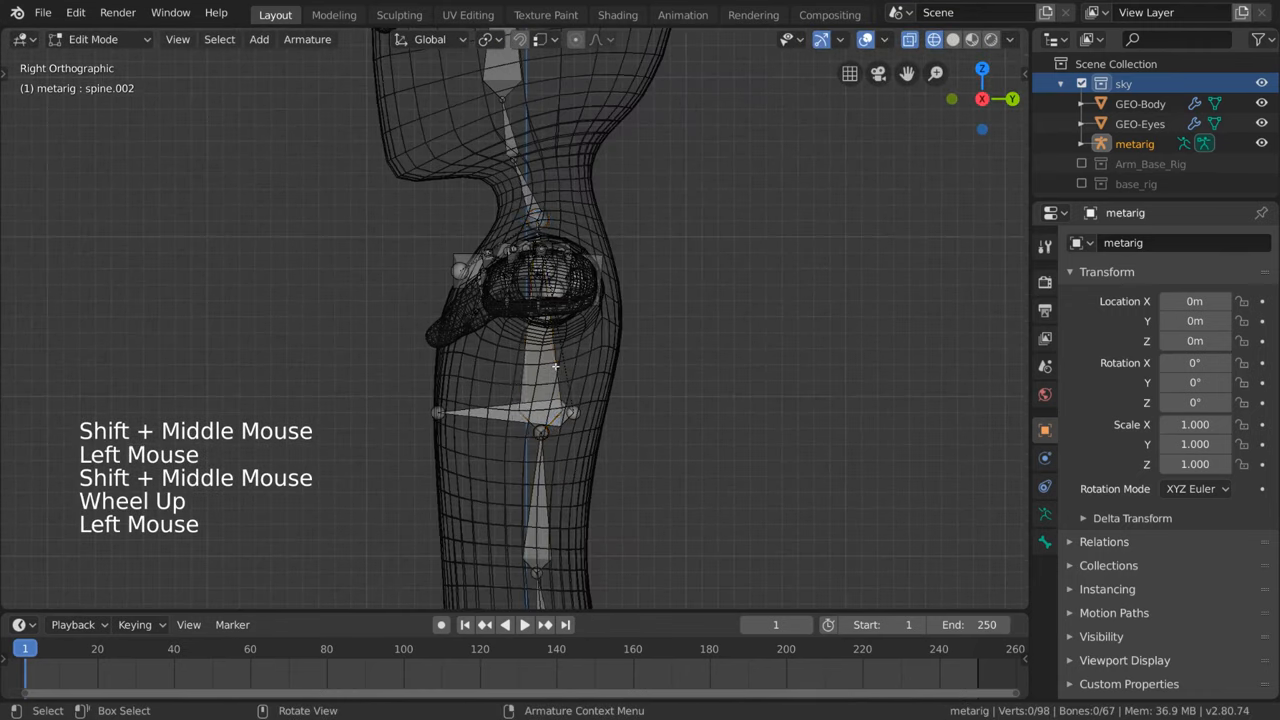
pyautogui.press('g')
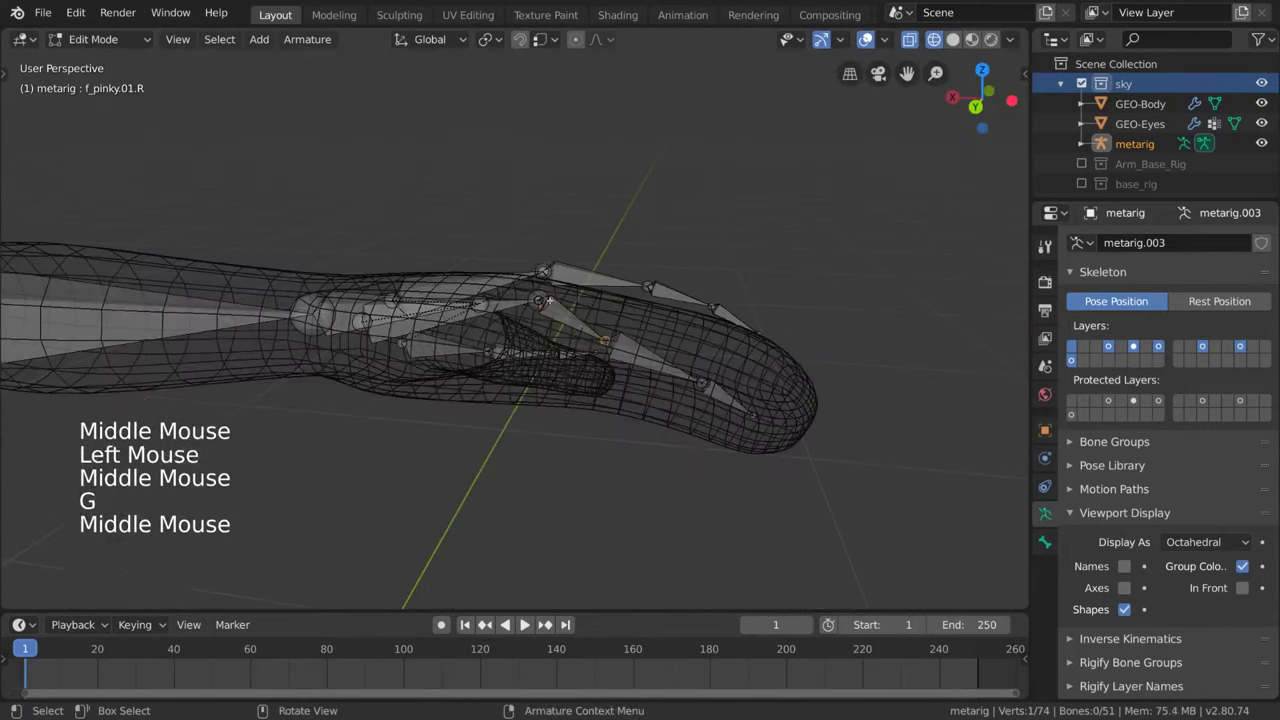
pyautogui.press('g')
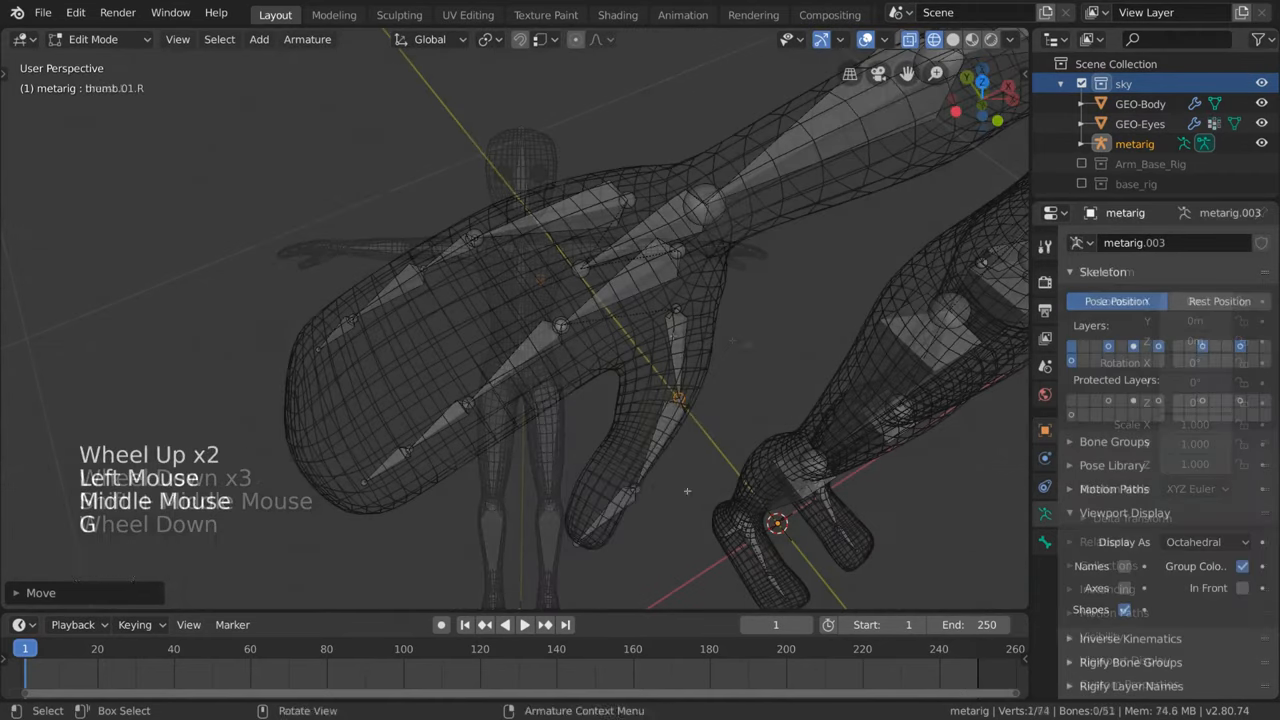
pyautogui.scroll(-3)
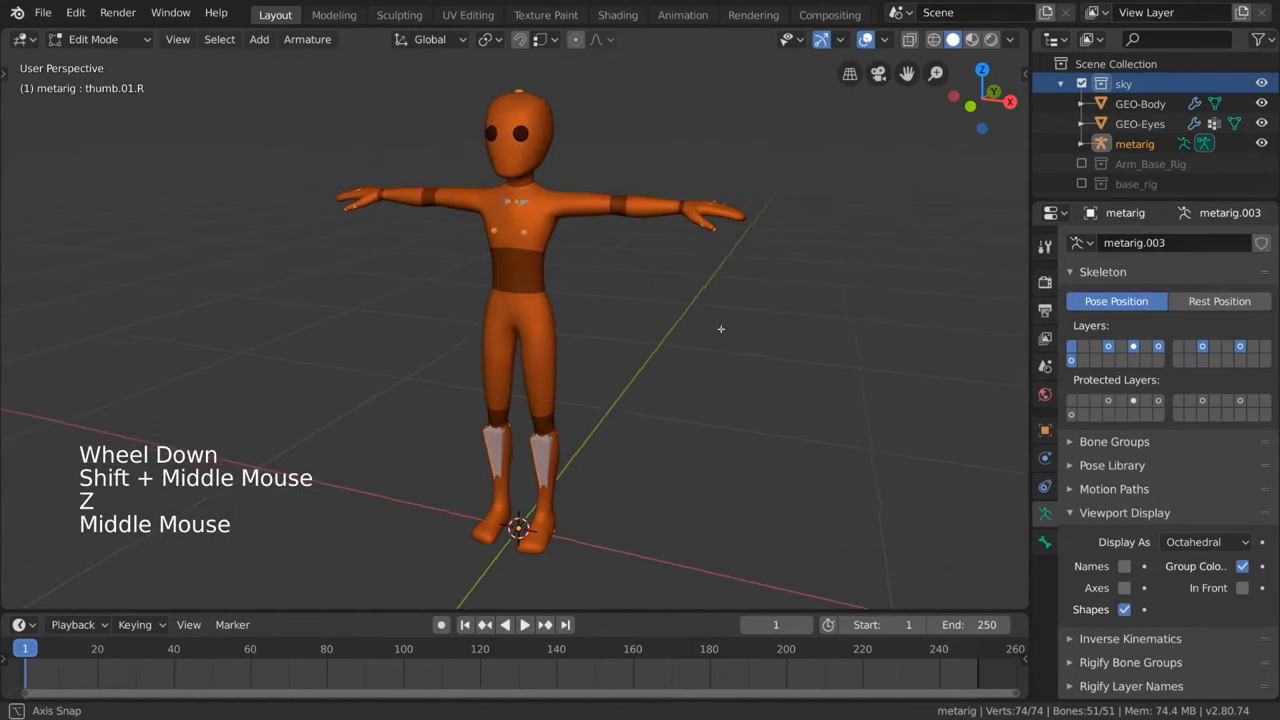
# Step: In Object Mode, parent the body and eyes to the metarig with Automatic Weights
pyautogui.click(98, 39)
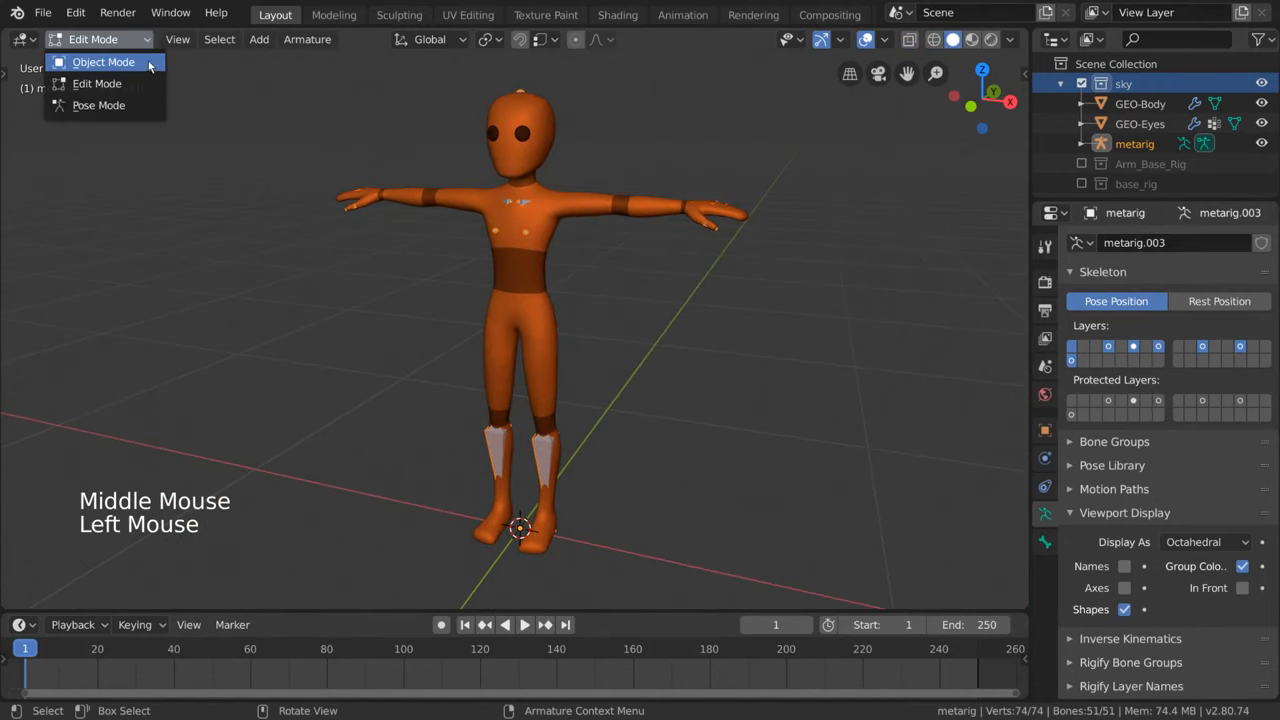
pyautogui.click(103, 61)
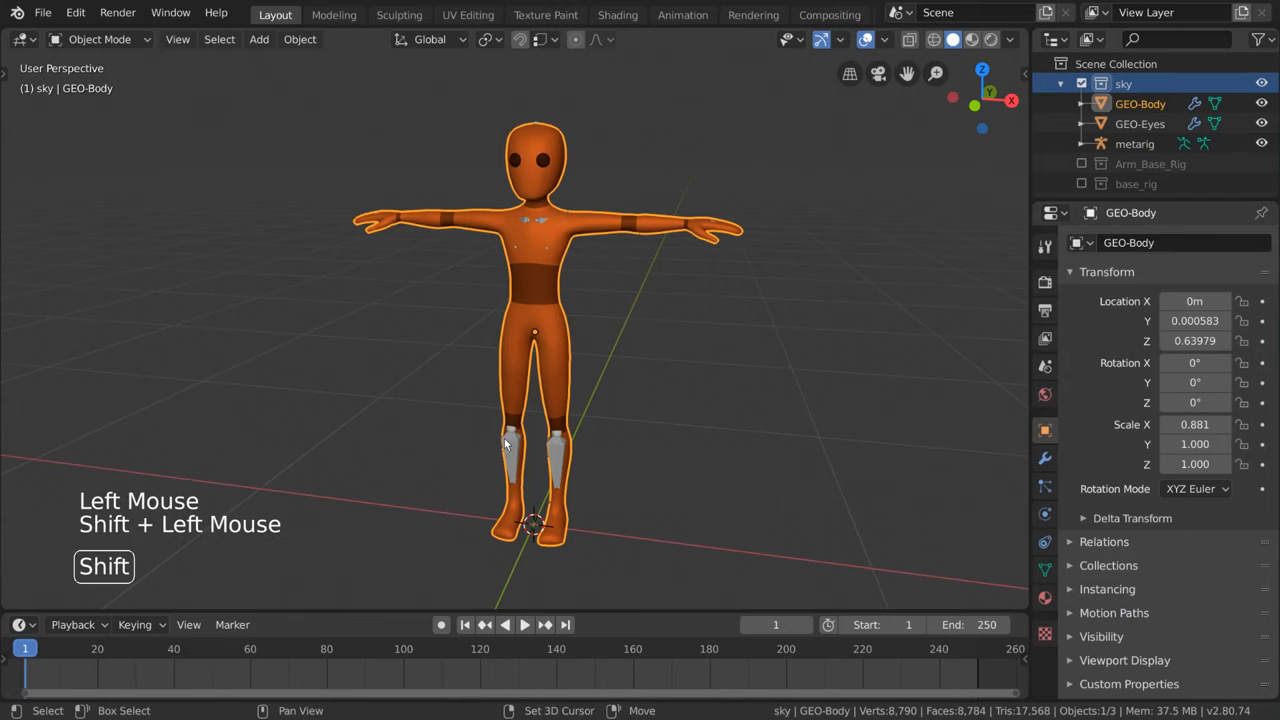
pyautogui.click(1134, 143)
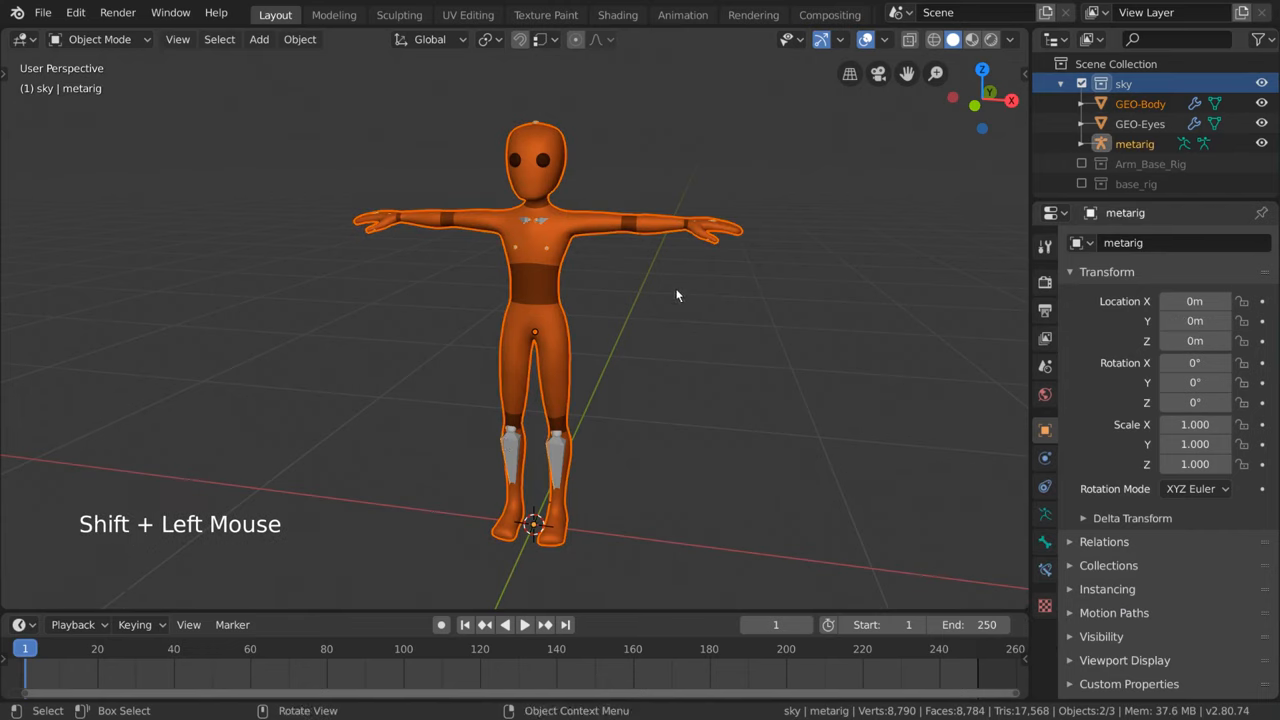
pyautogui.rightClick(678, 295)
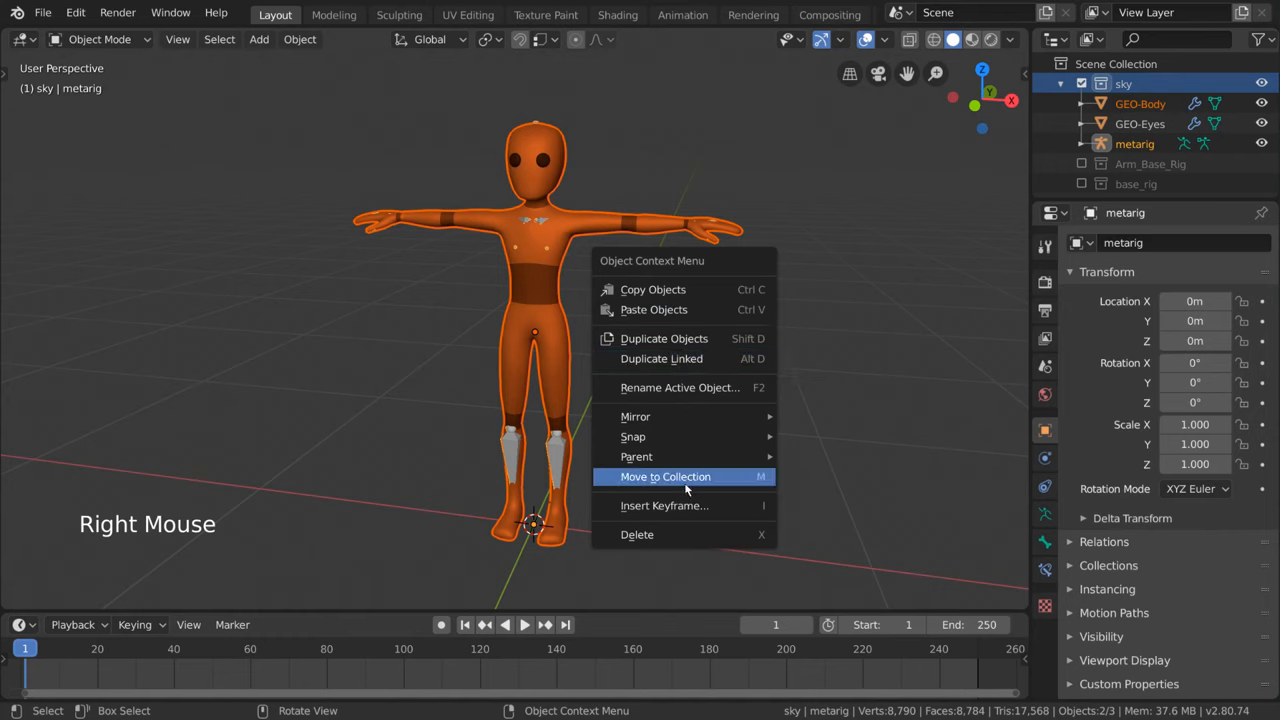
pyautogui.moveTo(732, 476)
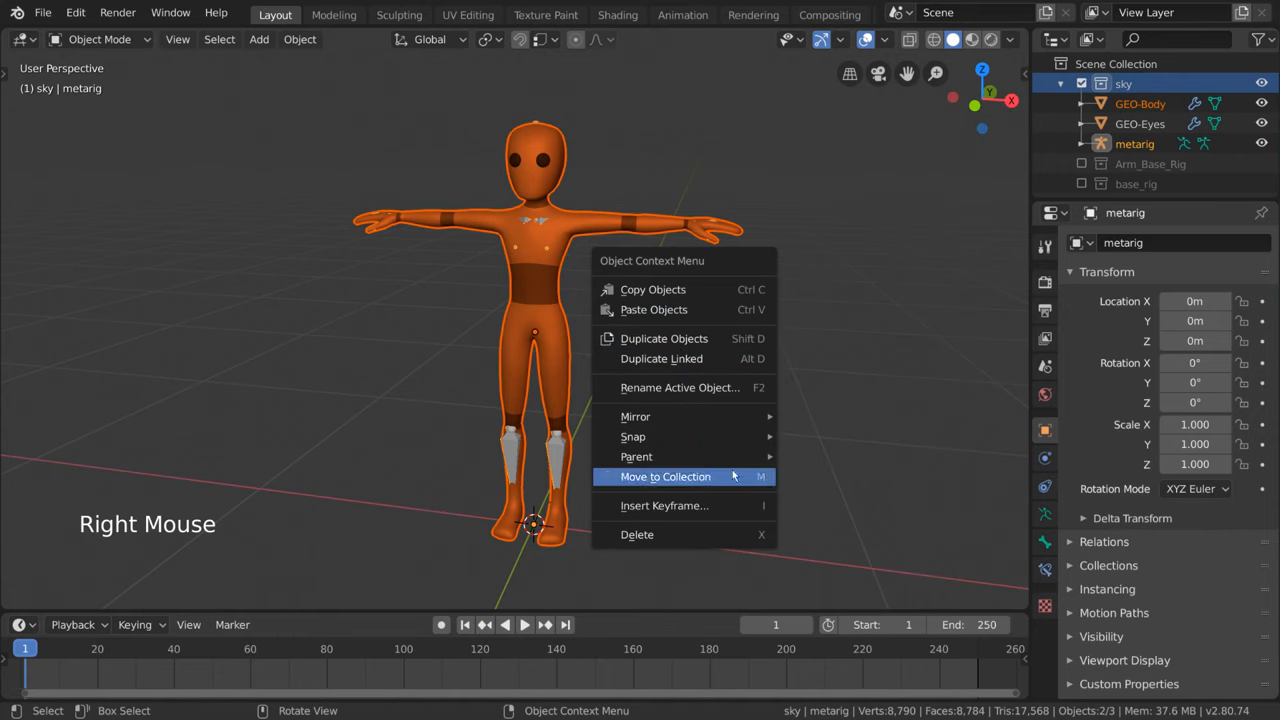
pyautogui.press('ctrl+p')
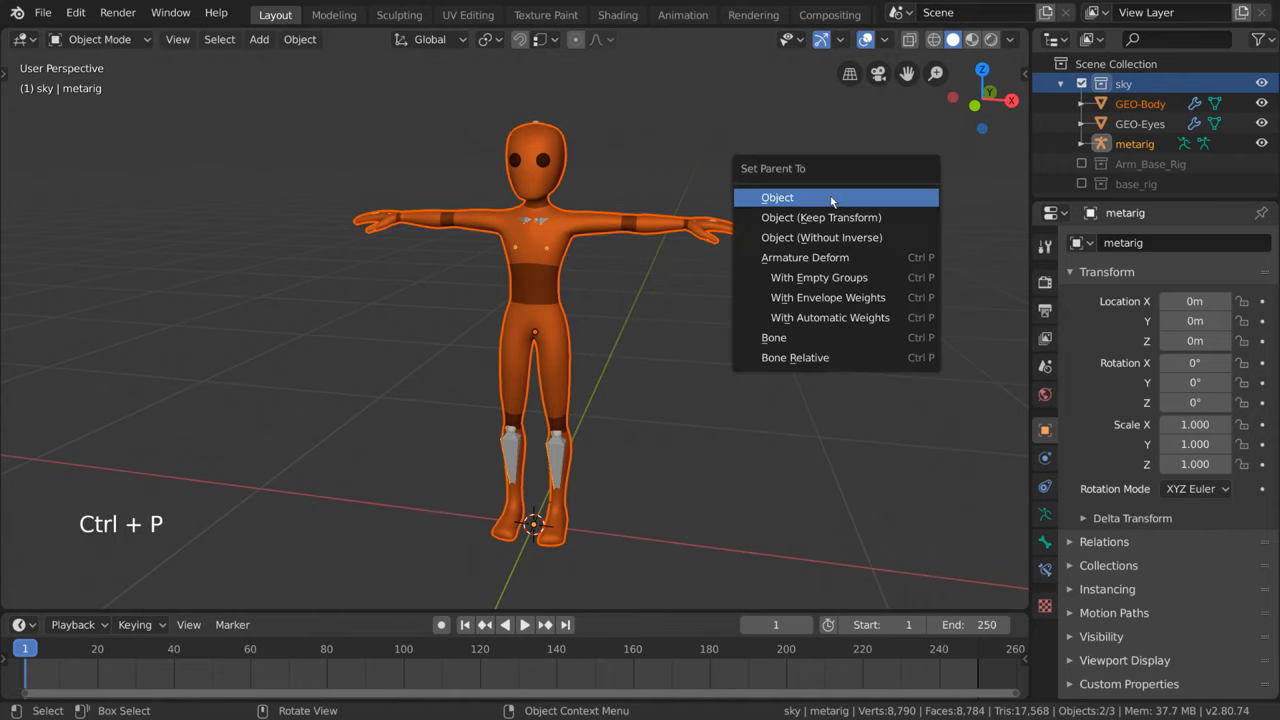
pyautogui.moveTo(830, 317)
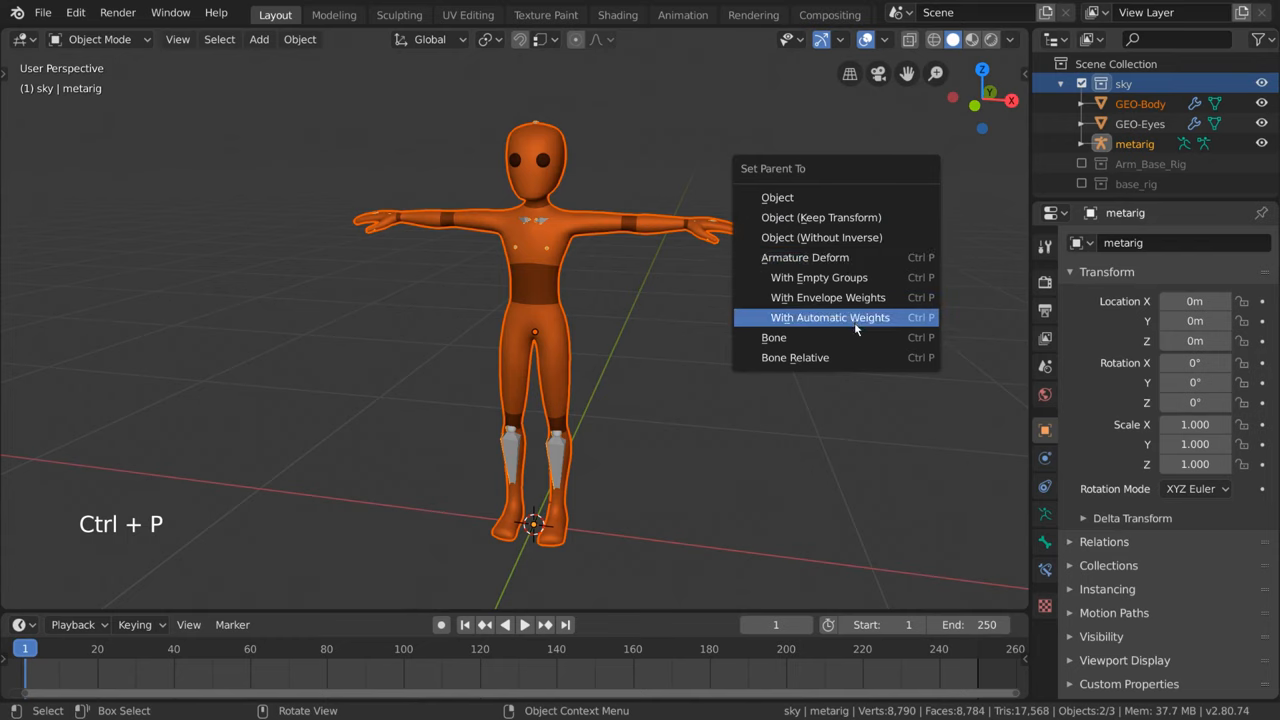
pyautogui.moveTo(805, 257)
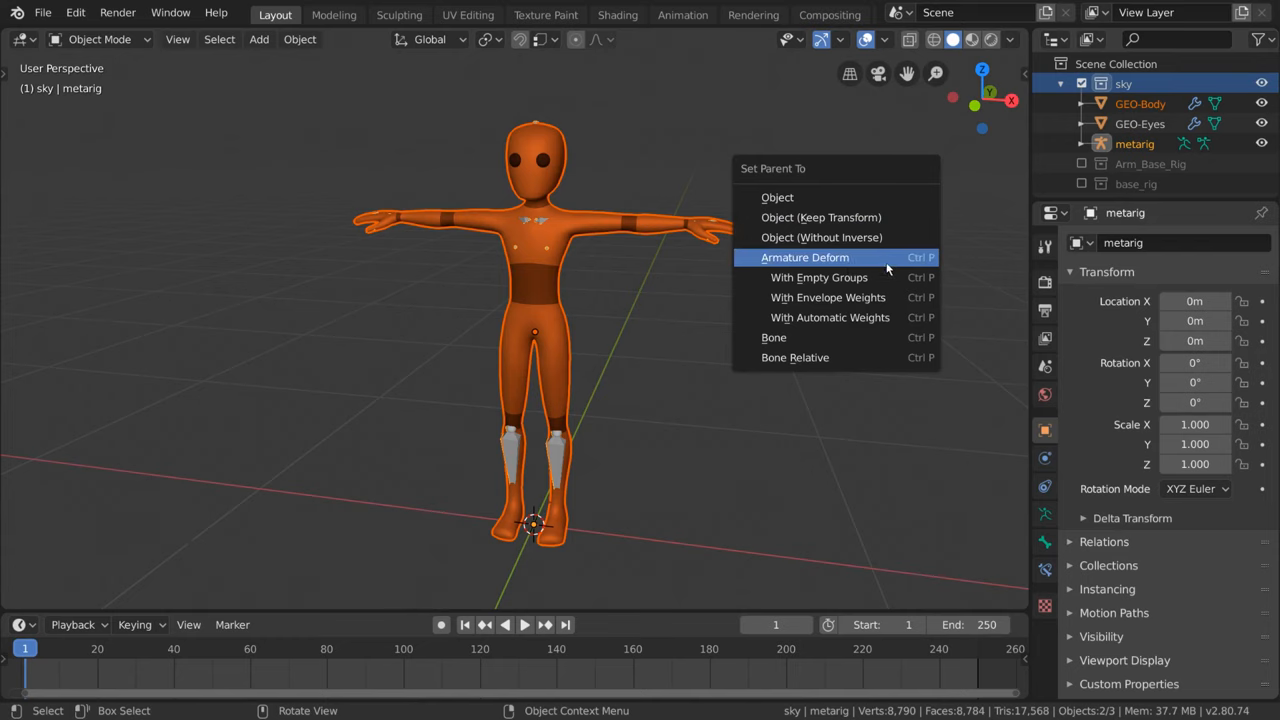
pyautogui.moveTo(893, 268)
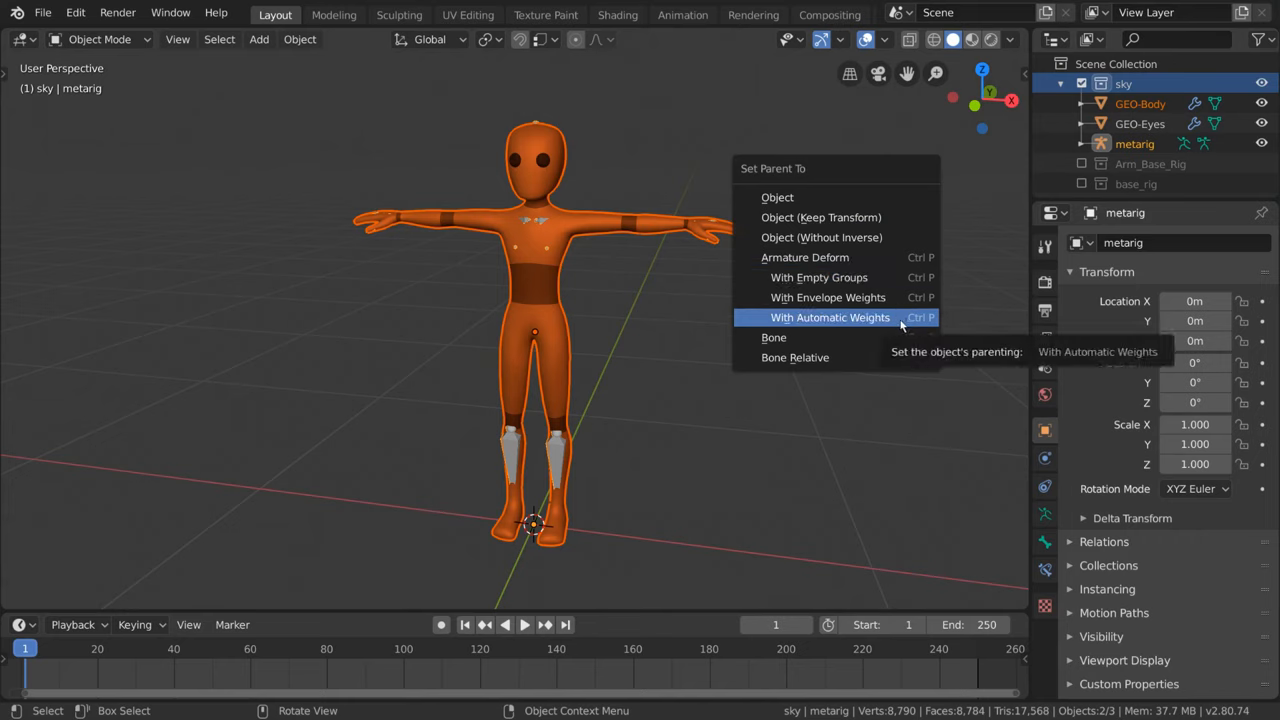
pyautogui.click(830, 317)
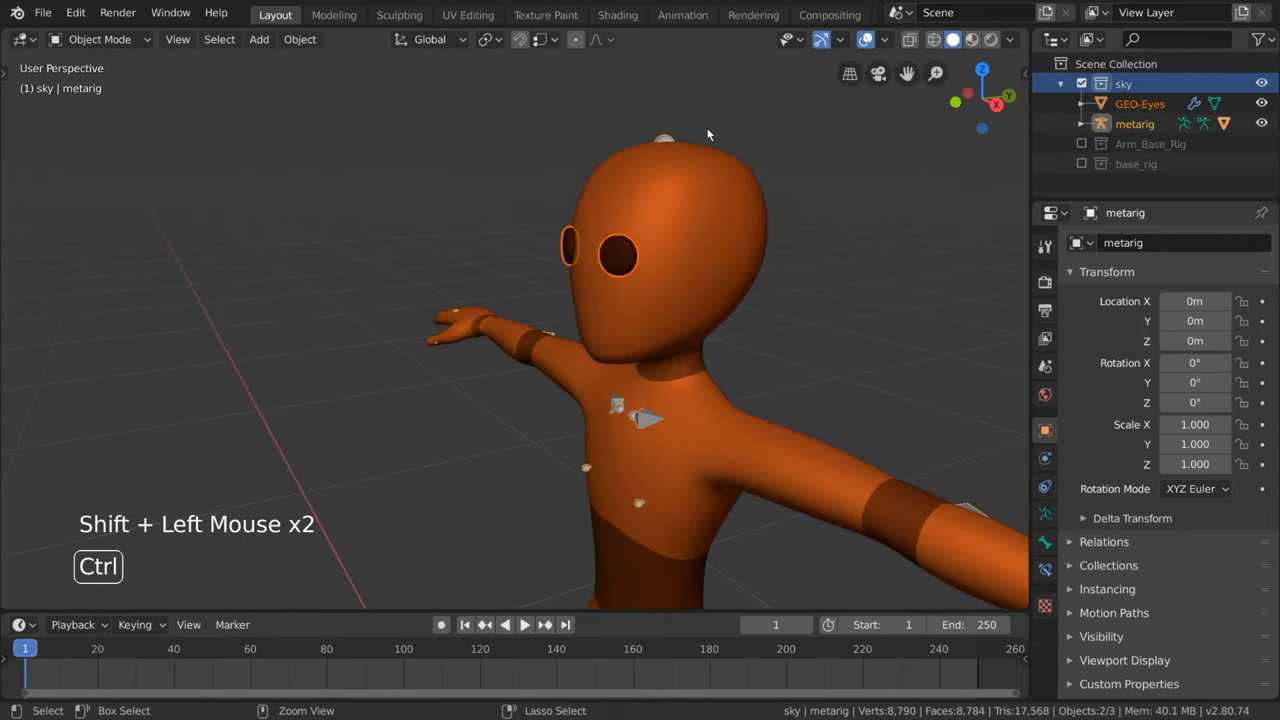
# Step: Rotate the spine.006 bone in Pose Mode to test the body deformation
pyautogui.click(665, 140)
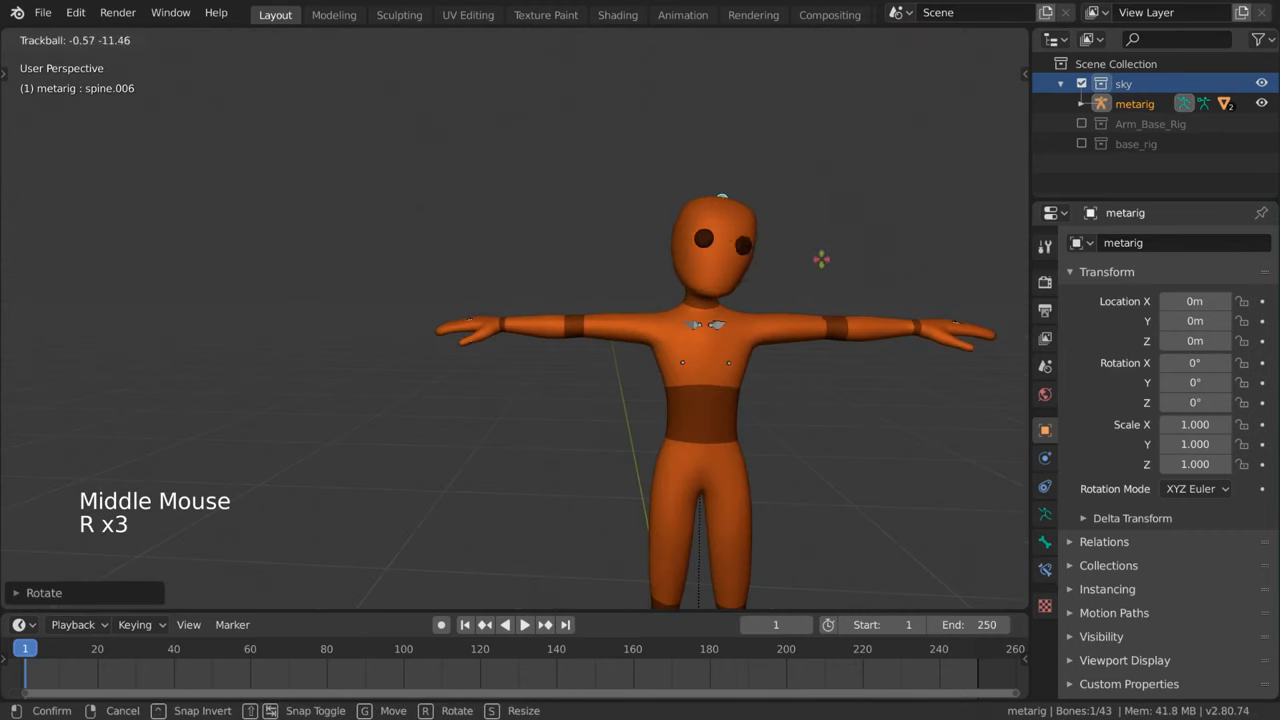
pyautogui.click(715, 350)
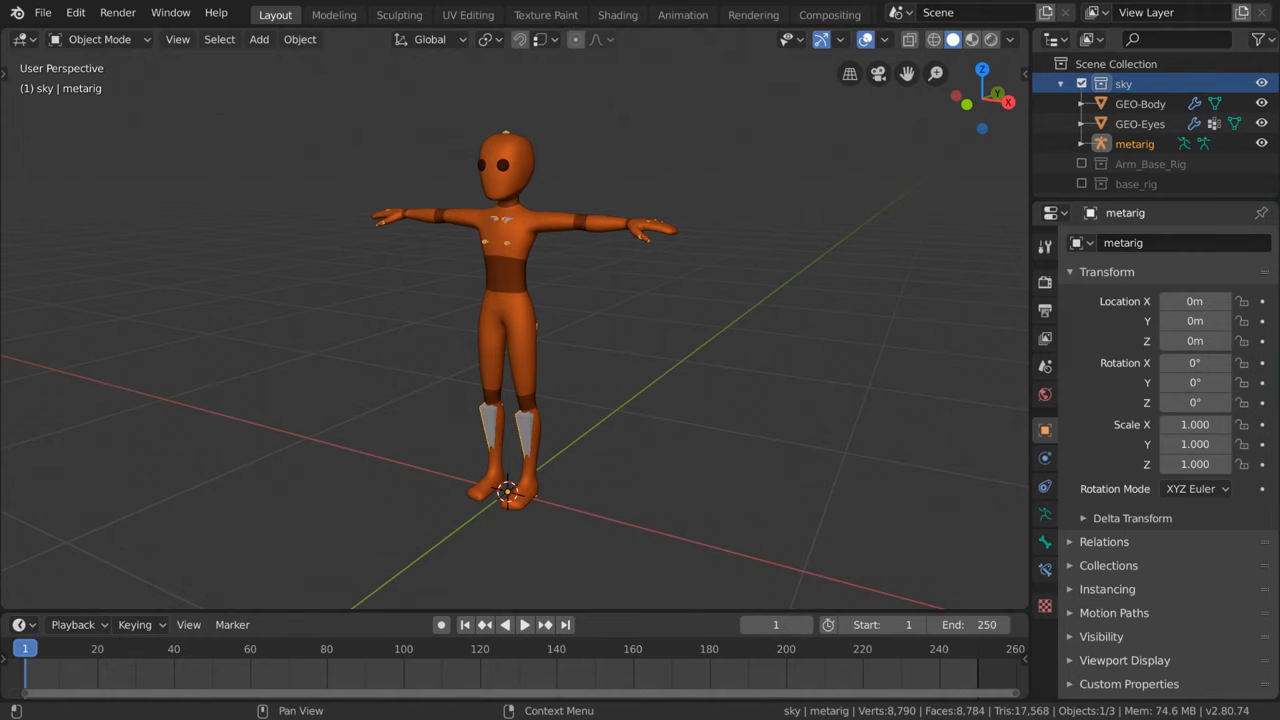
pyautogui.middleClick(647, 300)
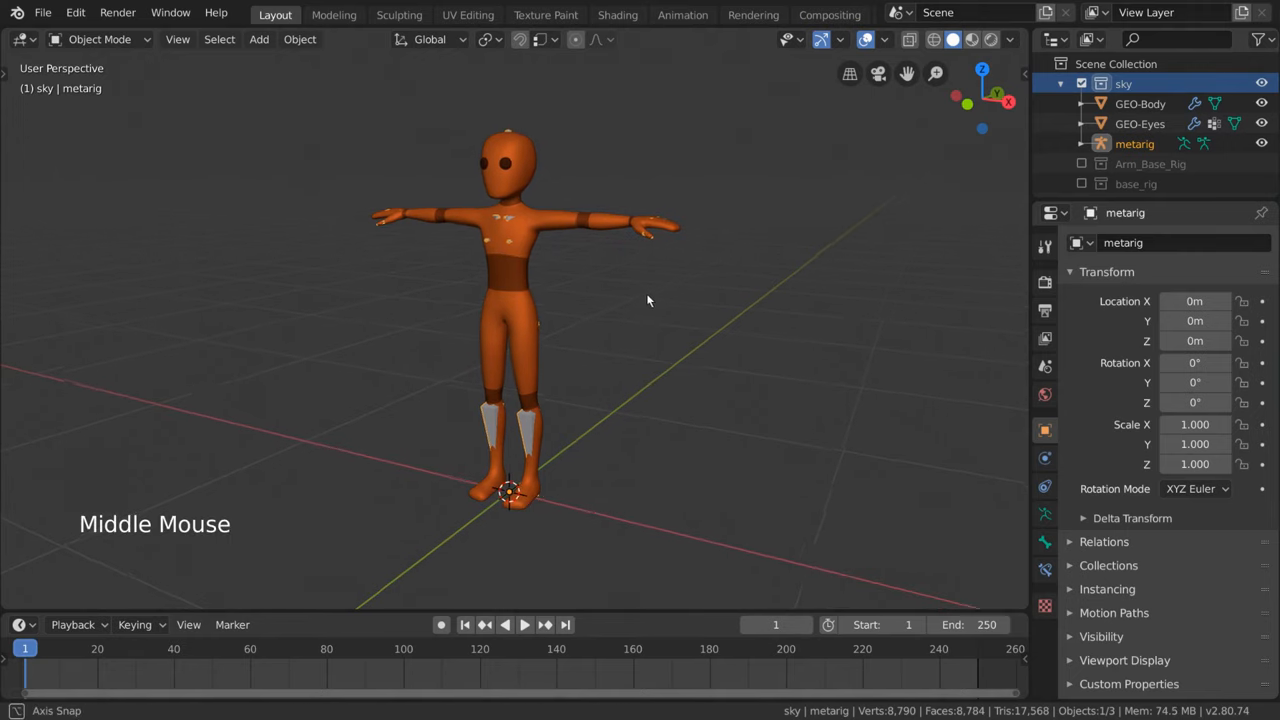
pyautogui.click(259, 39)
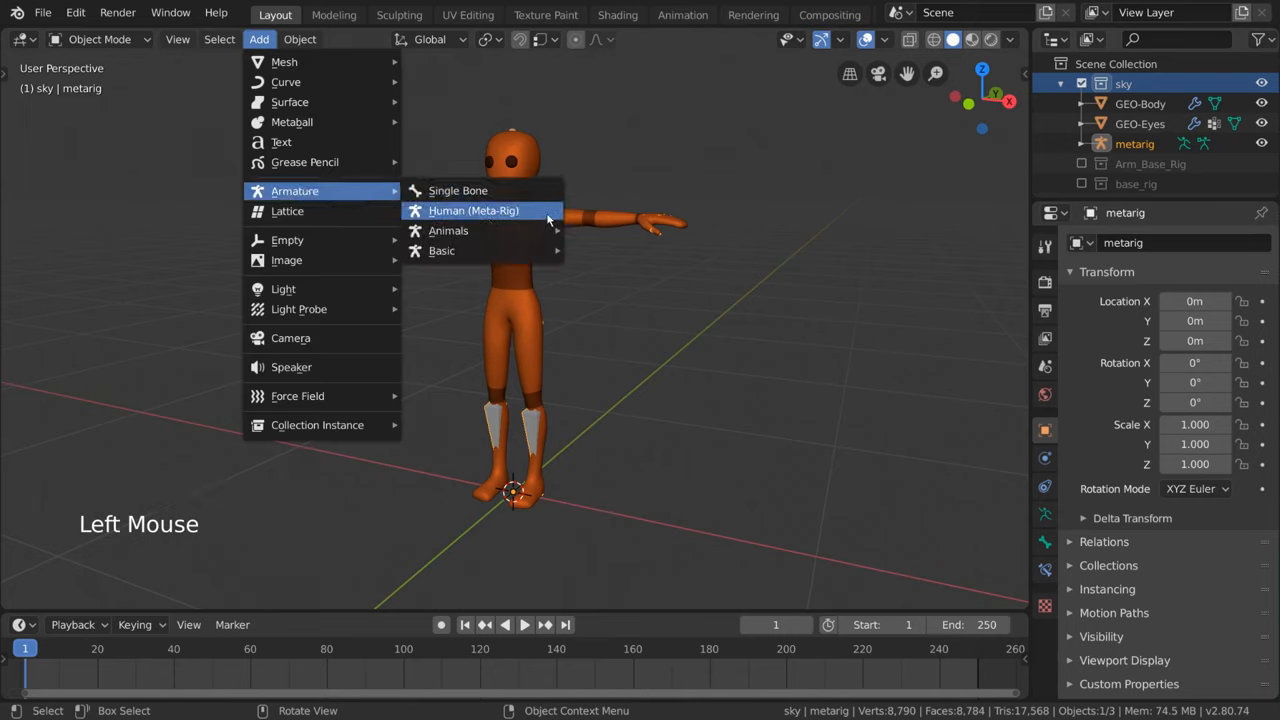
pyautogui.moveTo(448, 230)
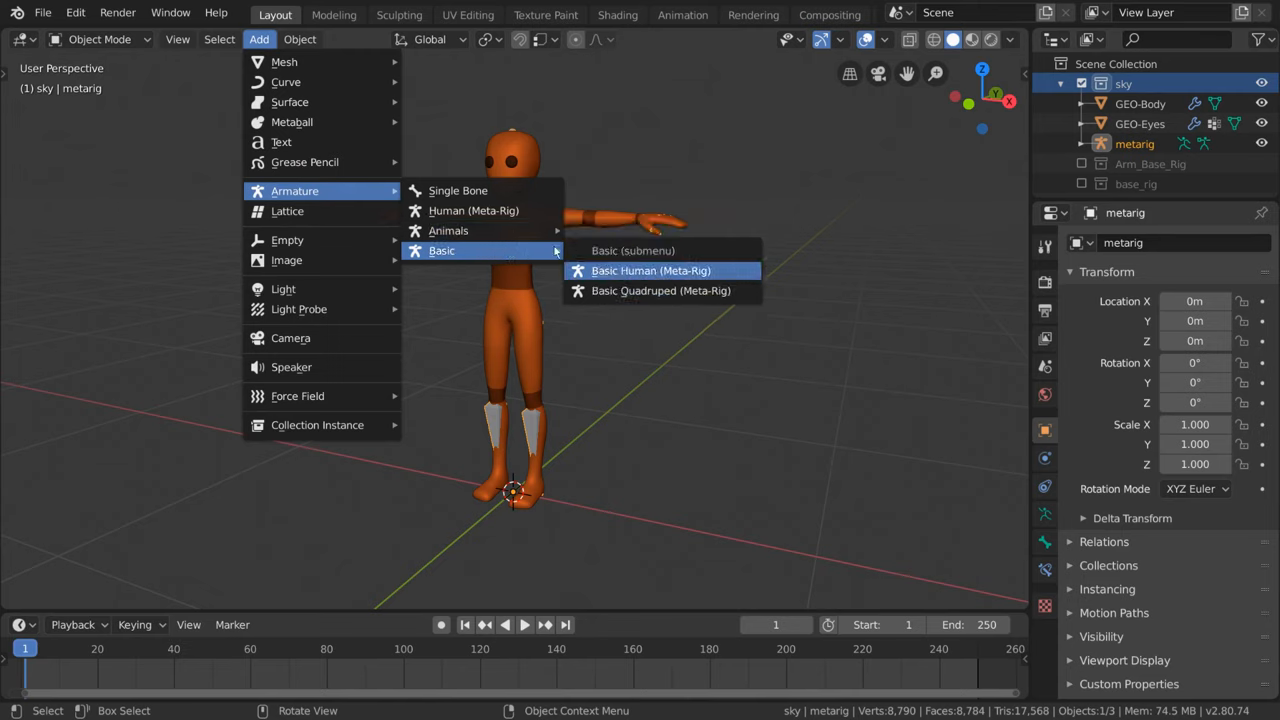
pyautogui.moveTo(473, 210)
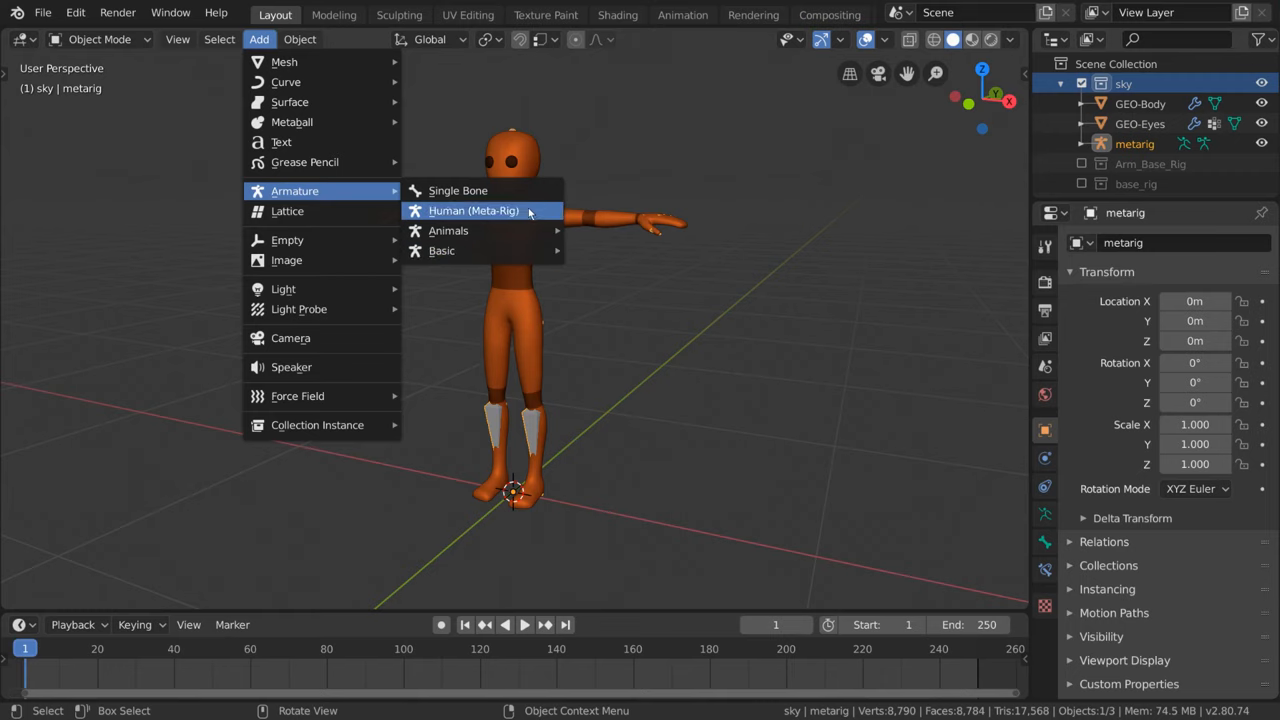
pyautogui.click(473, 210)
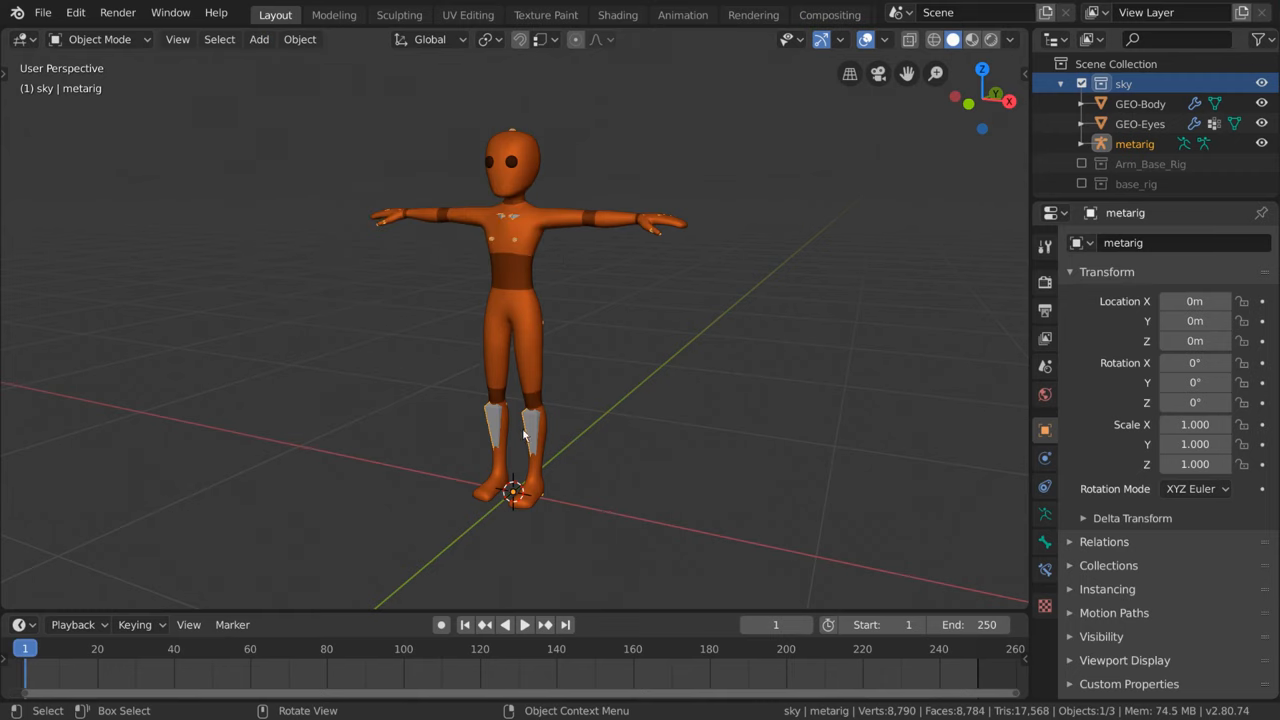
pyautogui.moveTo(677, 364)
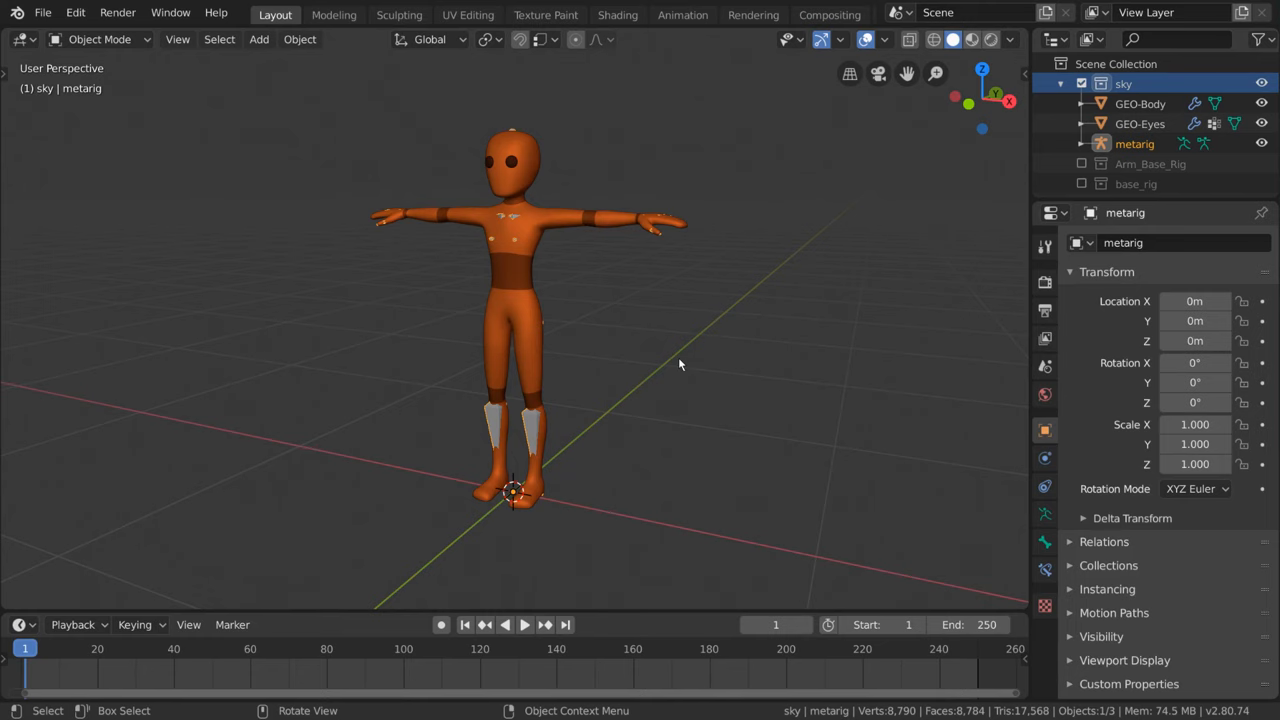
# Step: In Edit Mode, move the metarig's forearm and left upper arm bones into the arms
pyautogui.press('Tab')
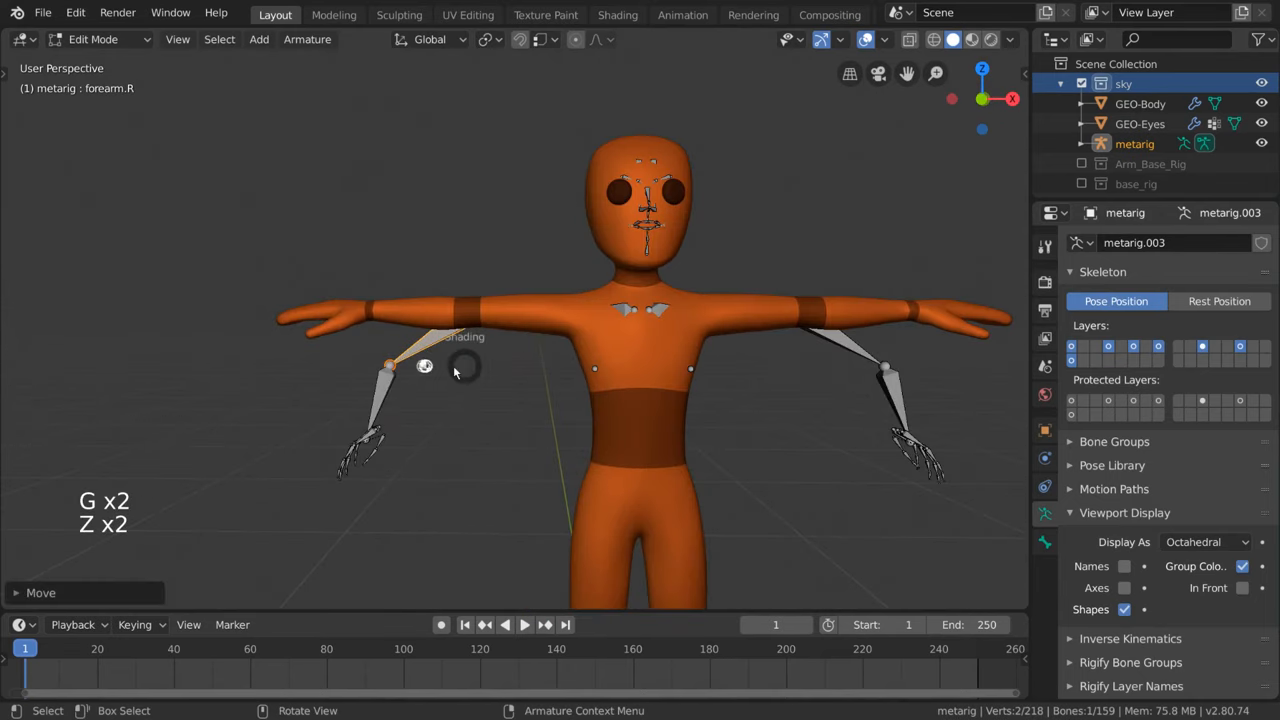
pyautogui.press('r')
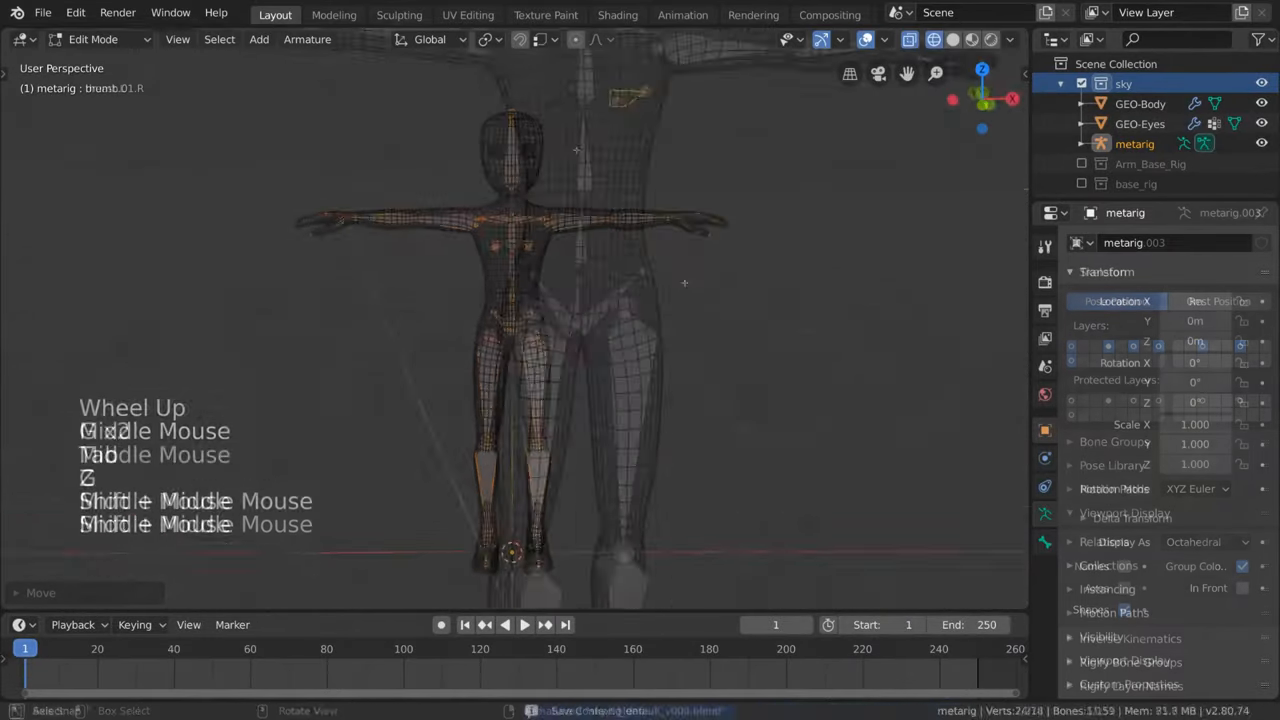
pyautogui.press('g')
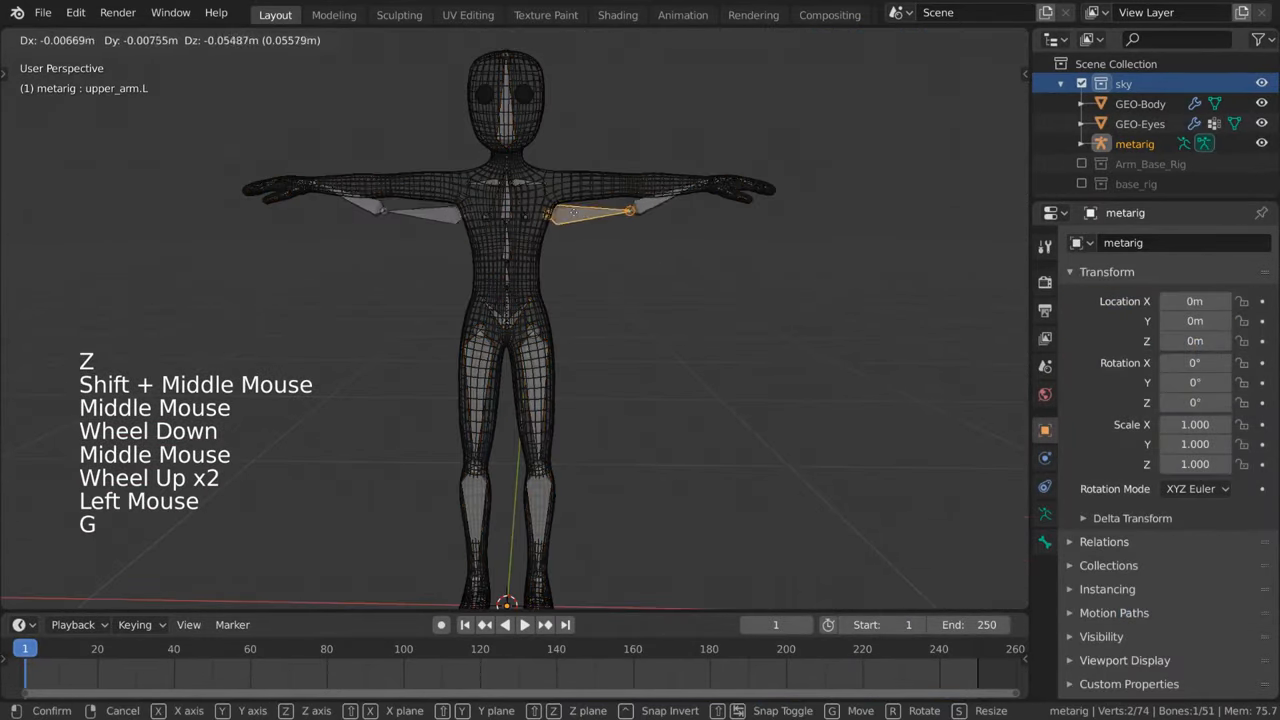
pyautogui.press('Tab')
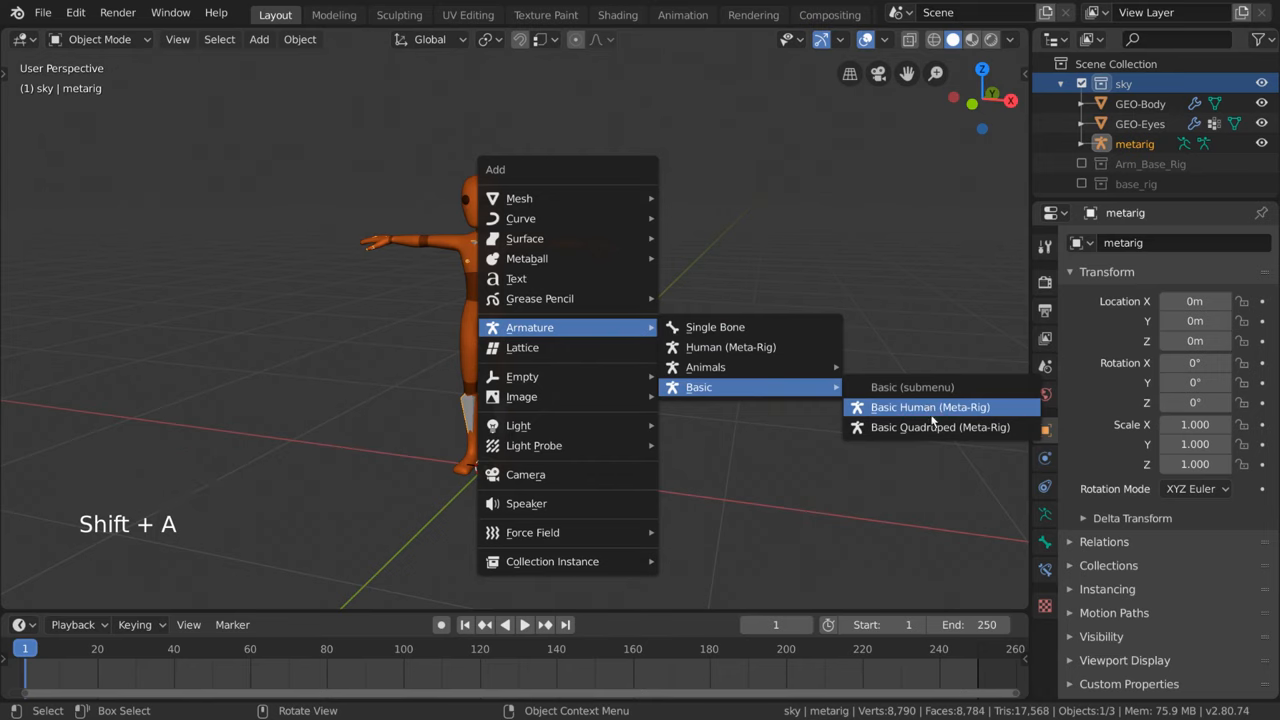
# Step: Dismiss the Add menu without adding another meta-rig
pyautogui.click(929, 407)
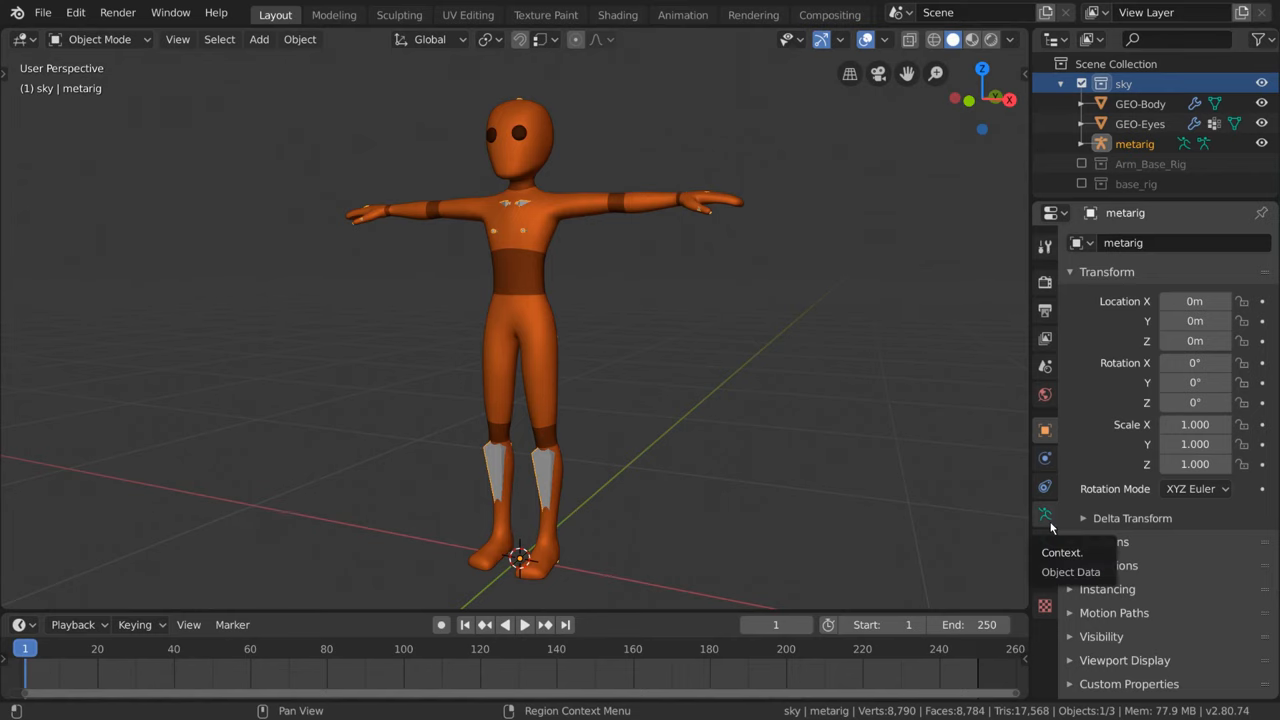
# Step: Generate the Rigify control rig from the metarig's armature data and switch it to Pose Mode
pyautogui.click(1044, 514)
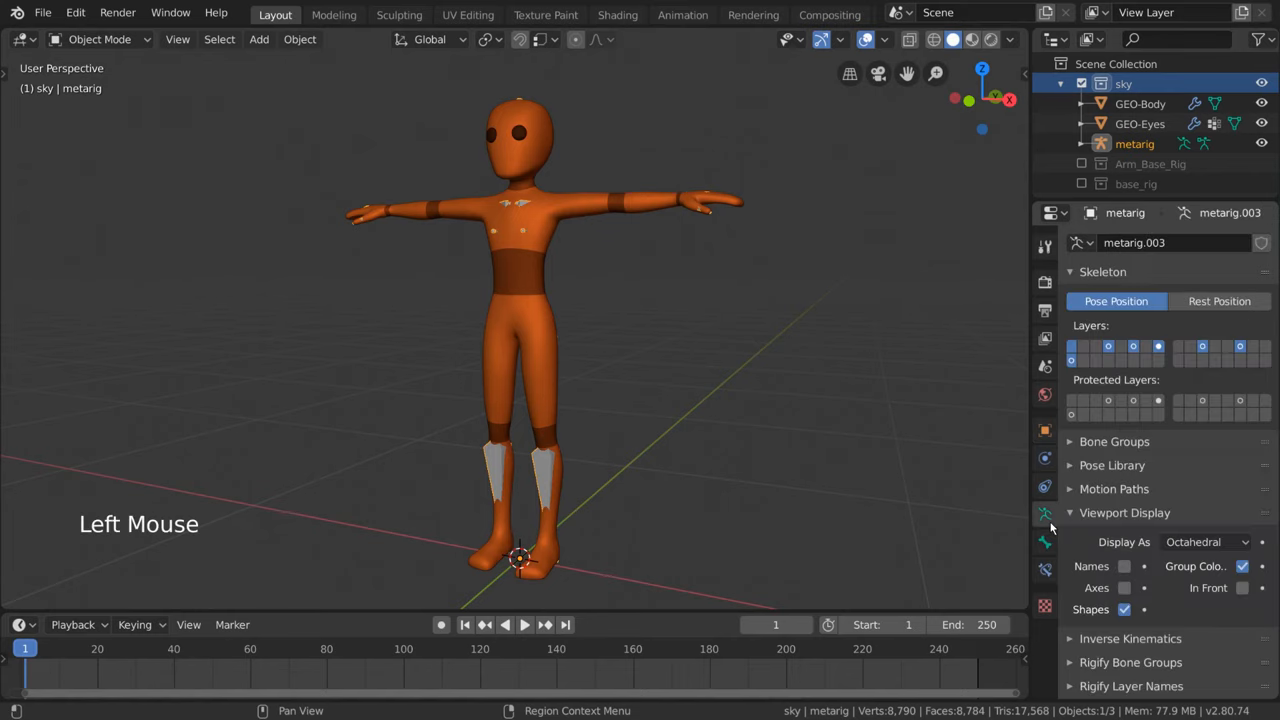
pyautogui.scroll(-3)
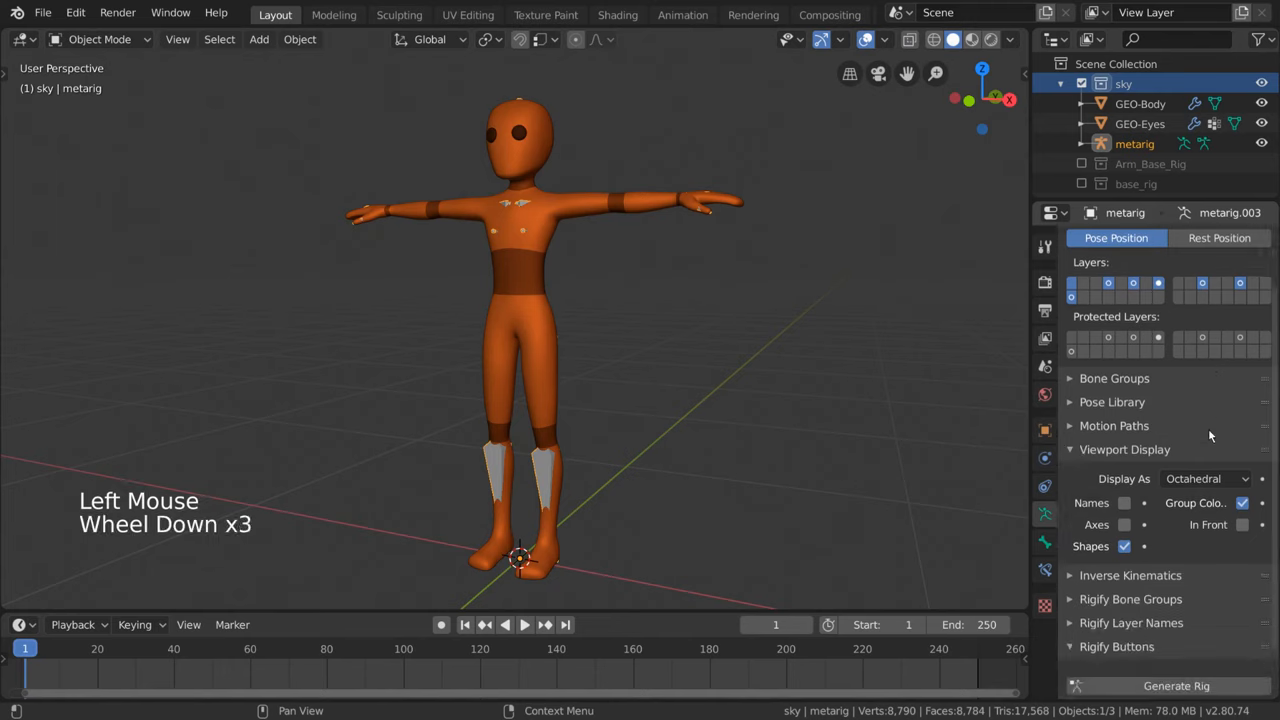
pyautogui.scroll(-3)
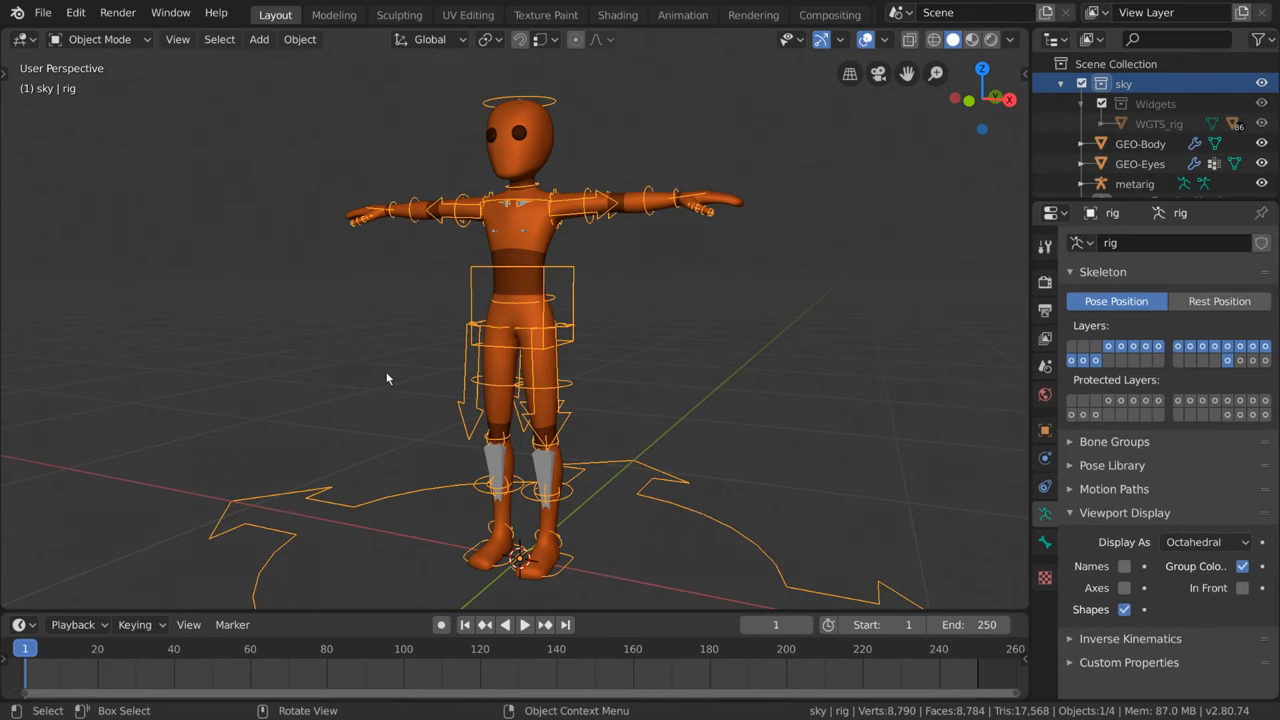
pyautogui.click(99, 39)
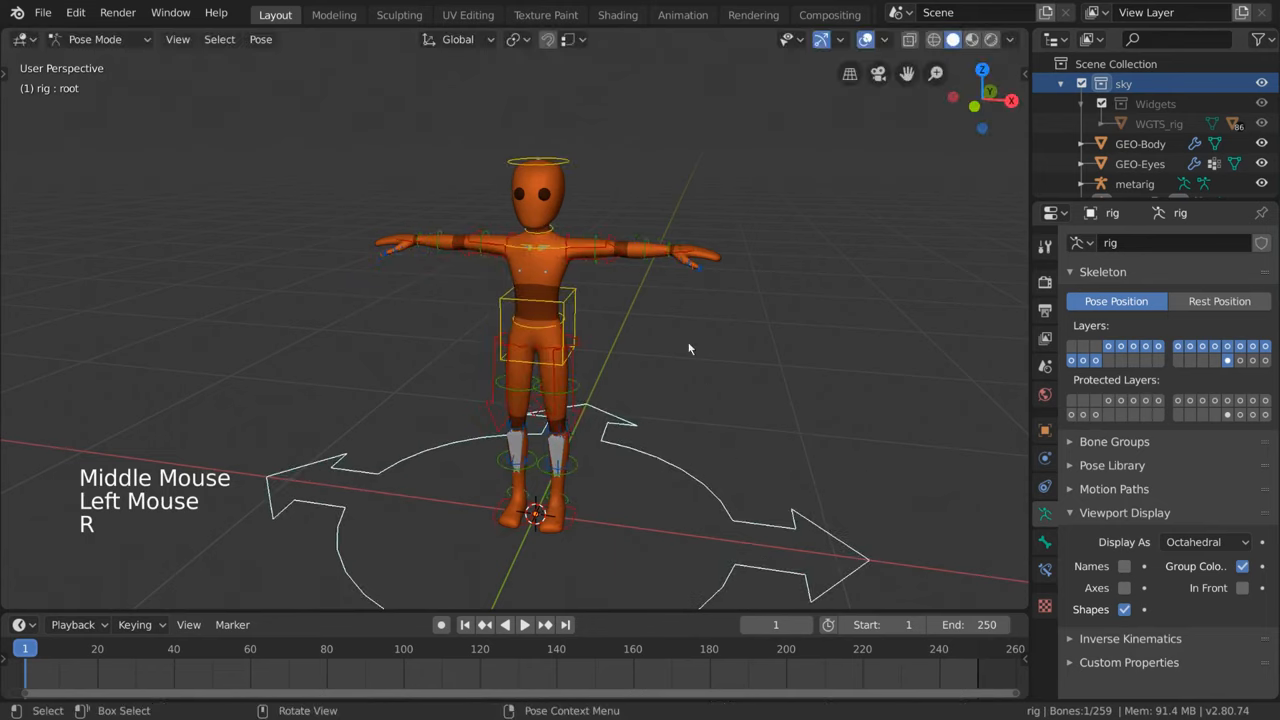
# Step: Parent the character meshes to the rig with automatic weights and rotate the left shoulder control
pyautogui.click(100, 39)
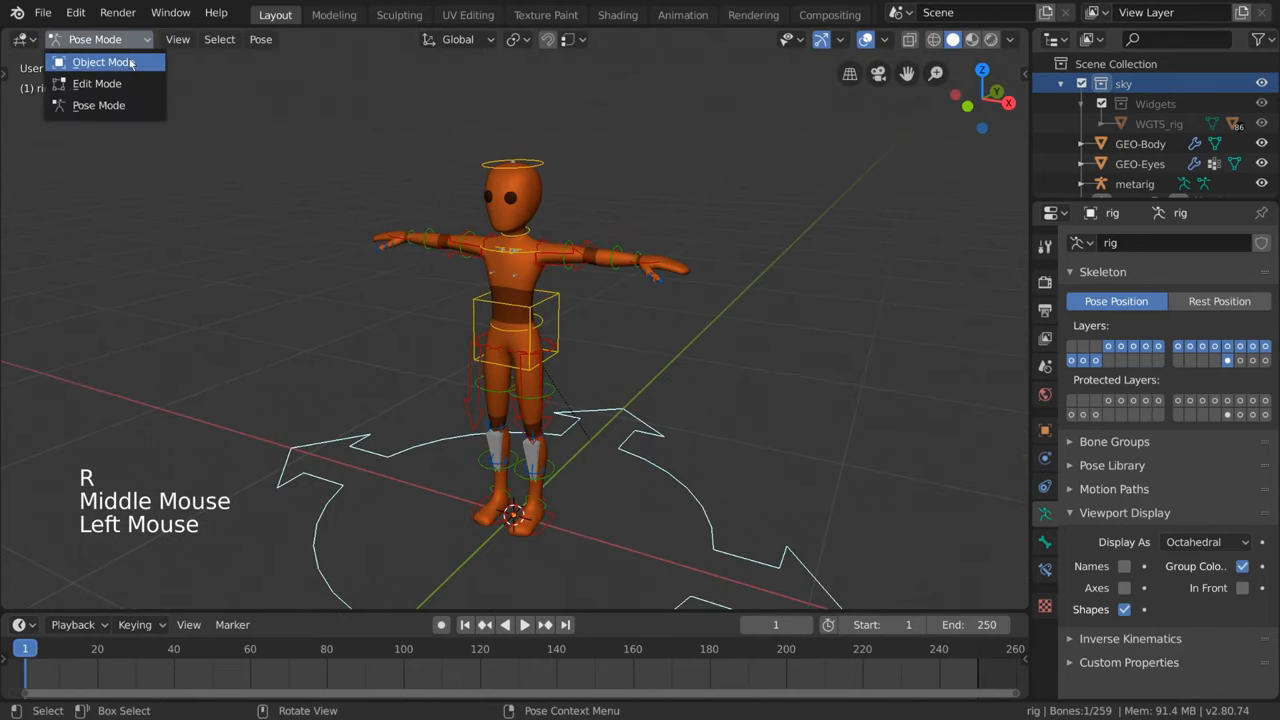
pyautogui.click(103, 61)
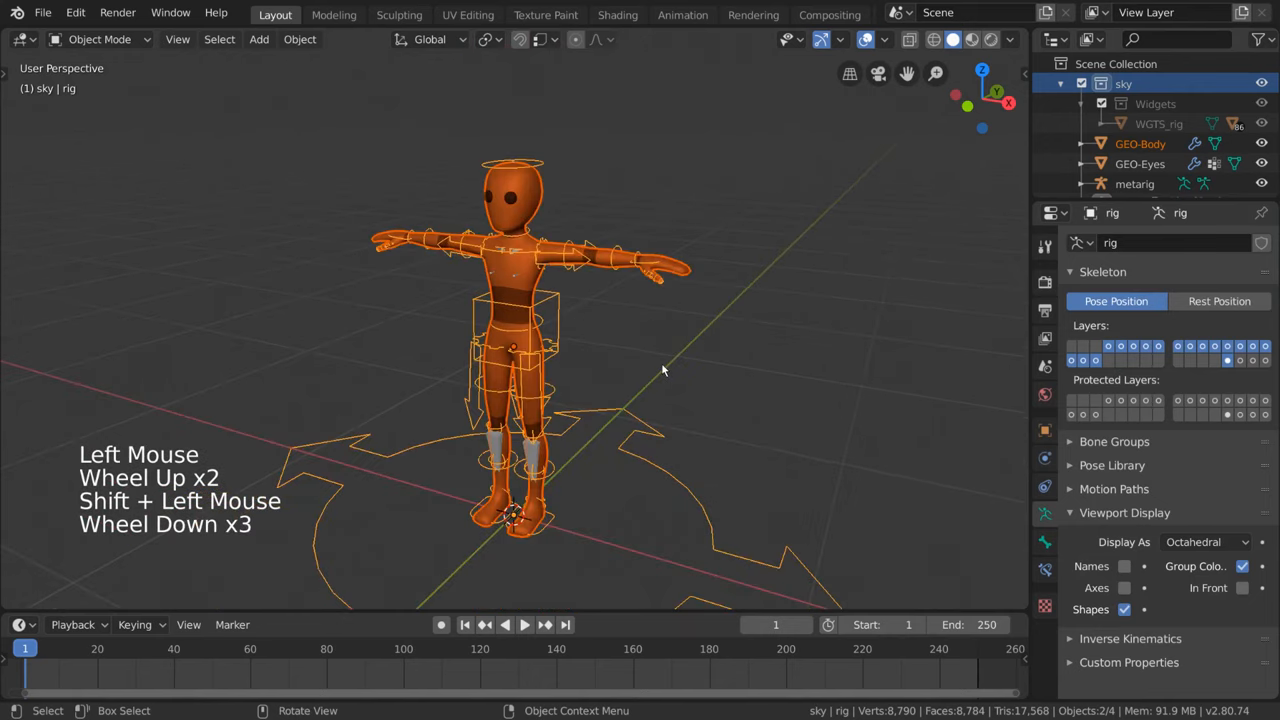
pyautogui.press('ctrl+p')
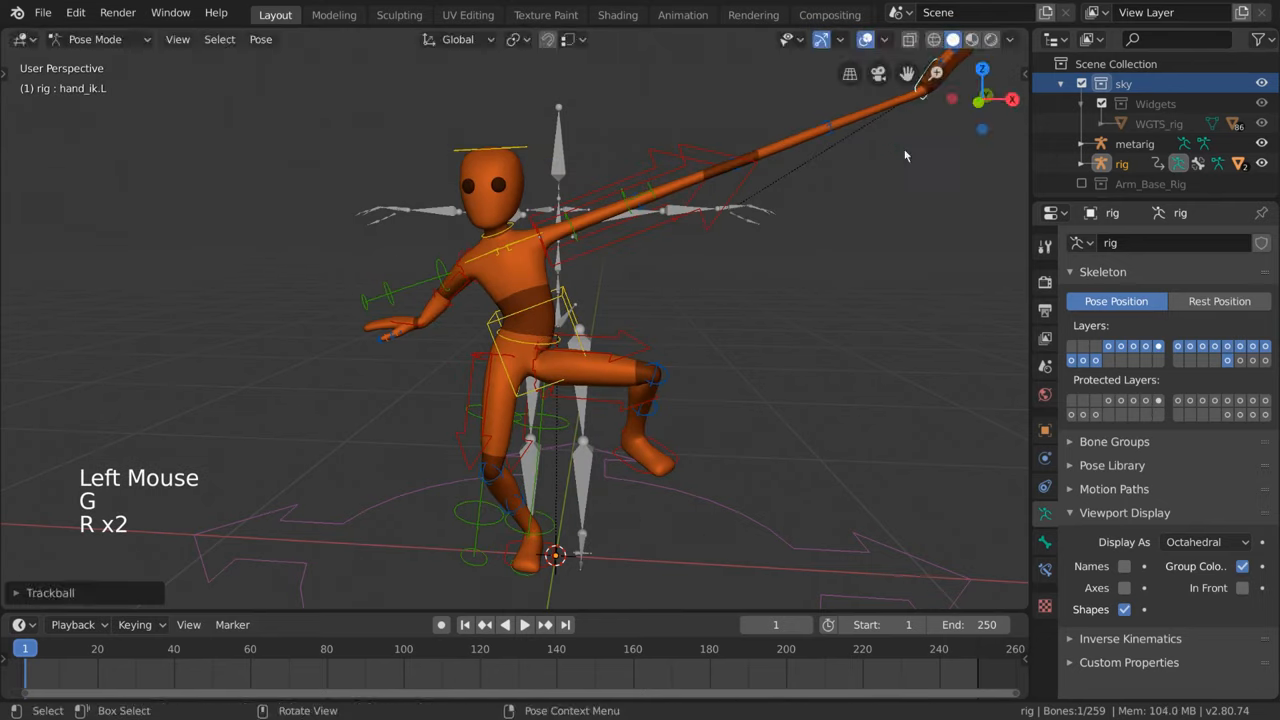
pyautogui.press('r')
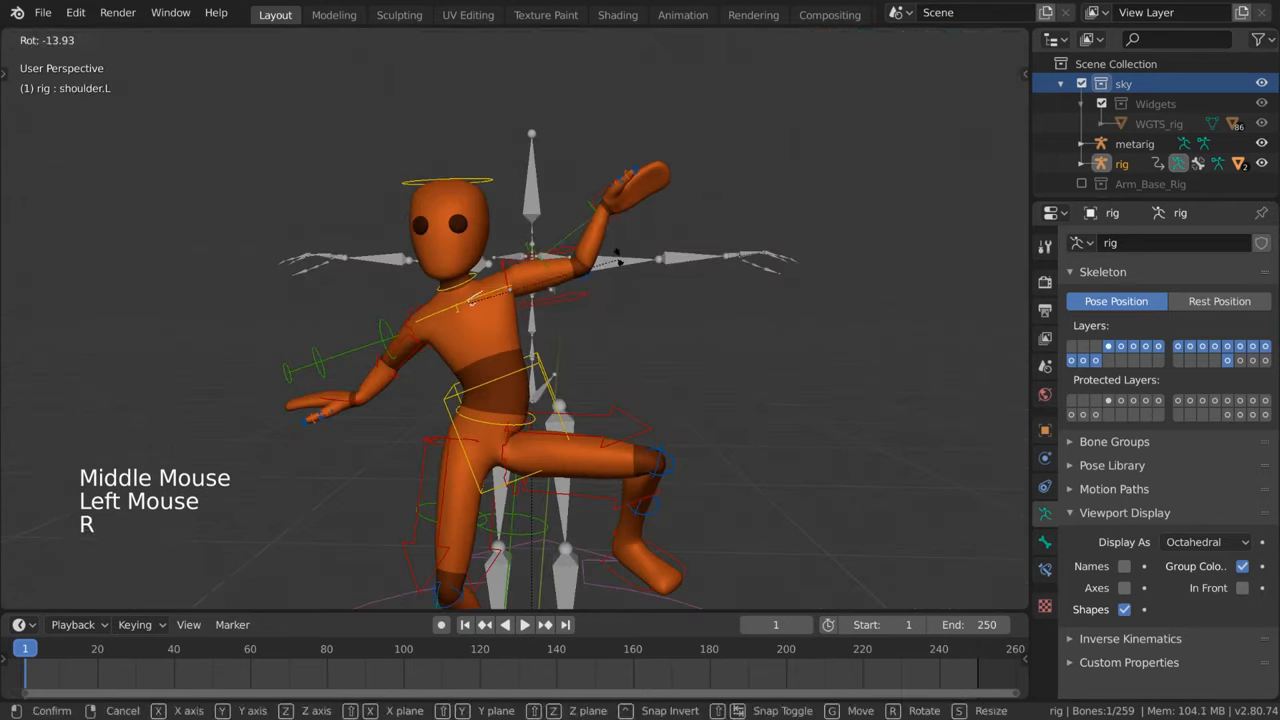